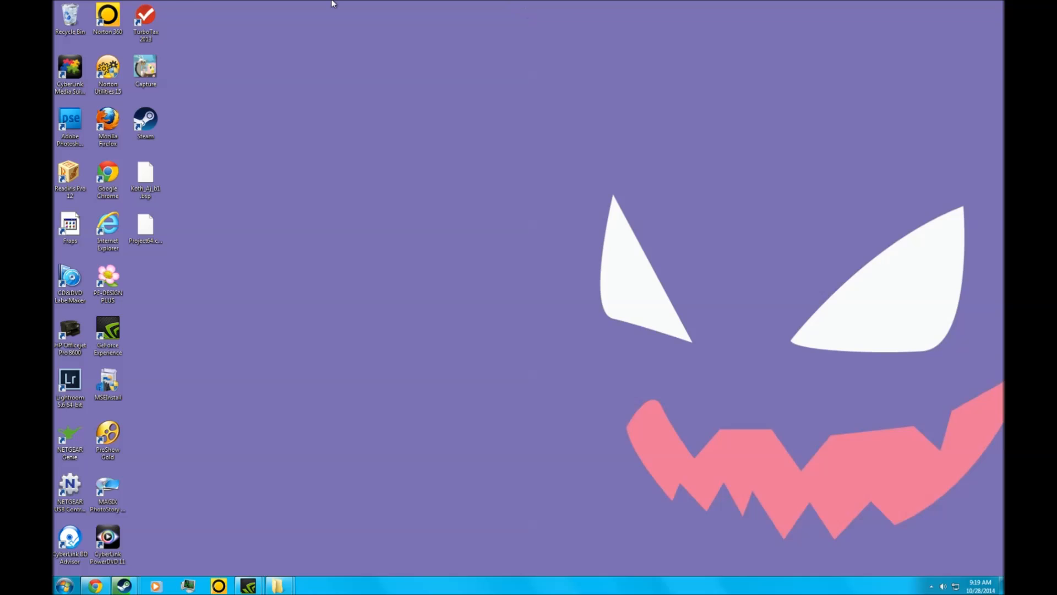
Empty the Recycle Bin from its desktop context menu.
right_click(70, 15)
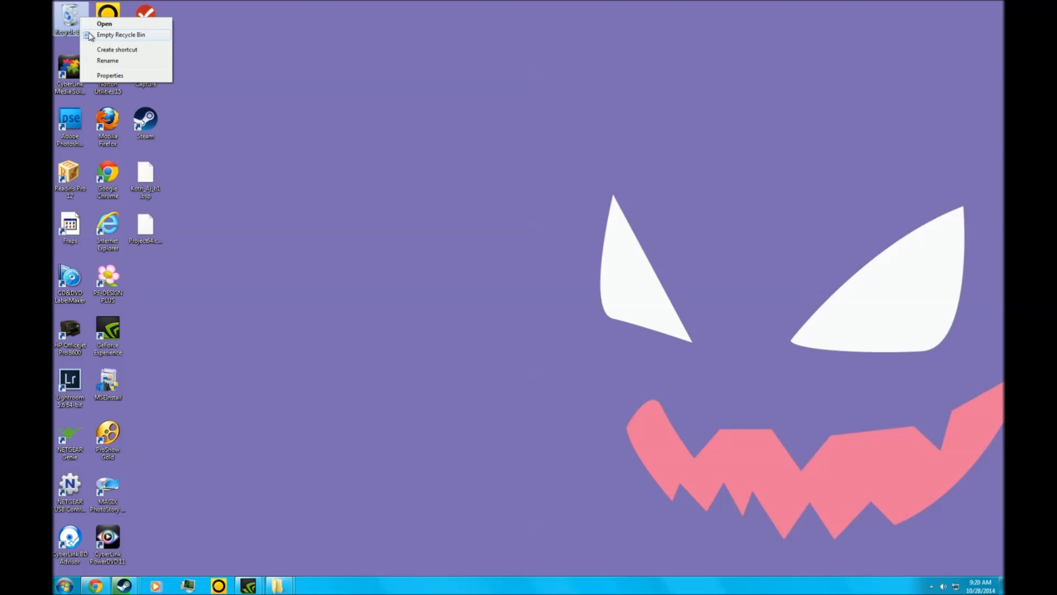
left_click(538, 288)
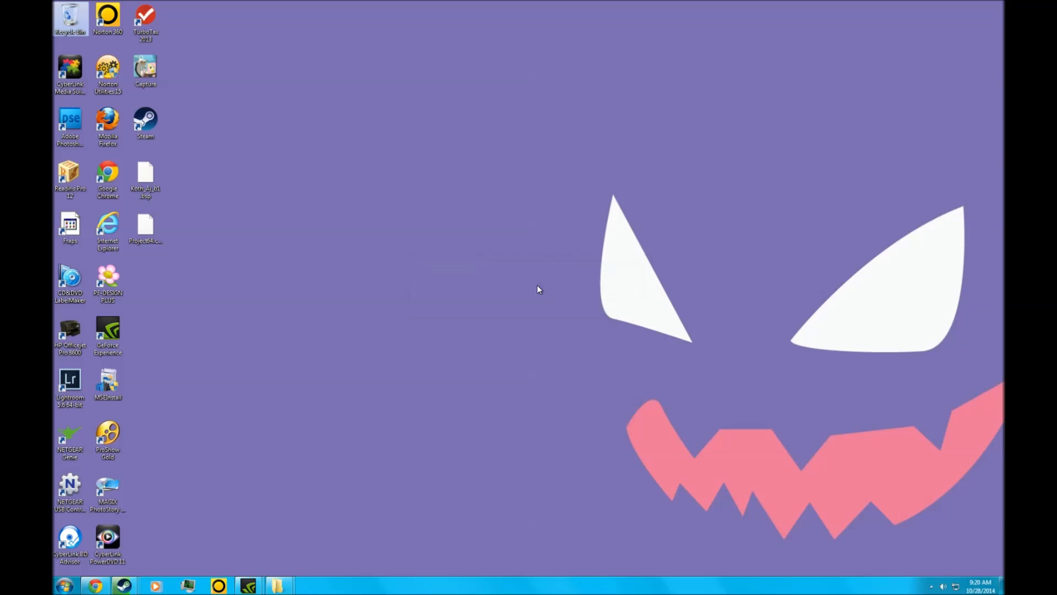
mouse_move(298, 378)
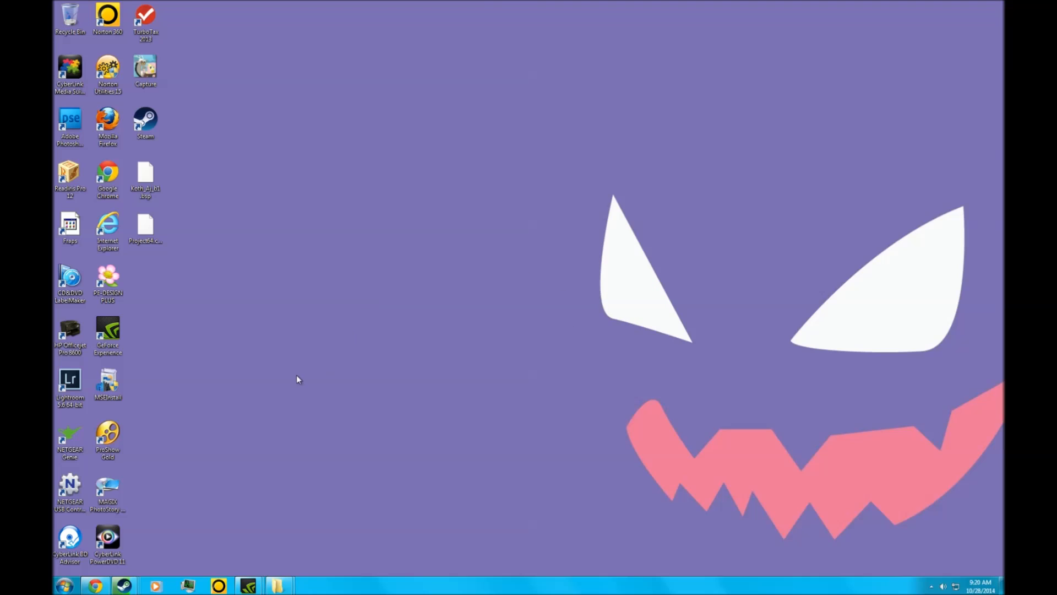
mouse_move(472, 399)
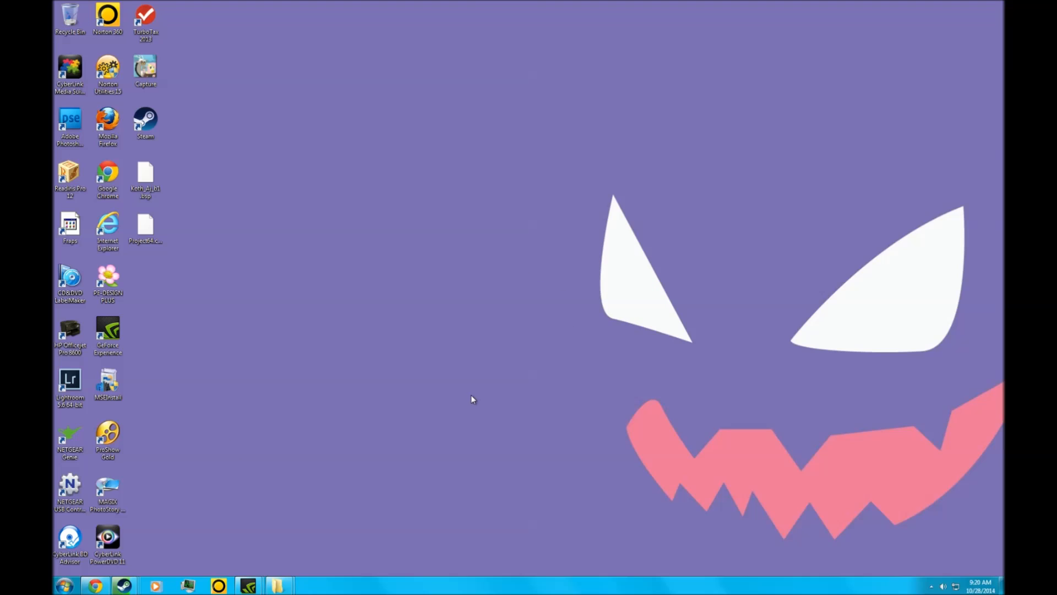
mouse_move(123, 584)
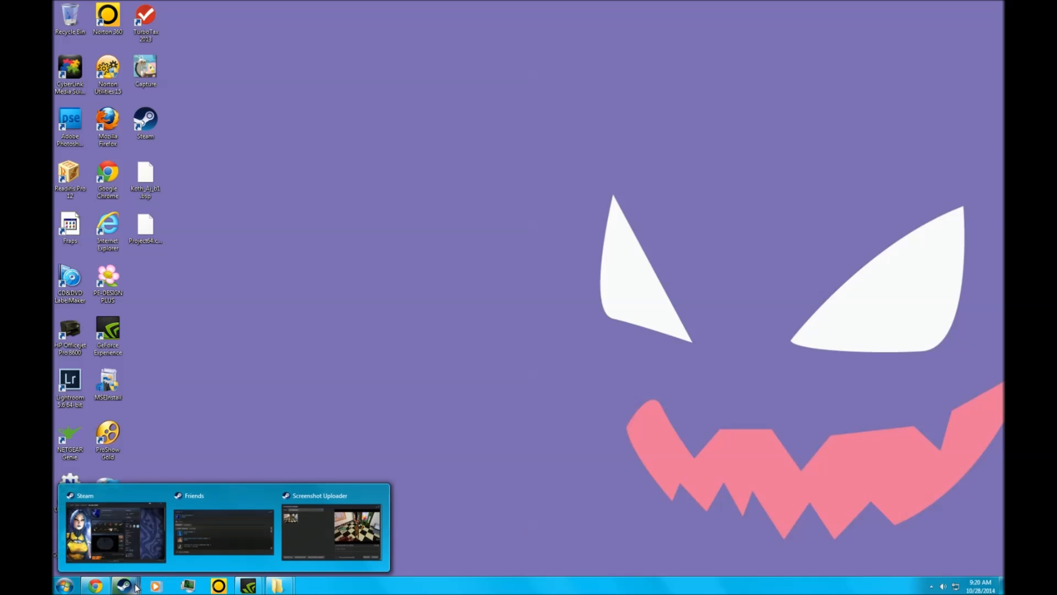
mouse_move(114, 529)
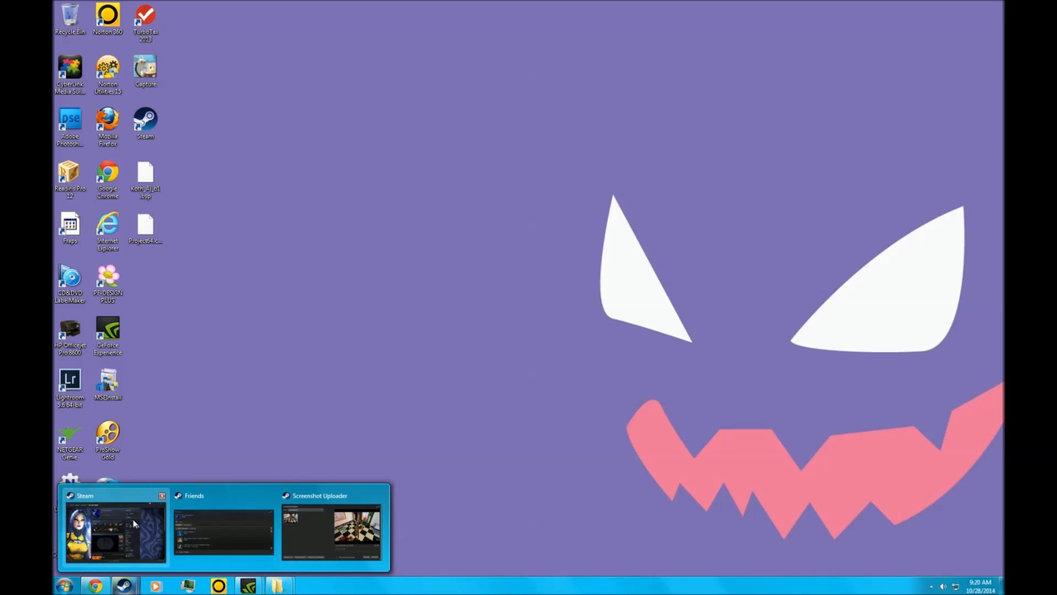
left_click(114, 529)
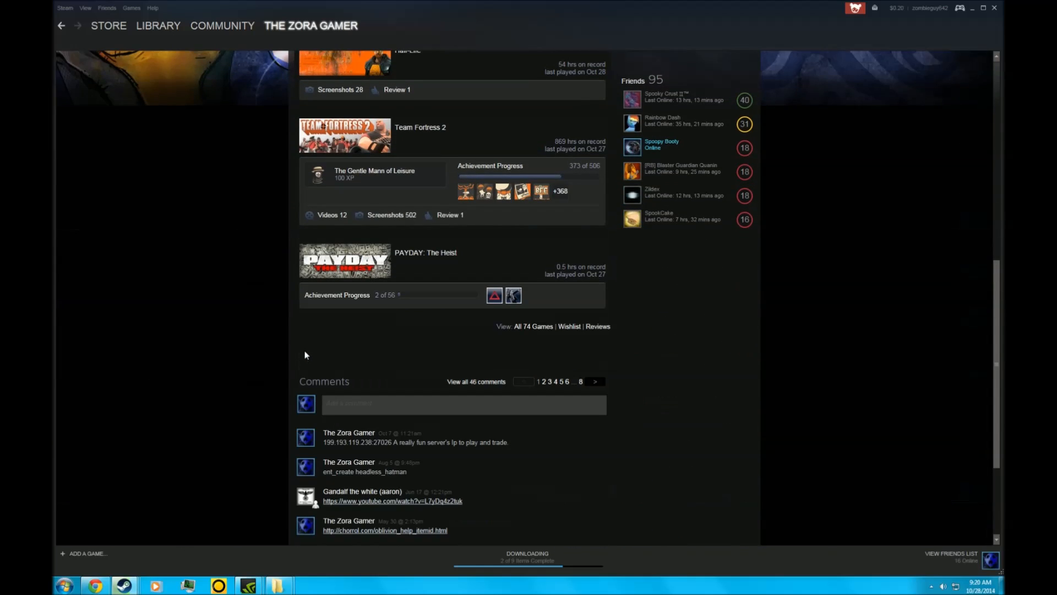
scroll("up", 3)
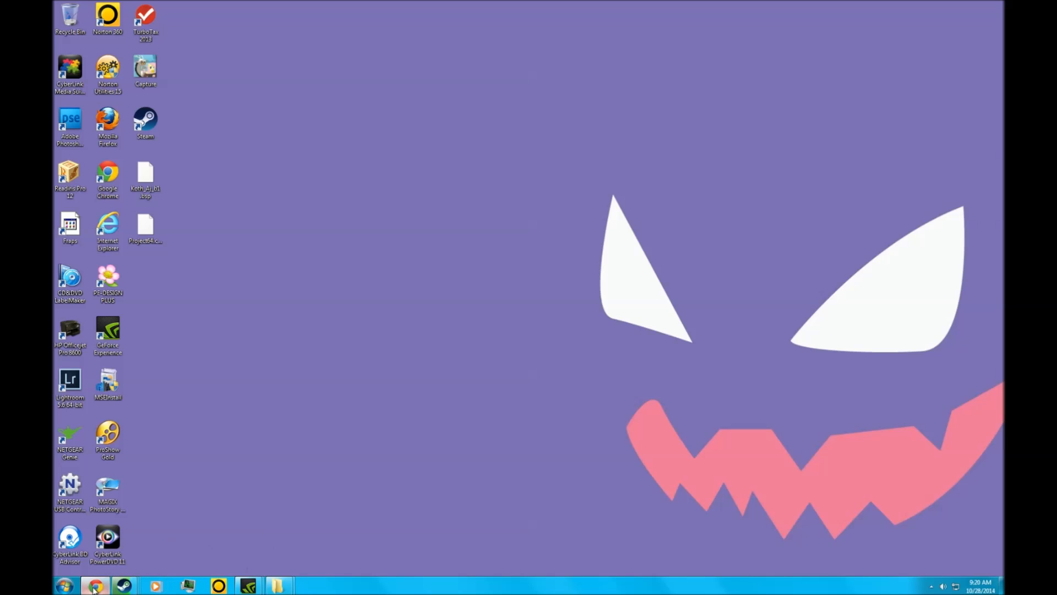
Download steamcmd.zip from the wiki's Windows section and save it to the desktop.
left_click(95, 585)
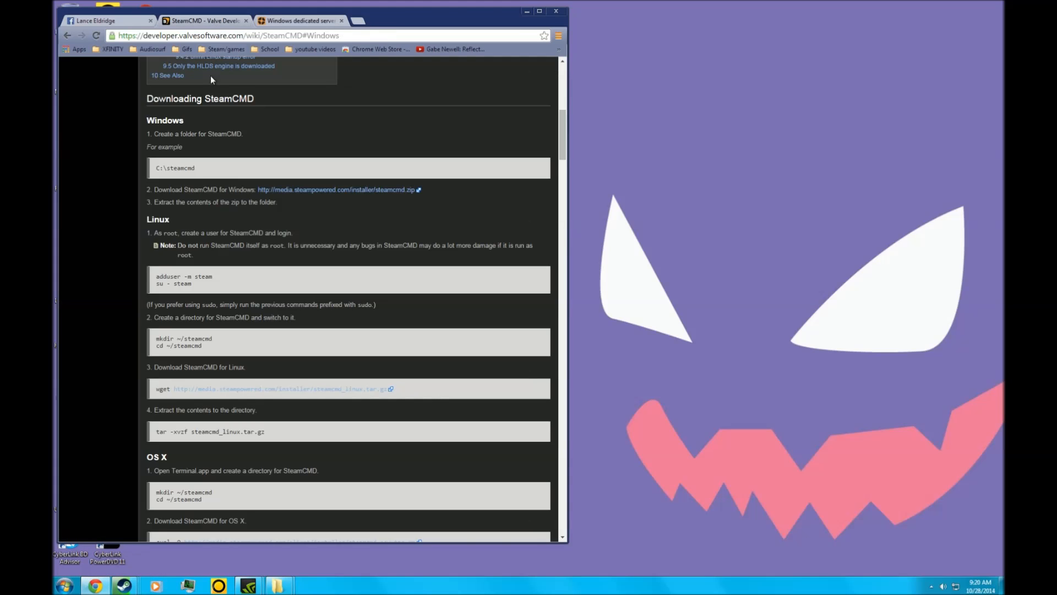
scroll("up", 3)
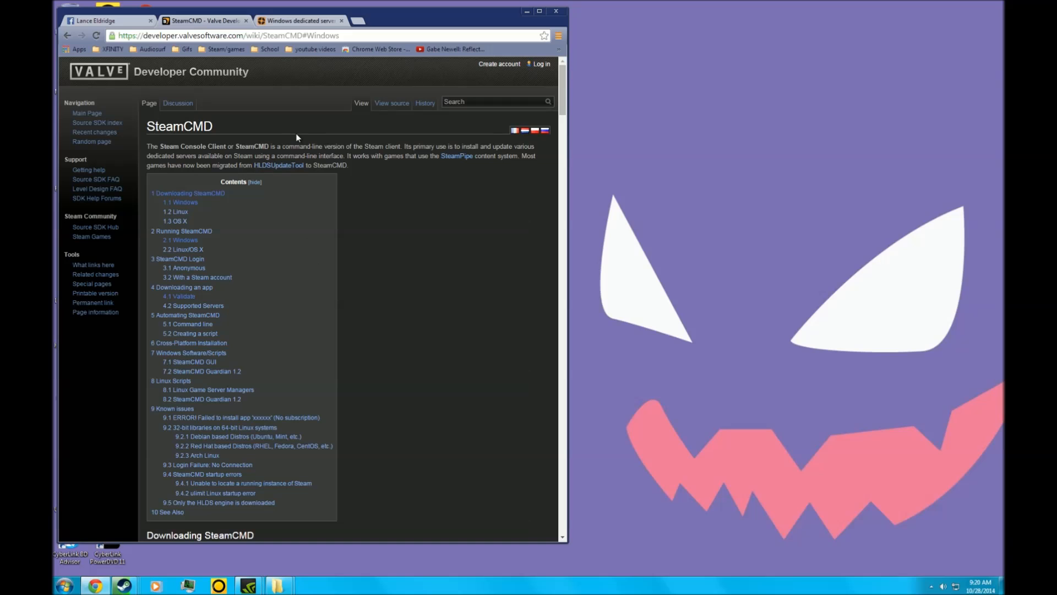
left_click(300, 20)
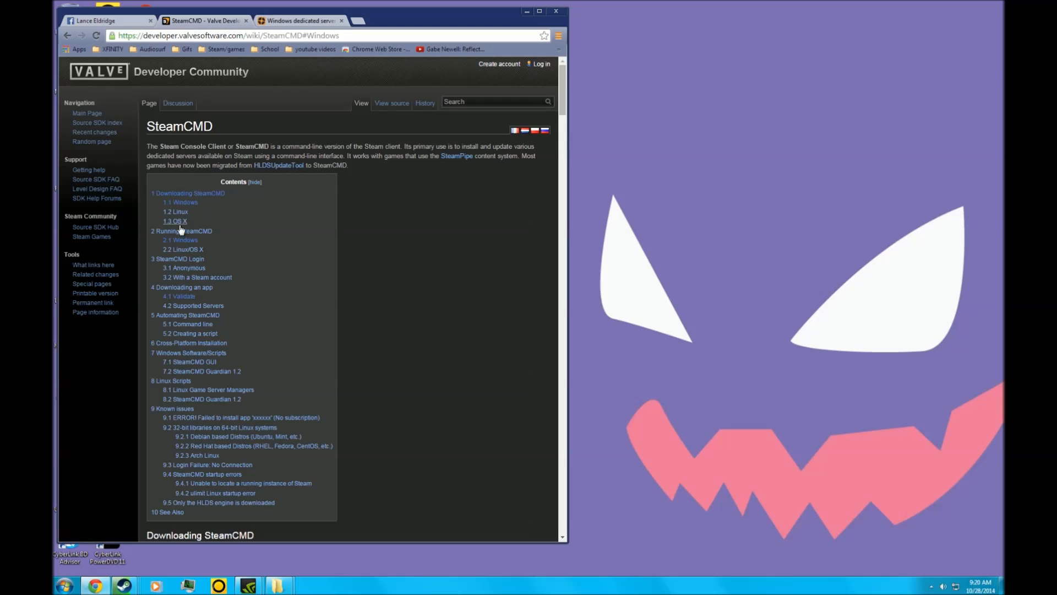
mouse_move(199, 202)
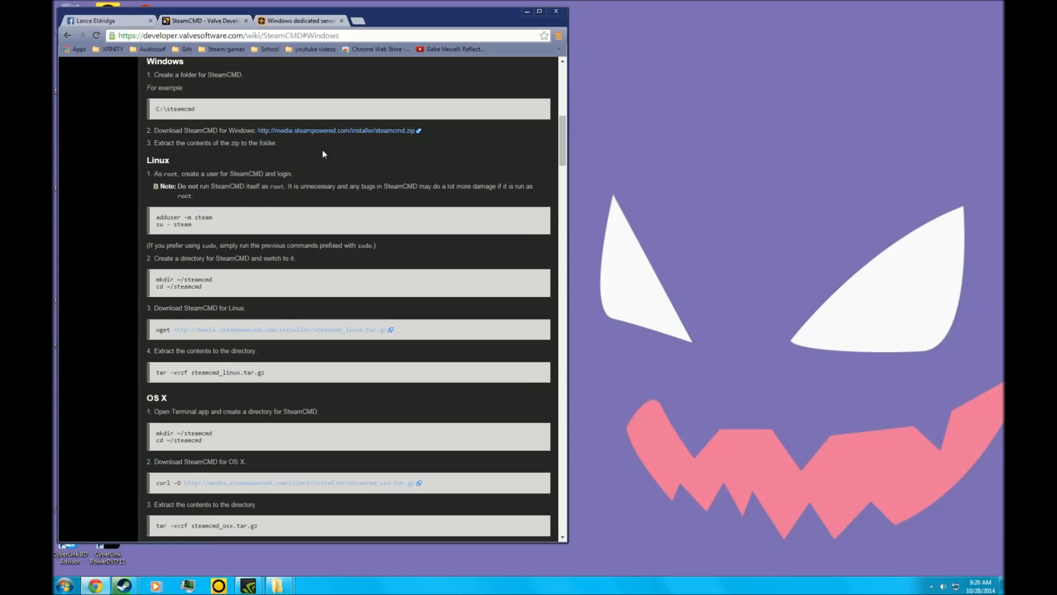
left_click(337, 130)
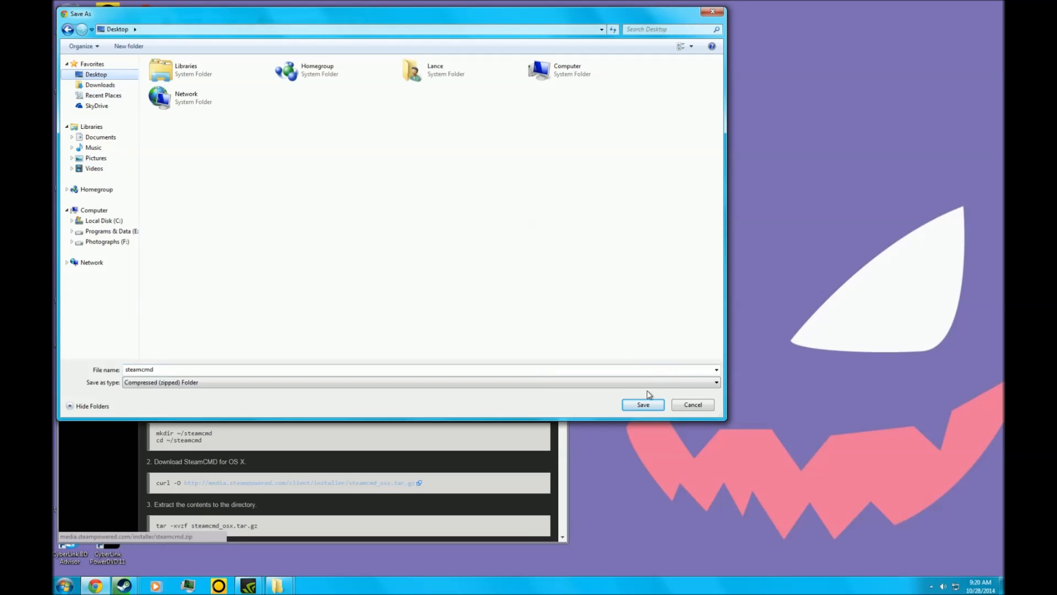
left_click(642, 404)
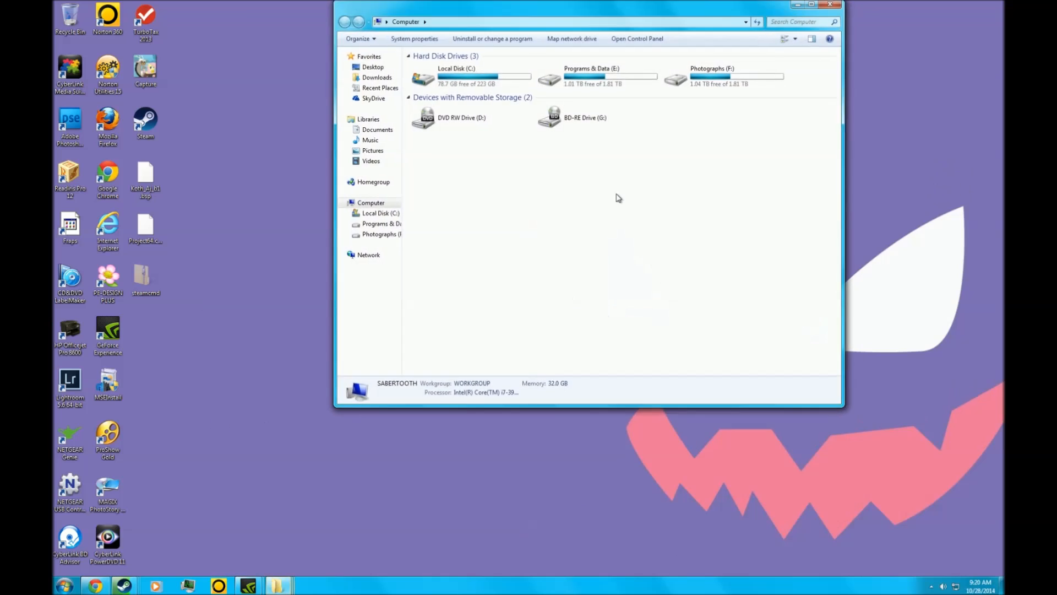
Navigate to E:\Games\Steam and paste the downloaded steamcmd zip.
double_click(591, 76)
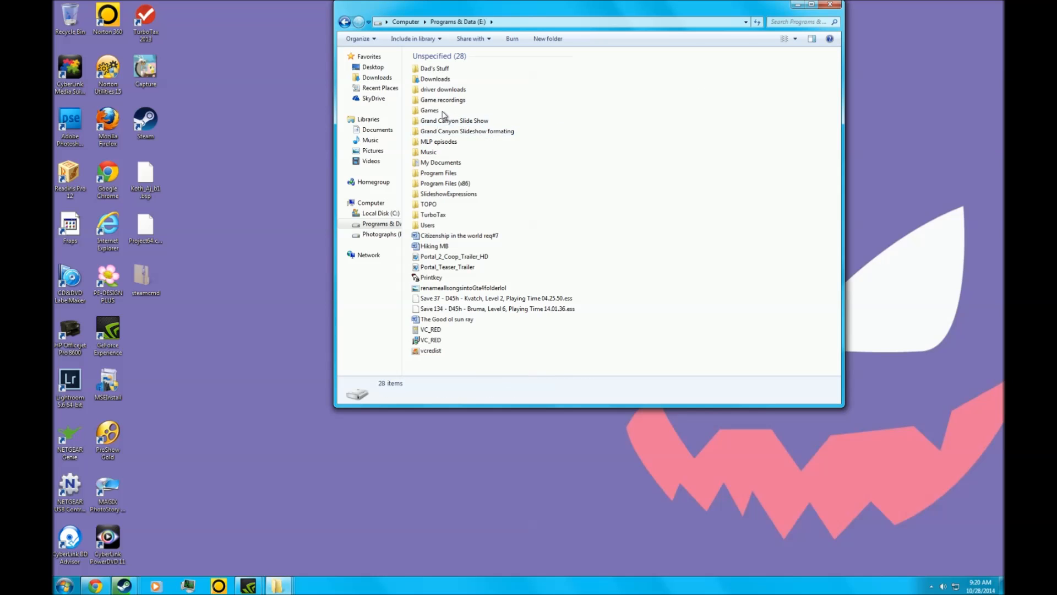
double_click(429, 110)
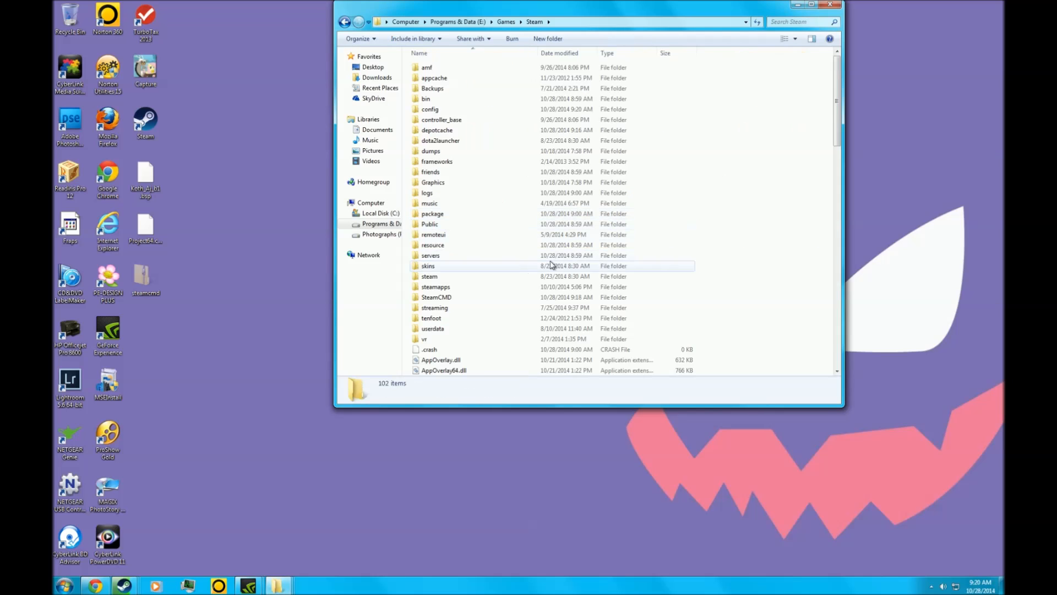
right_click(701, 261)
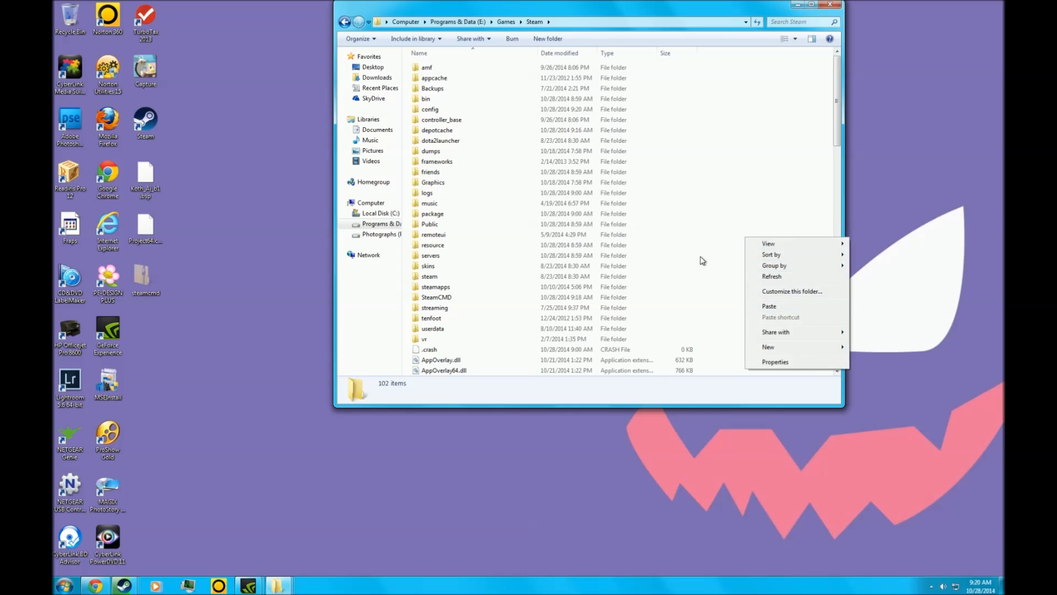
mouse_move(442, 300)
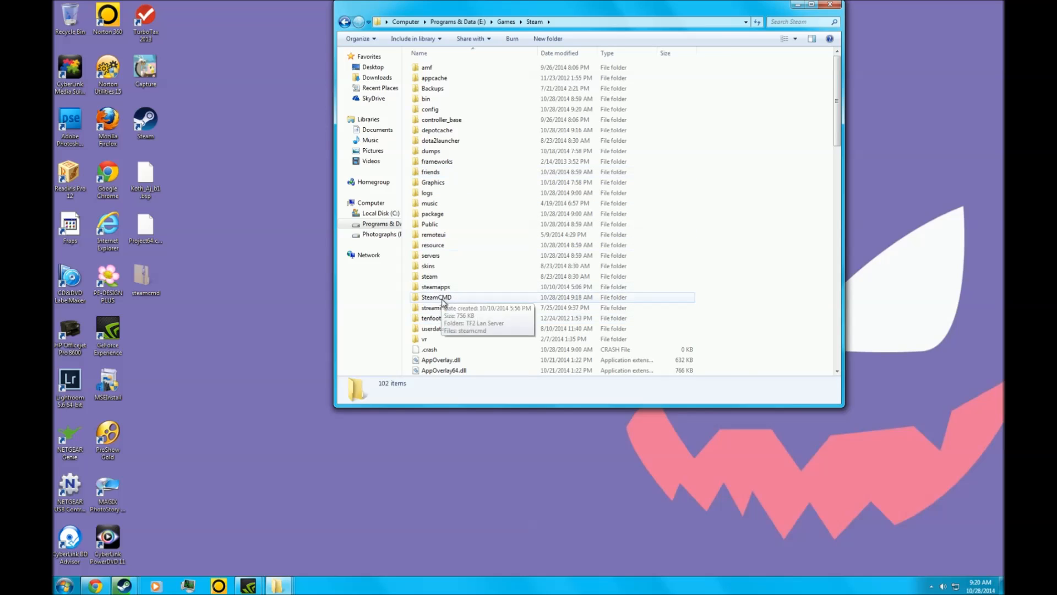
Delete the two old items in SteamCMD and empty the Recycle Bin.
double_click(435, 297)
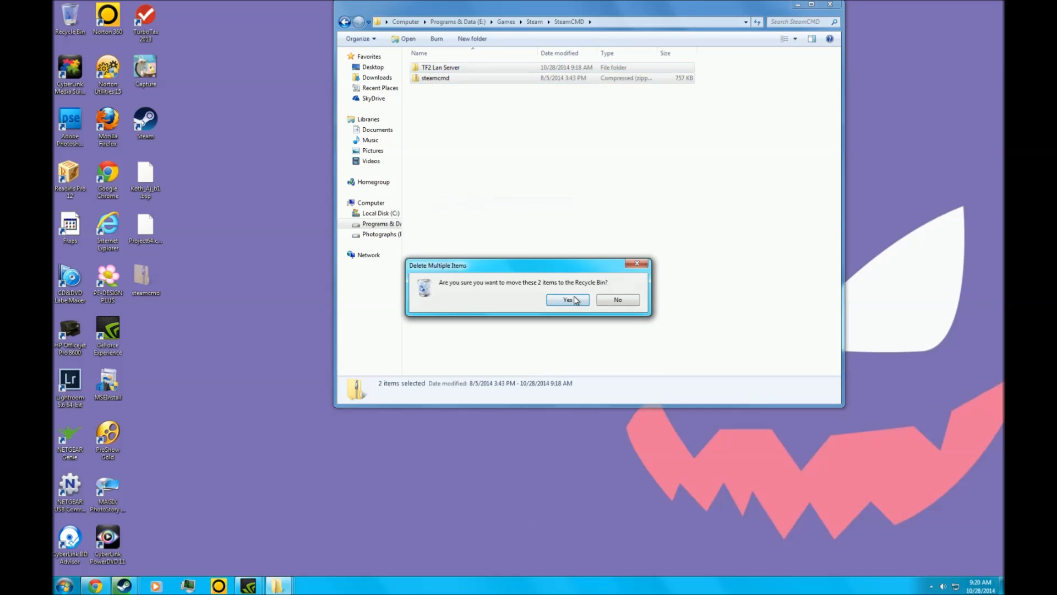
left_click(567, 299)
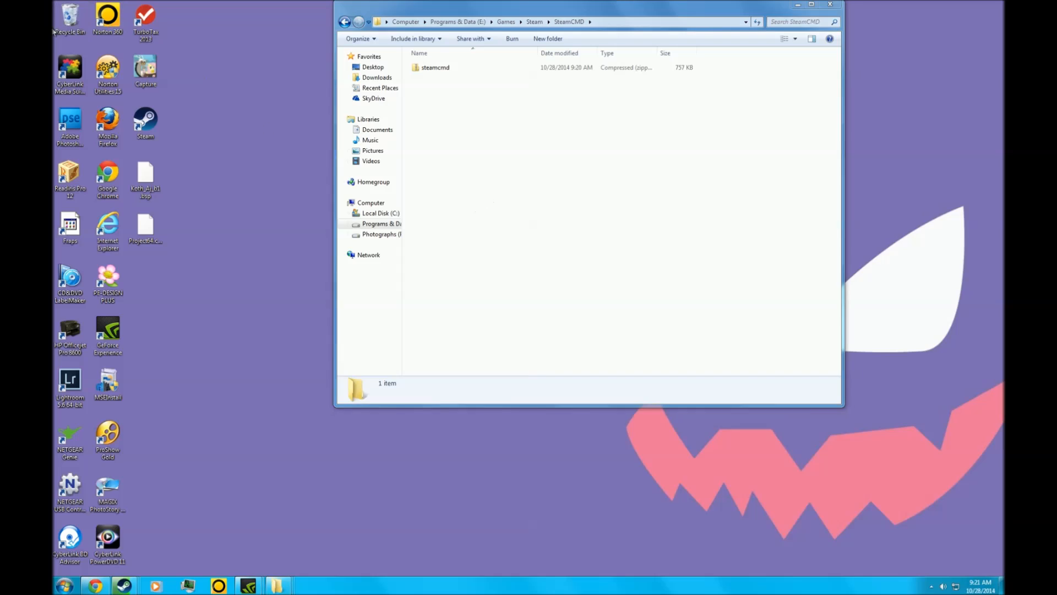
right_click(69, 17)
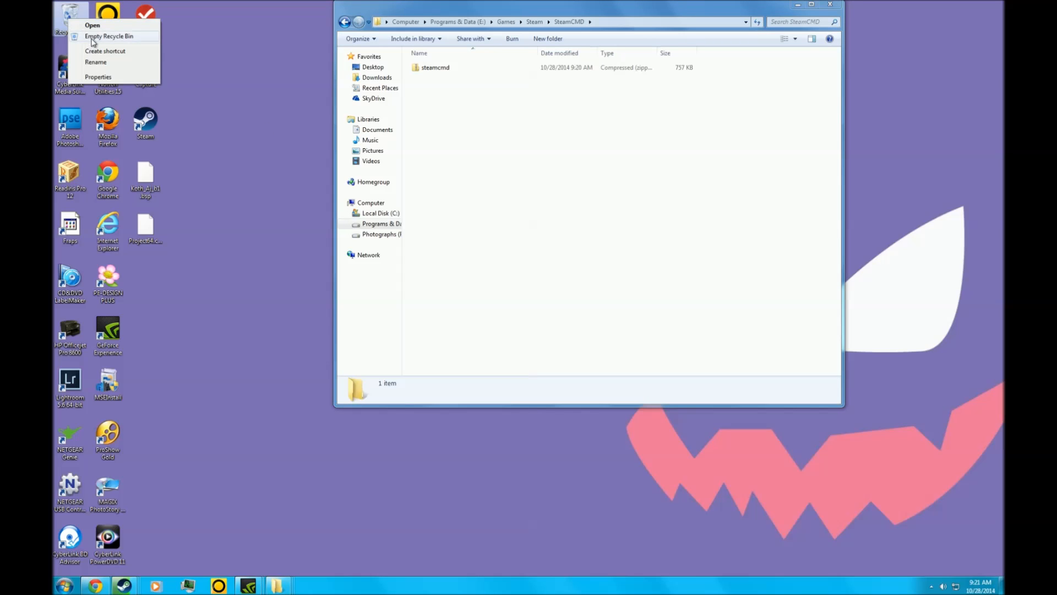
left_click(445, 56)
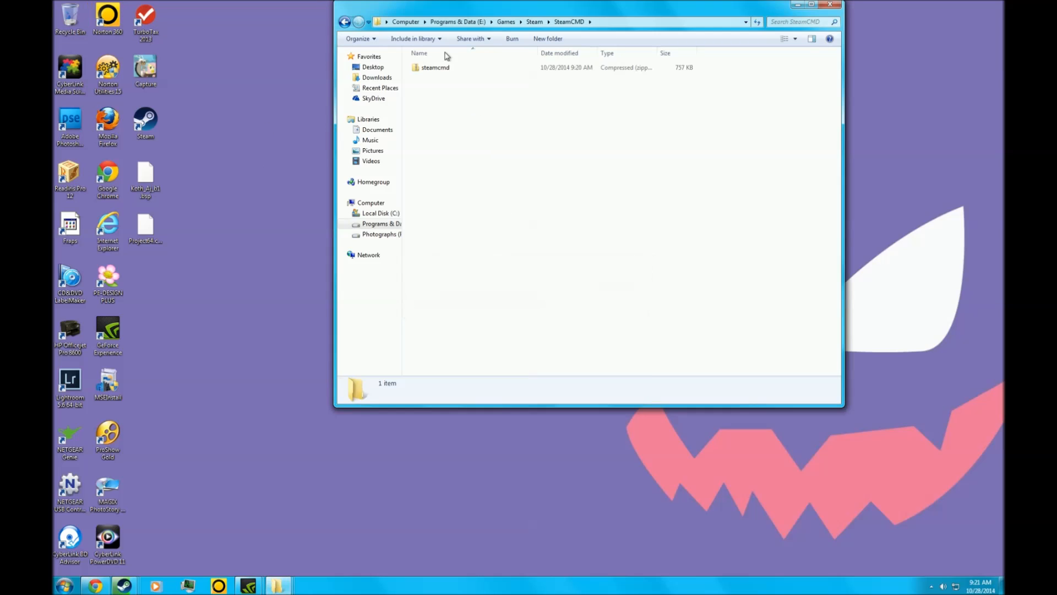
mouse_move(496, 208)
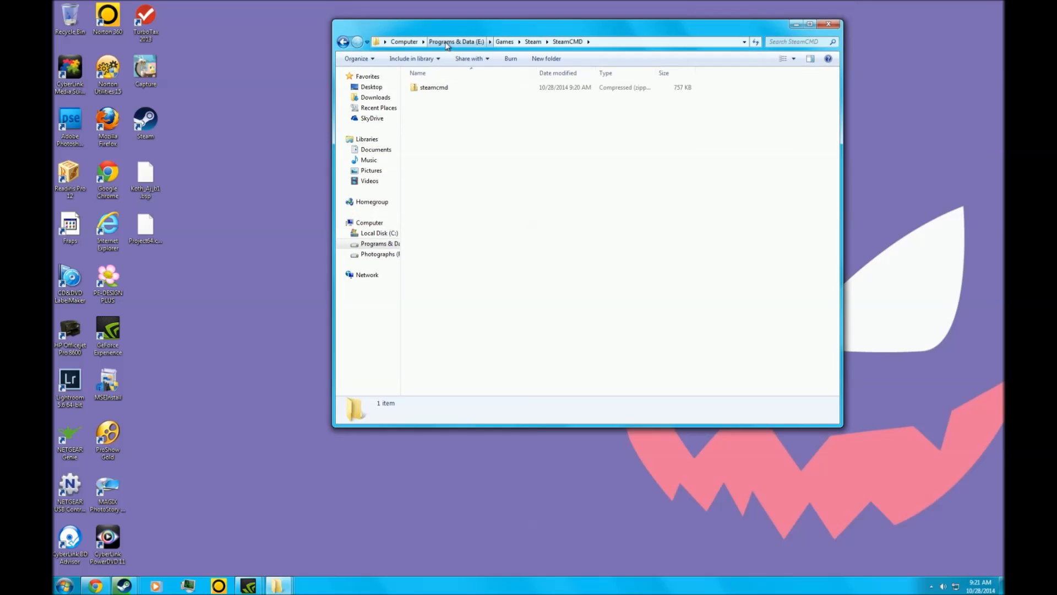
Return from Local Disk (C:) to Programs & Data (E:) and check the Games folder's properties.
left_click(379, 233)
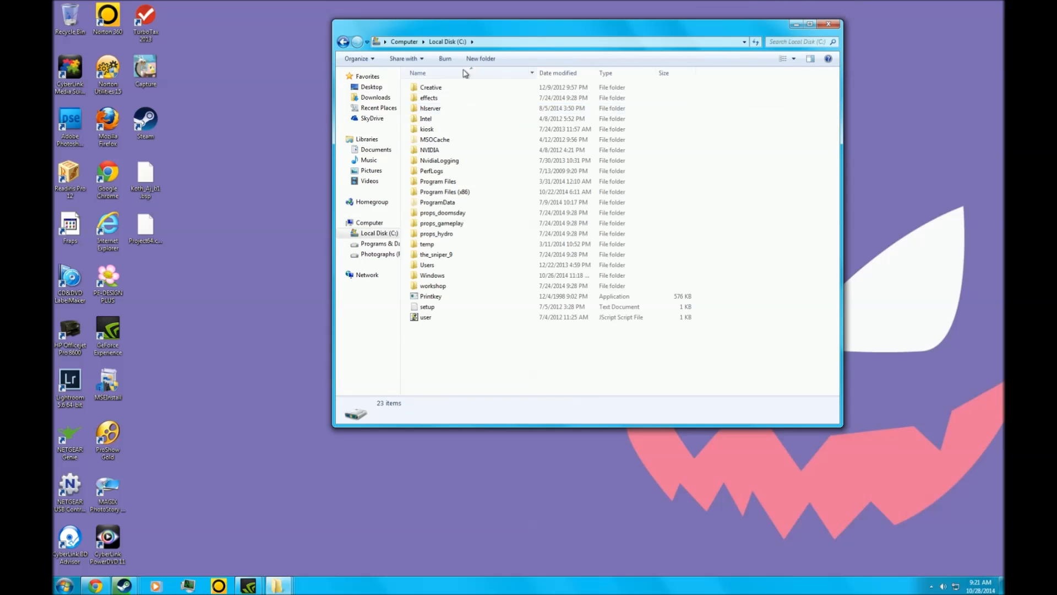
left_click(404, 42)
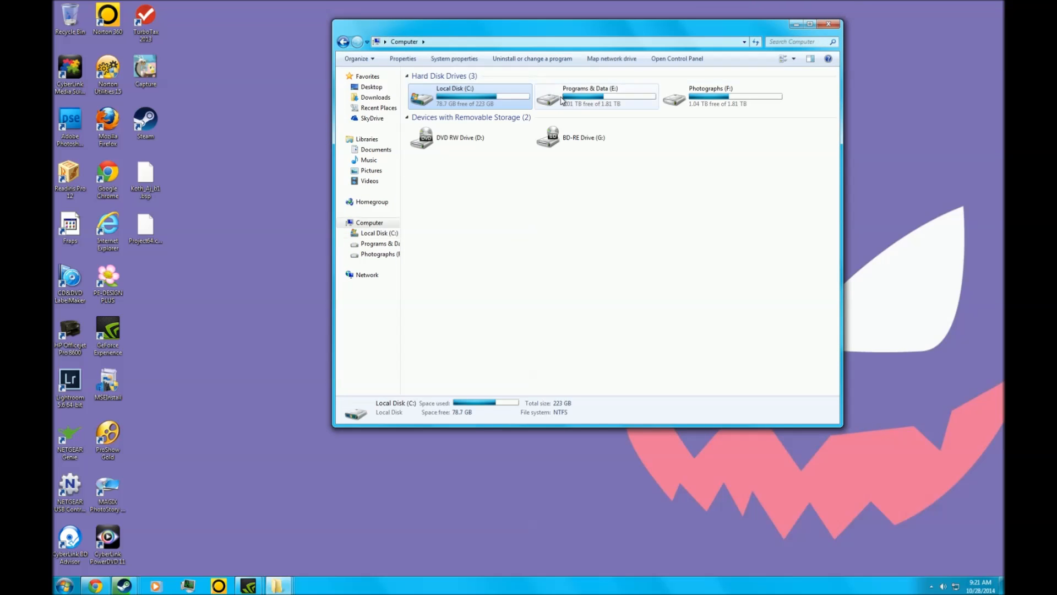
double_click(589, 95)
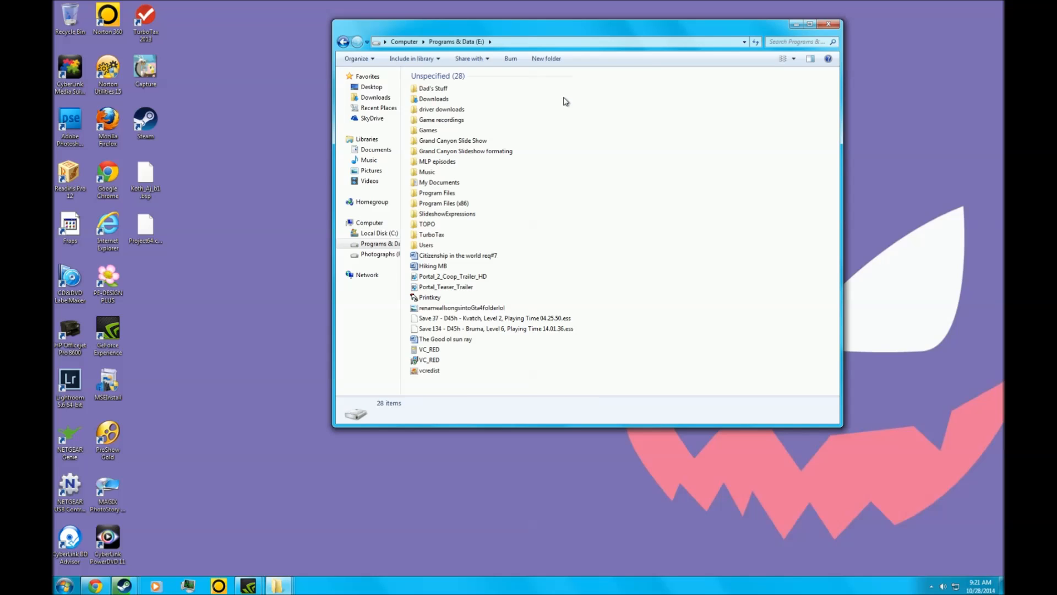
mouse_move(563, 194)
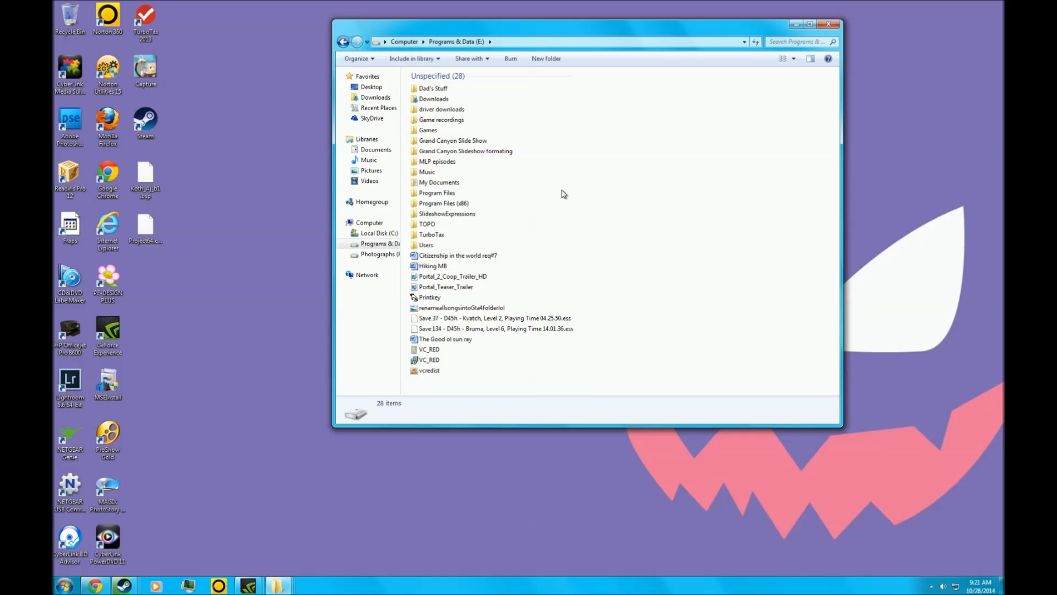
mouse_move(714, 311)
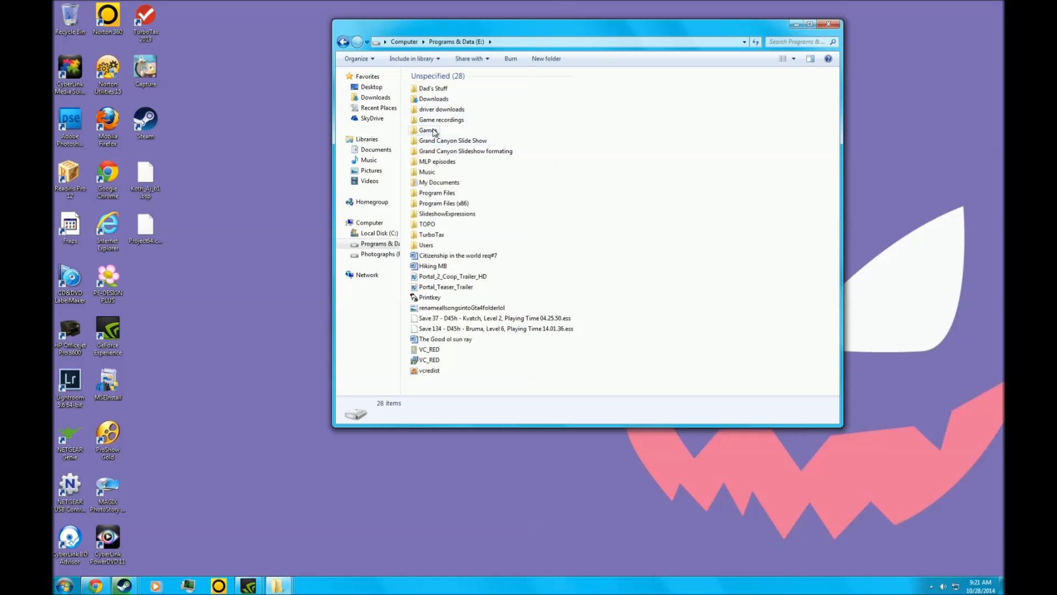
right_click(429, 130)
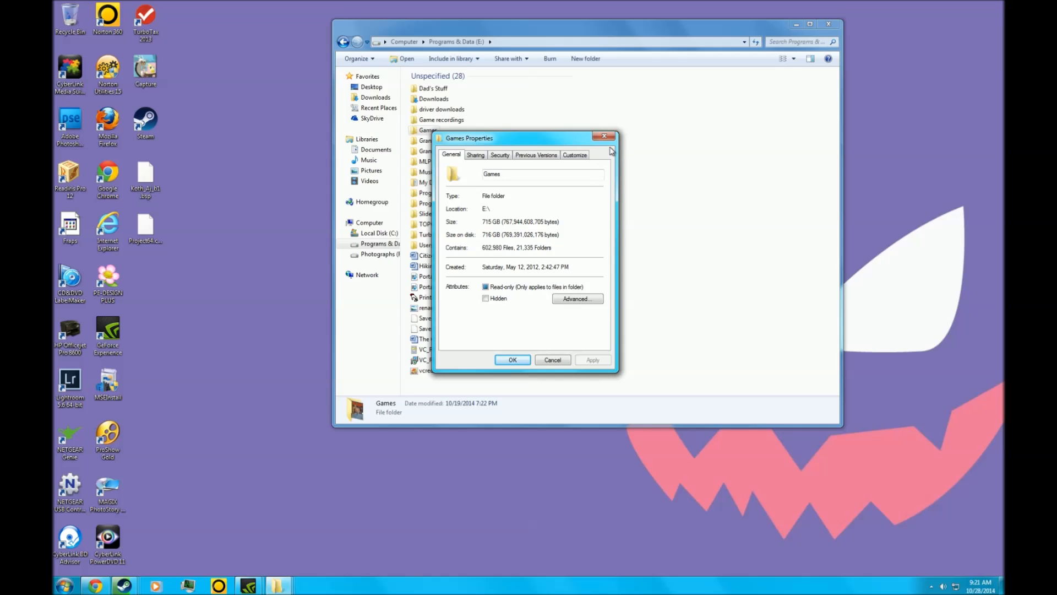
mouse_move(602, 136)
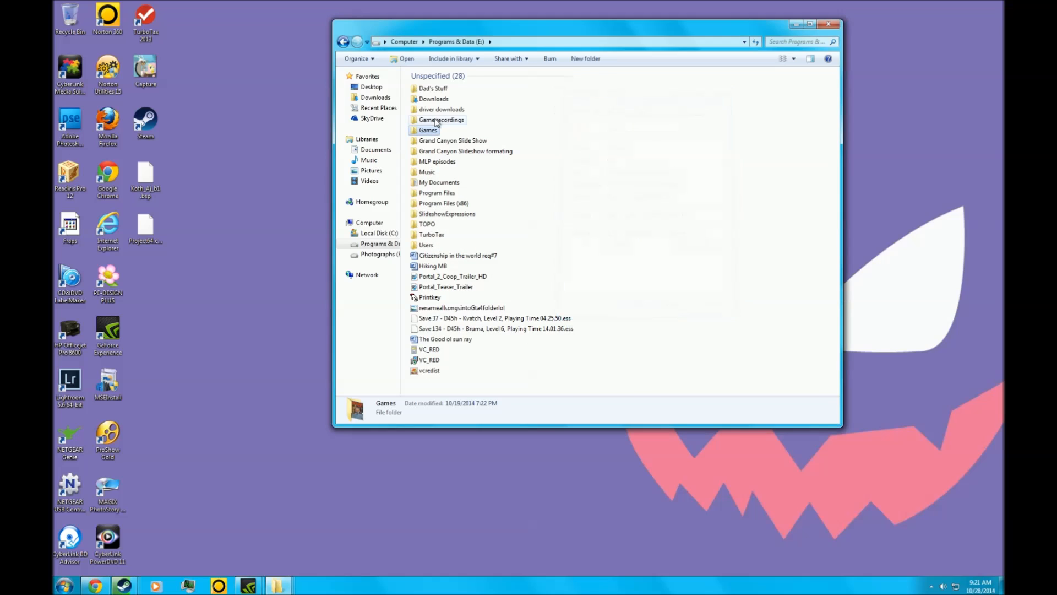
Open Games > Steam > SteamCMD, enter the steamcmd zip, and launch steamcmd.exe.
double_click(429, 129)
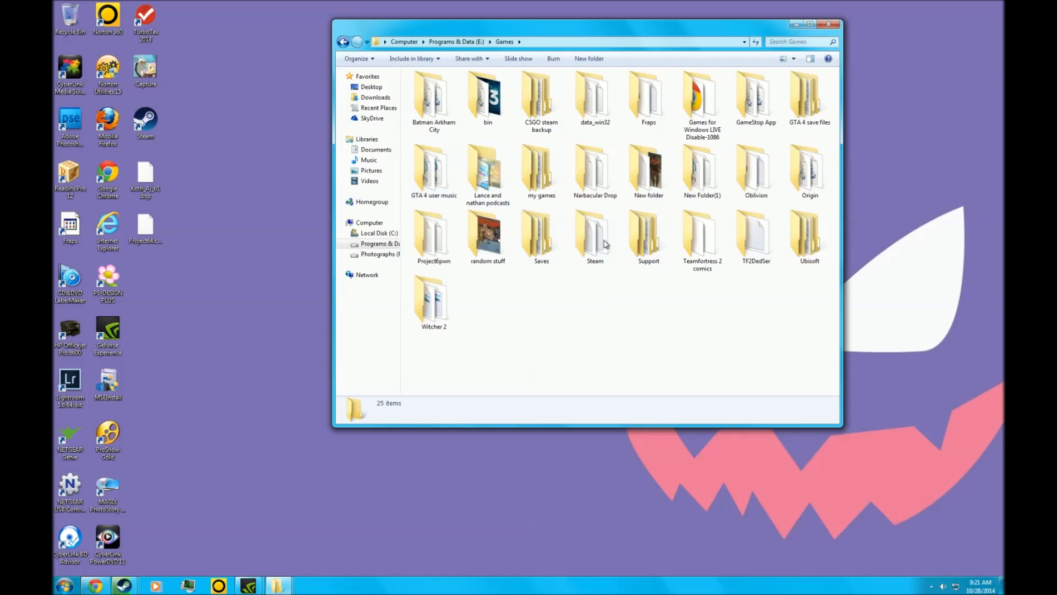
double_click(595, 236)
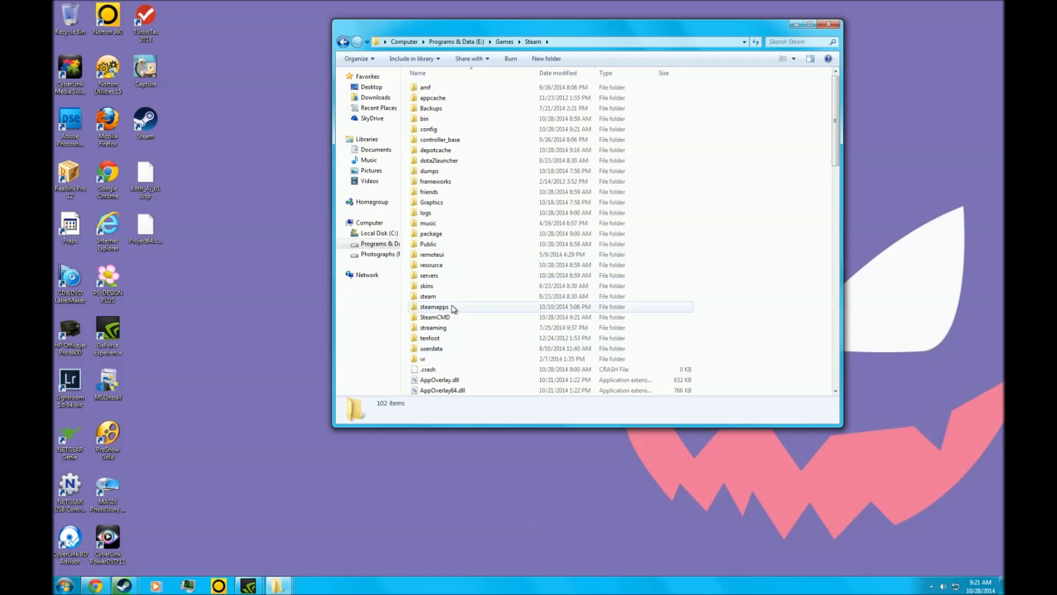
double_click(435, 318)
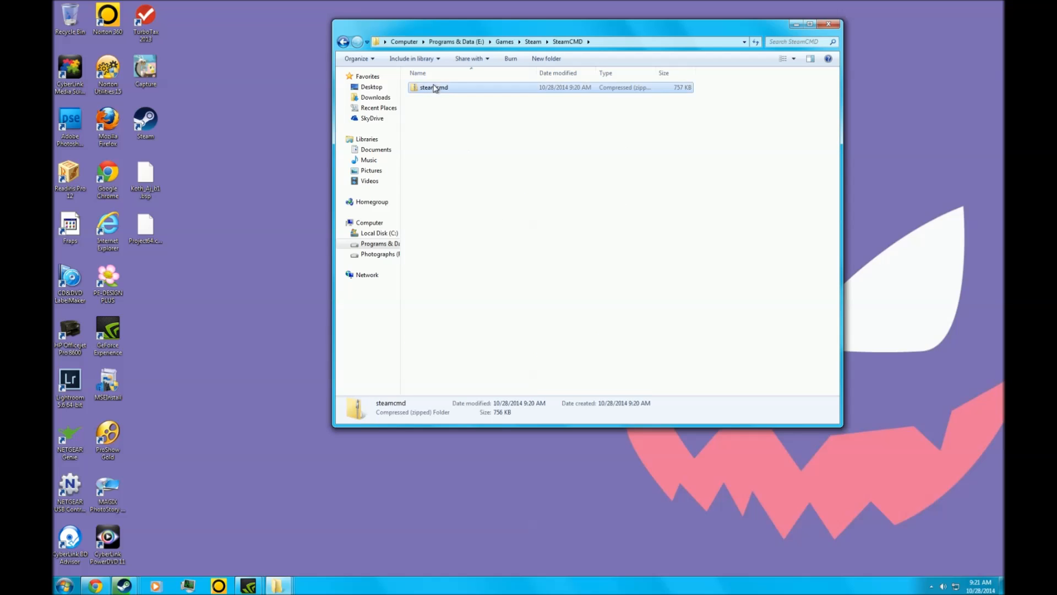
double_click(433, 87)
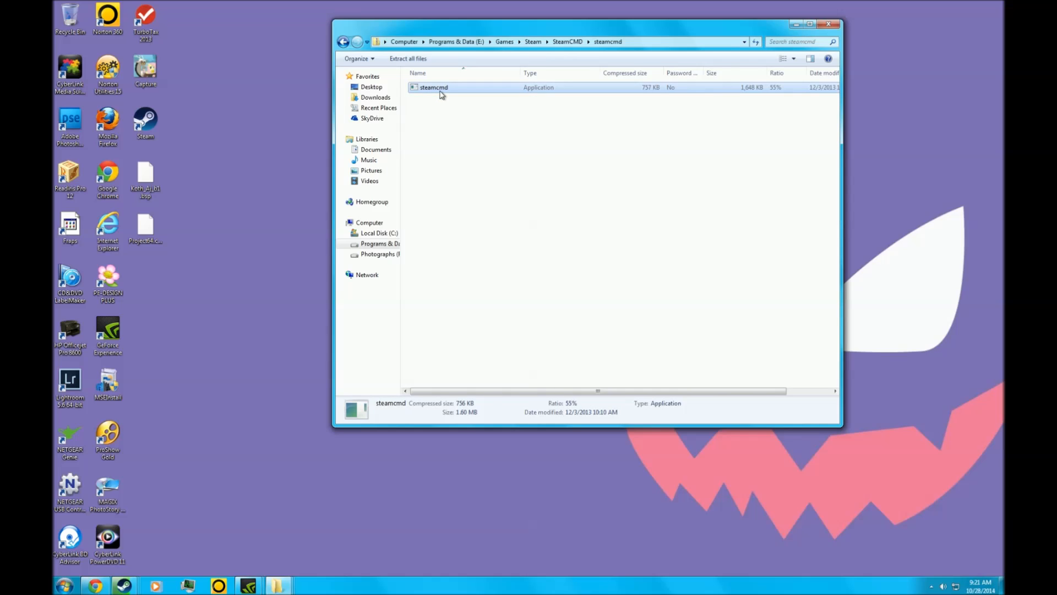
double_click(433, 87)
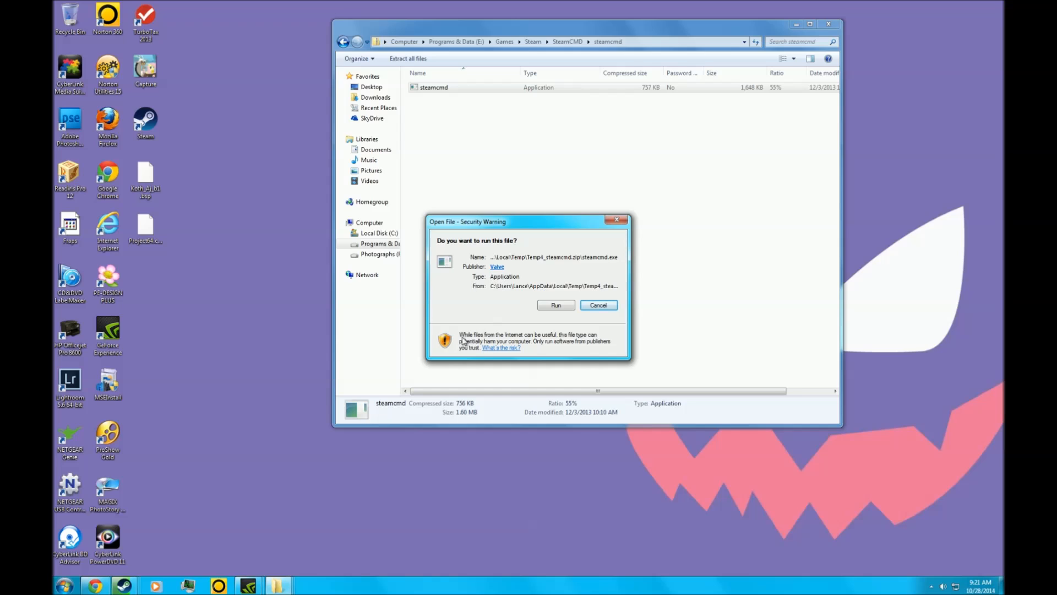
mouse_move(445, 346)
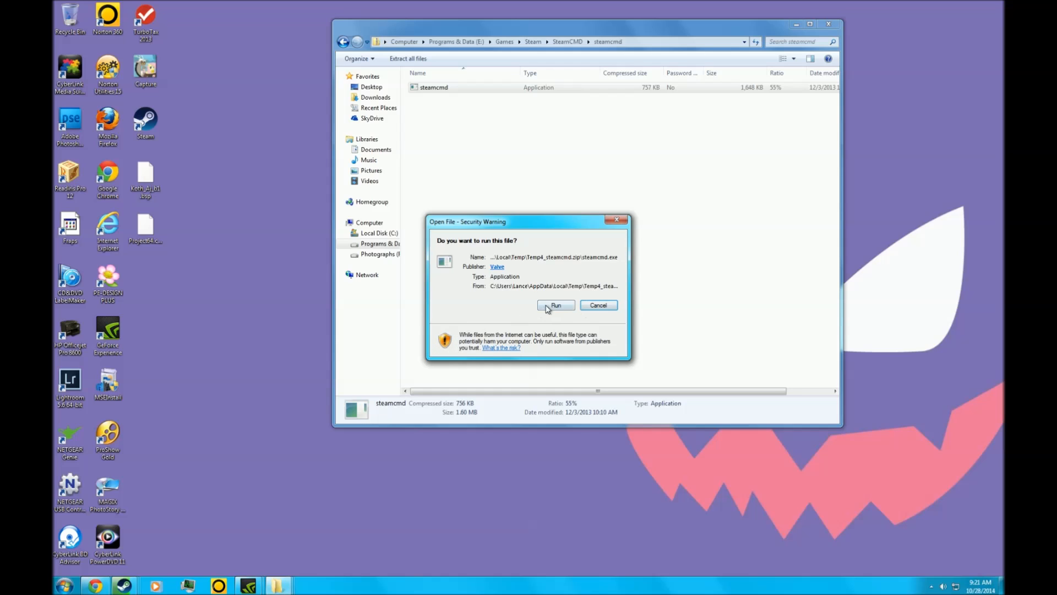
Allow steamcmd to run past the security warning and let it update.
left_click(556, 304)
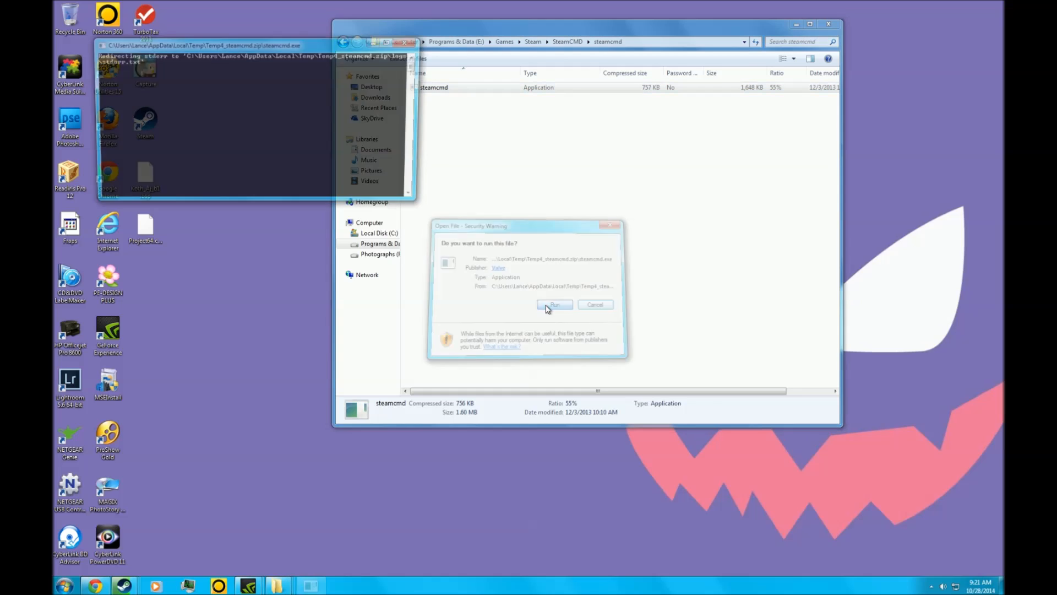
left_click(554, 304)
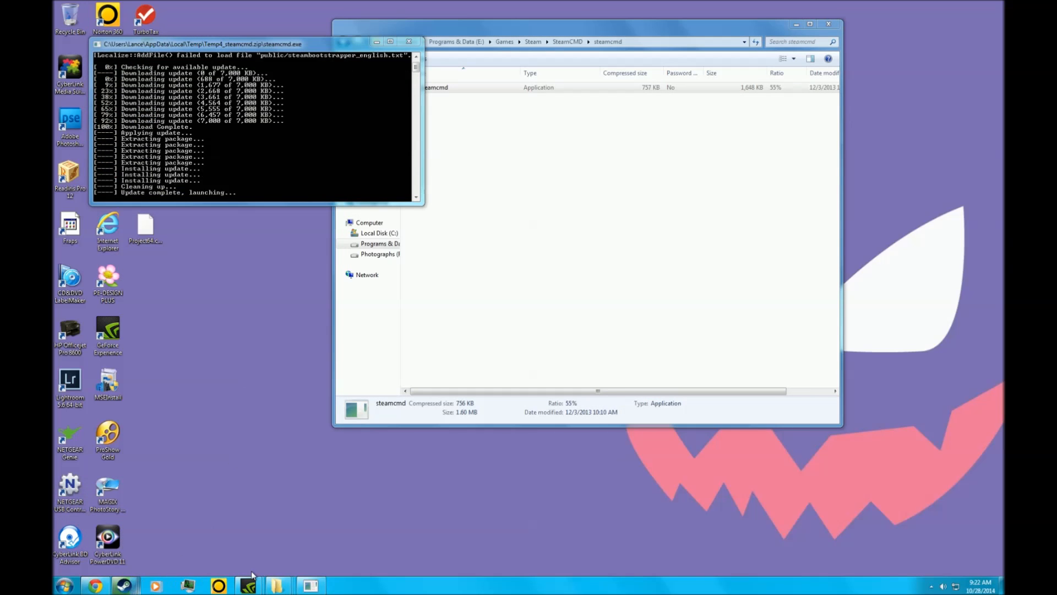
Bring up Chrome's Windows dedicated server guide and start typing the login command.
left_click(95, 585)
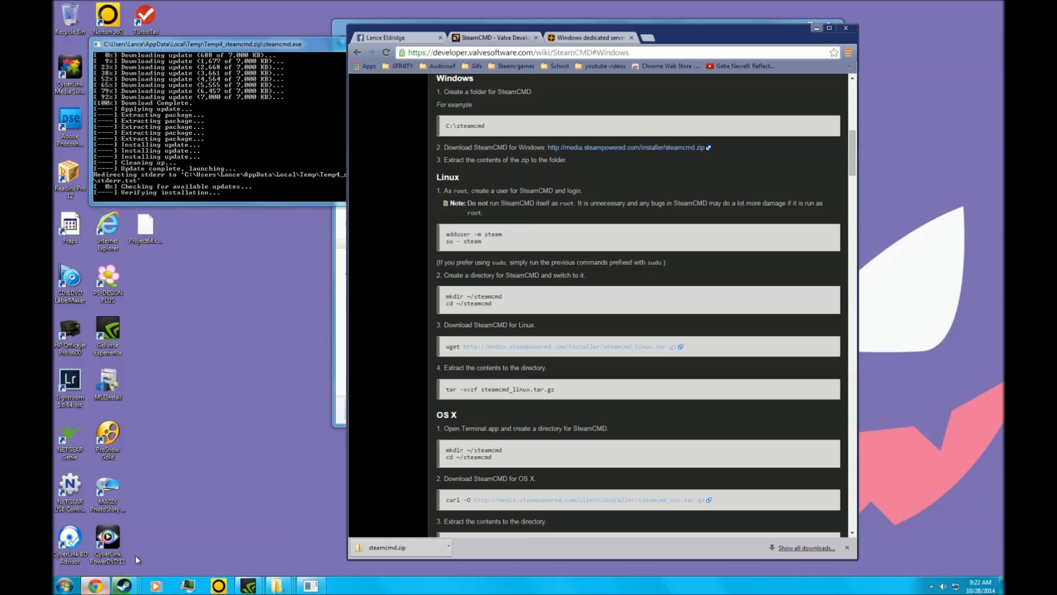
left_click(590, 37)
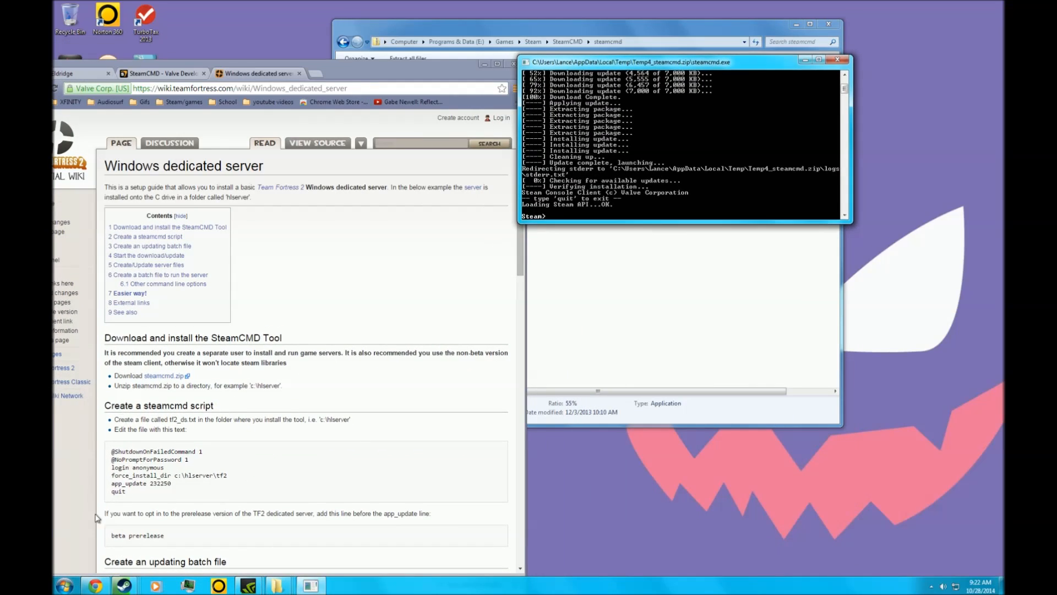
mouse_move(249, 563)
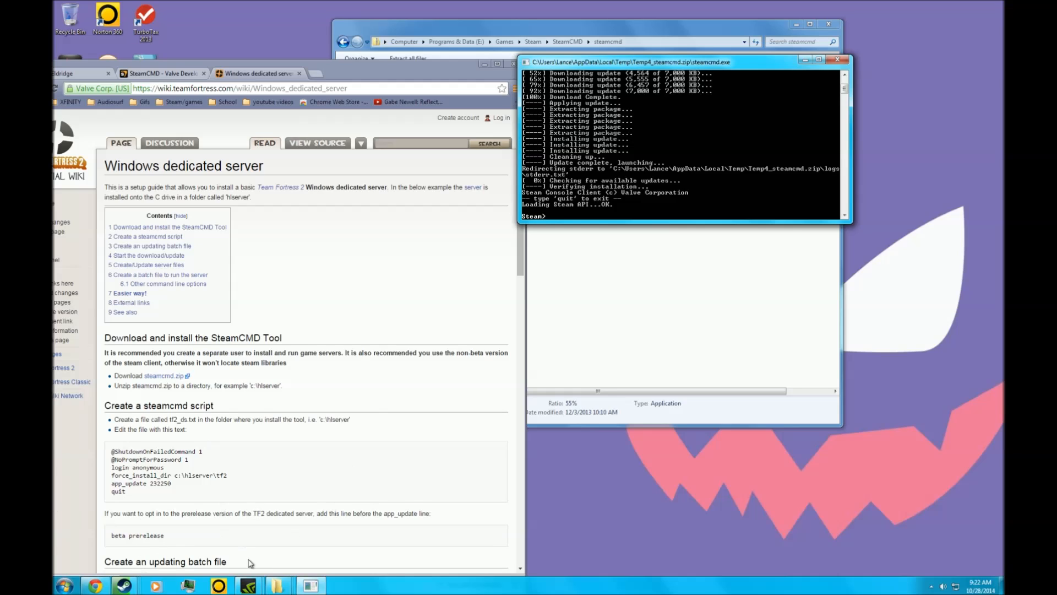
mouse_move(575, 243)
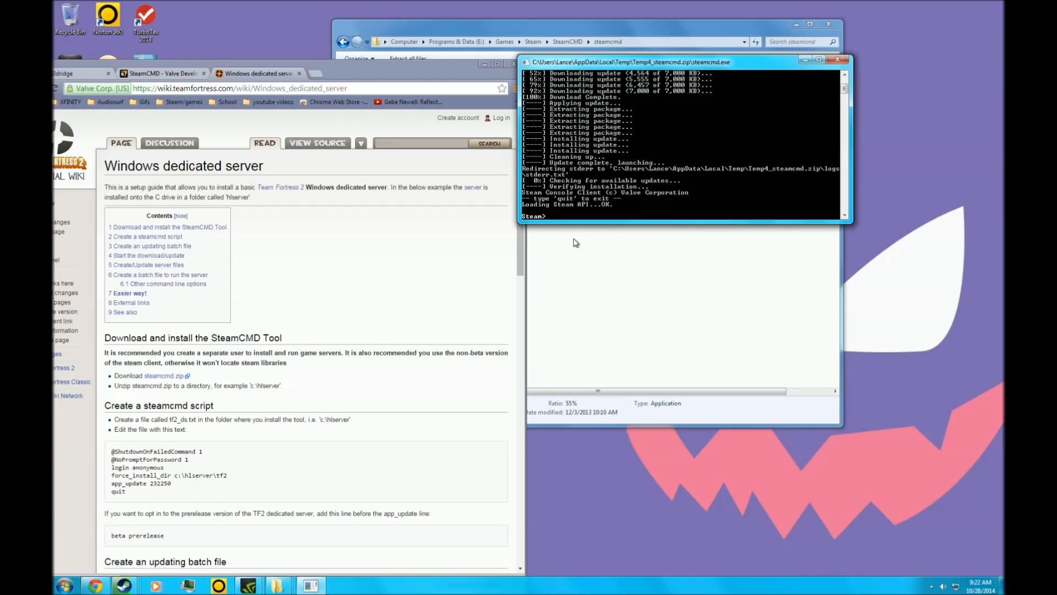
type("logi")
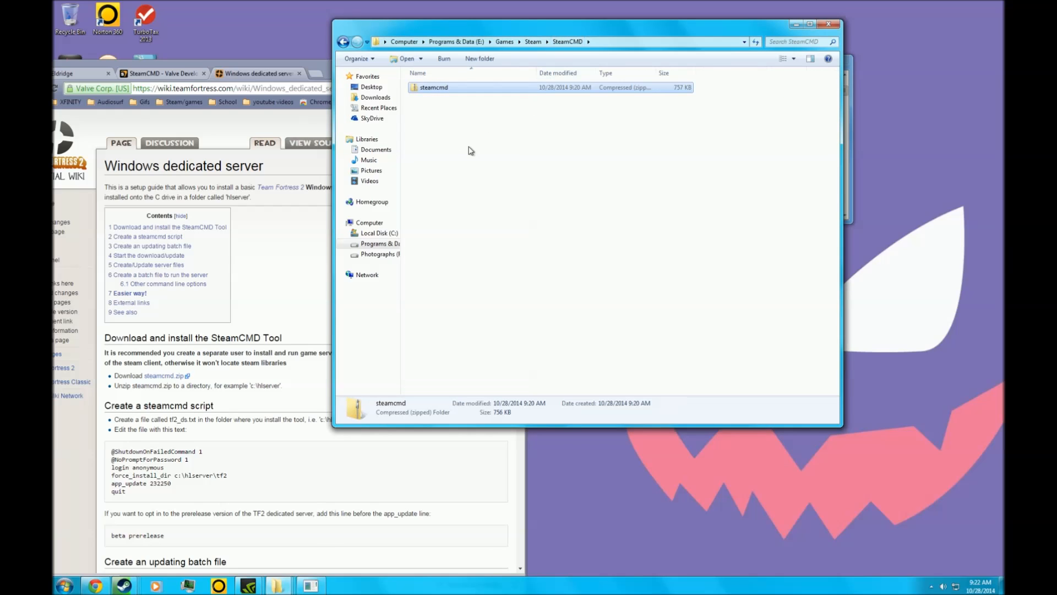
Create a new folder named 'TF2 LAN Server' inside SteamCMD.
right_click(469, 150)
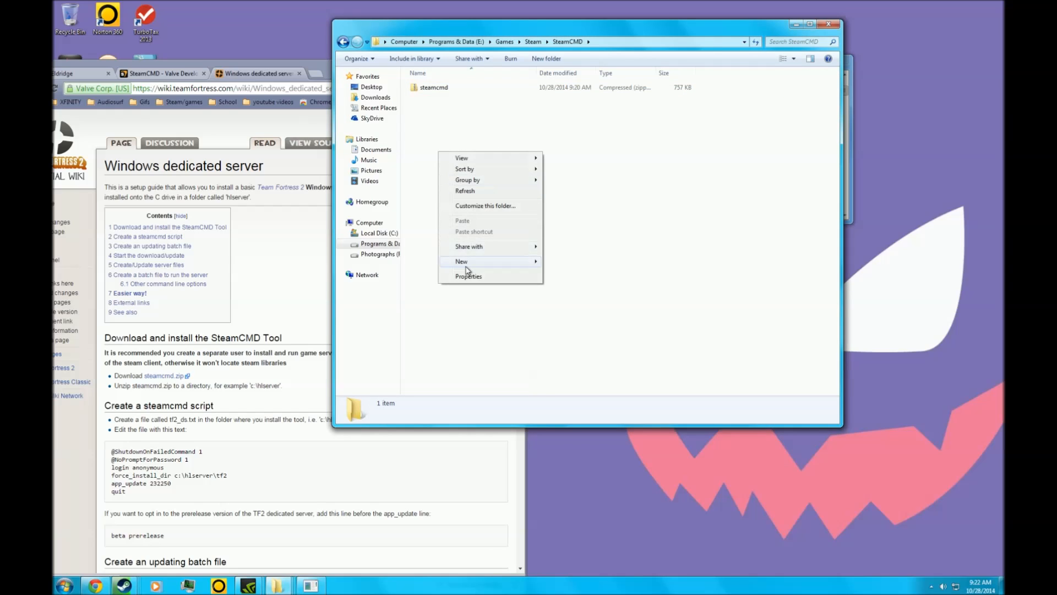
left_click(462, 261)
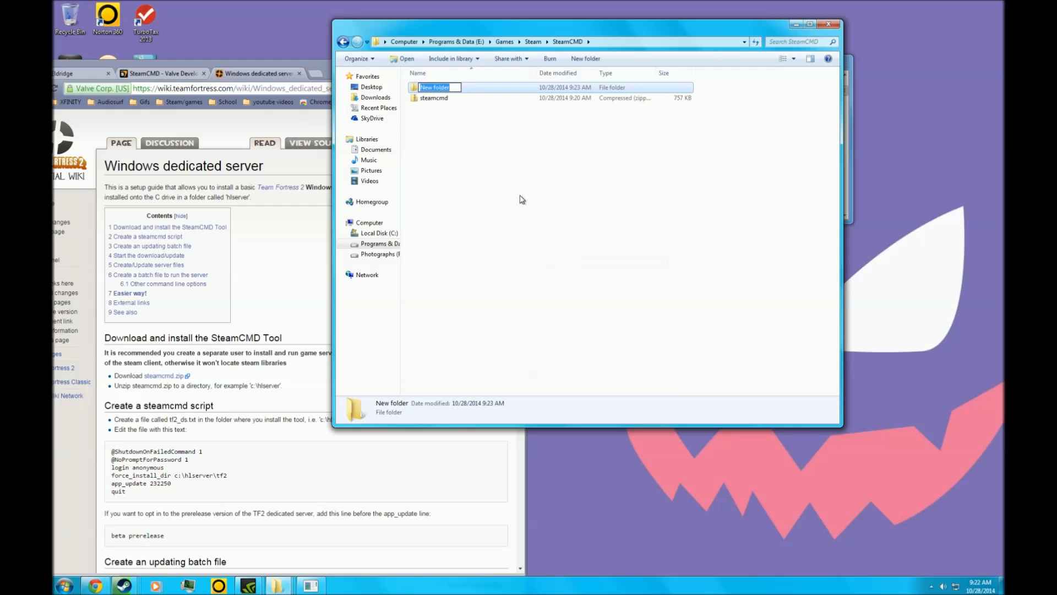
type("TF2 LAn Server")
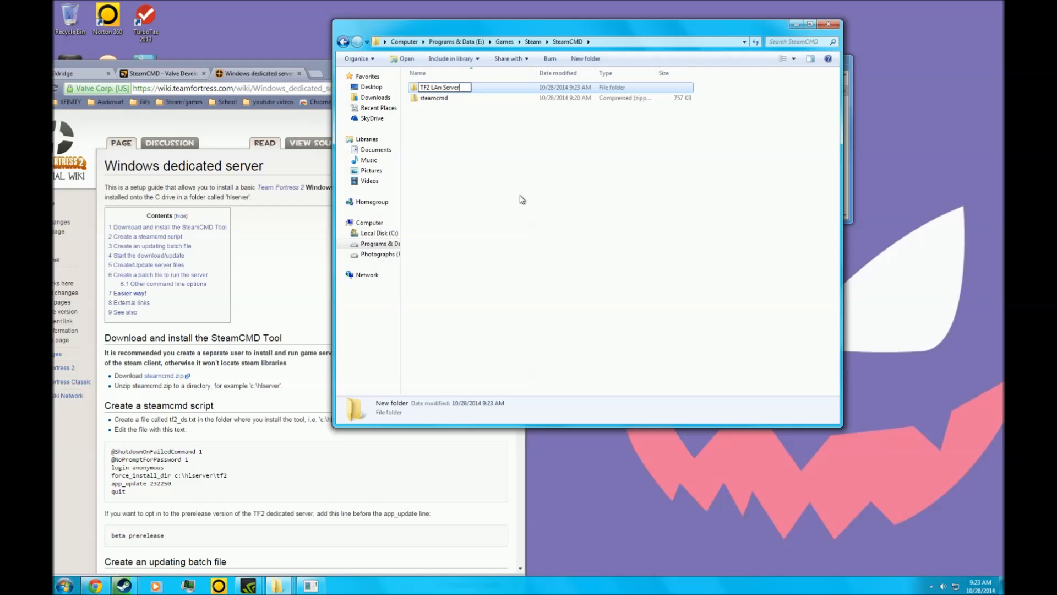
right_click(438, 87)
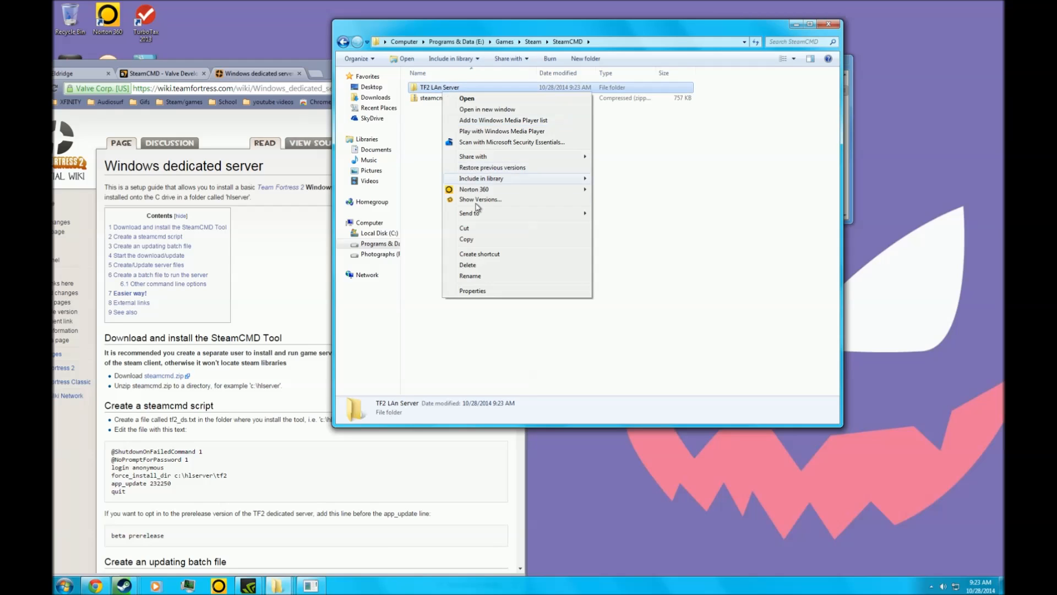
left_click(469, 276)
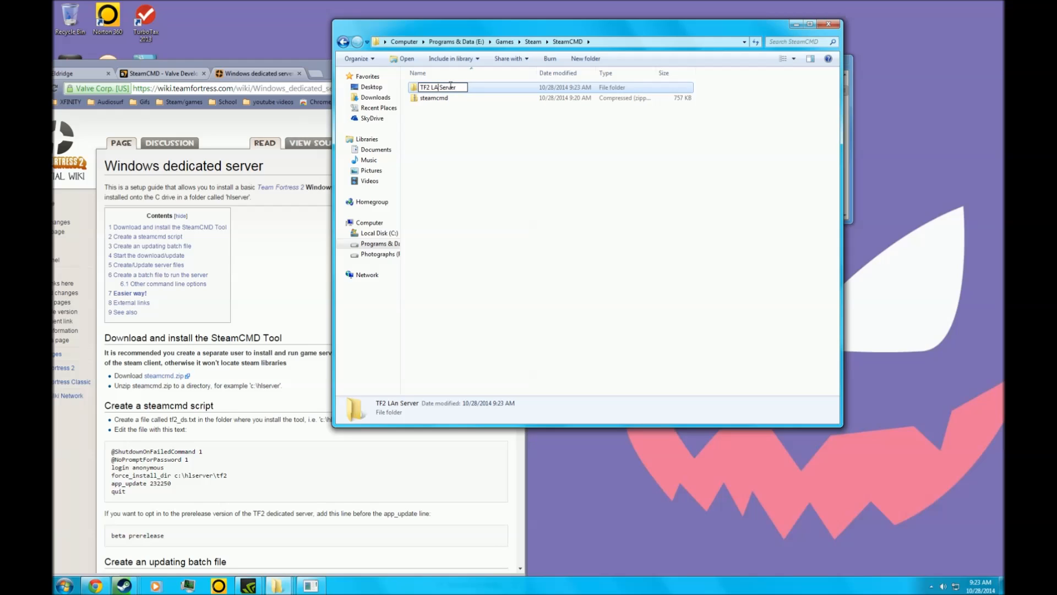
key("Return")
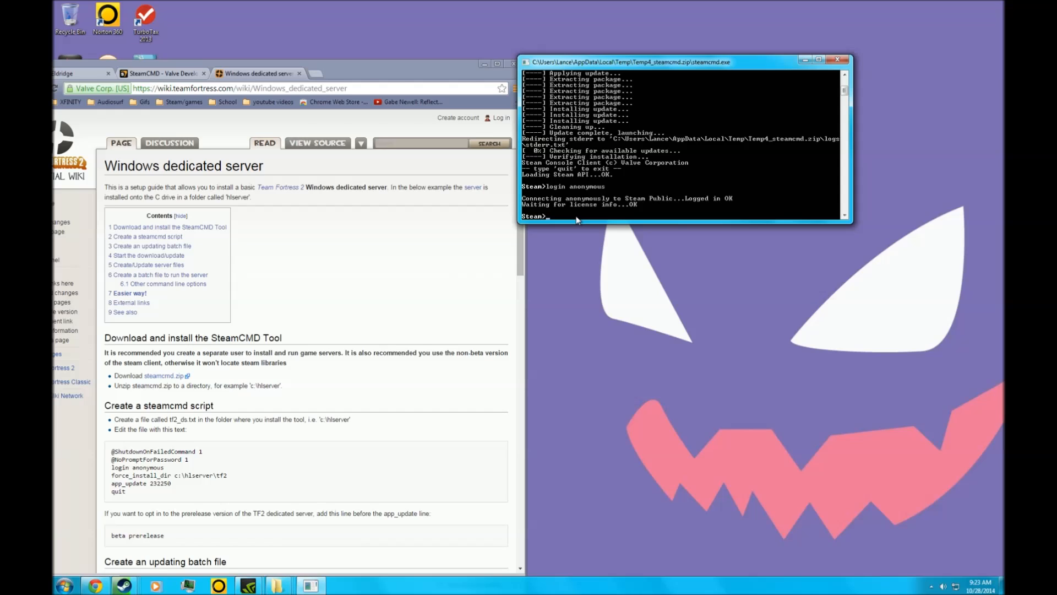
Set force_install_dir to the pasted TF2 LAN Server folder path.
type("force_install_dir")
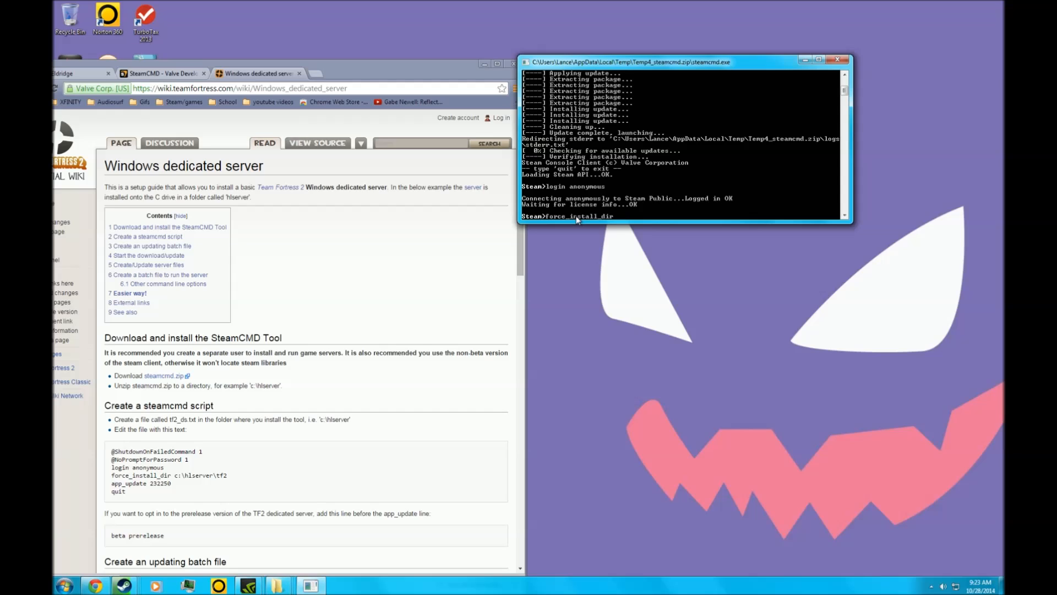
mouse_move(533, 63)
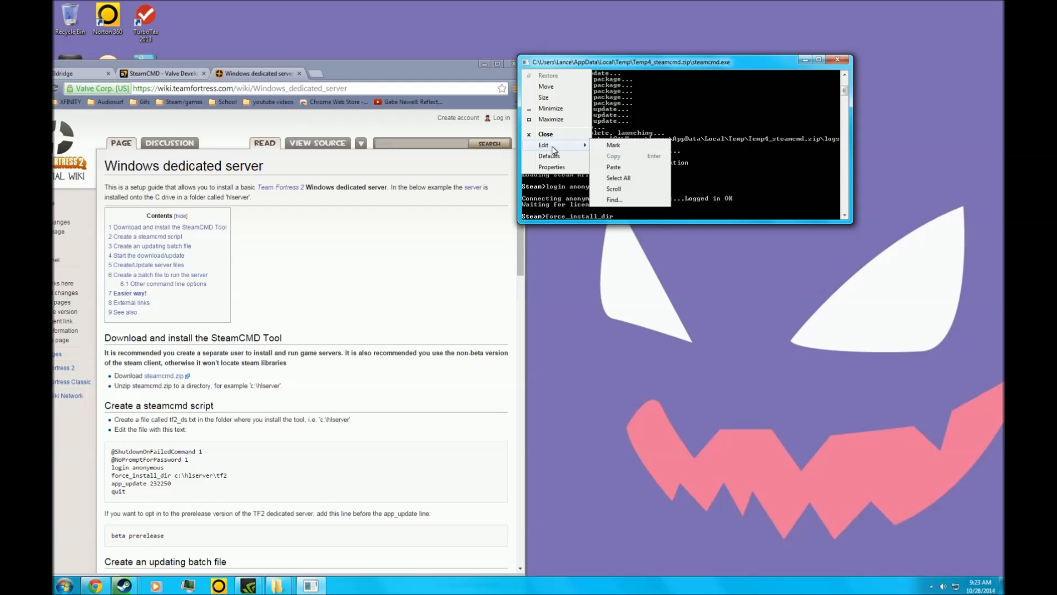
left_click(612, 166)
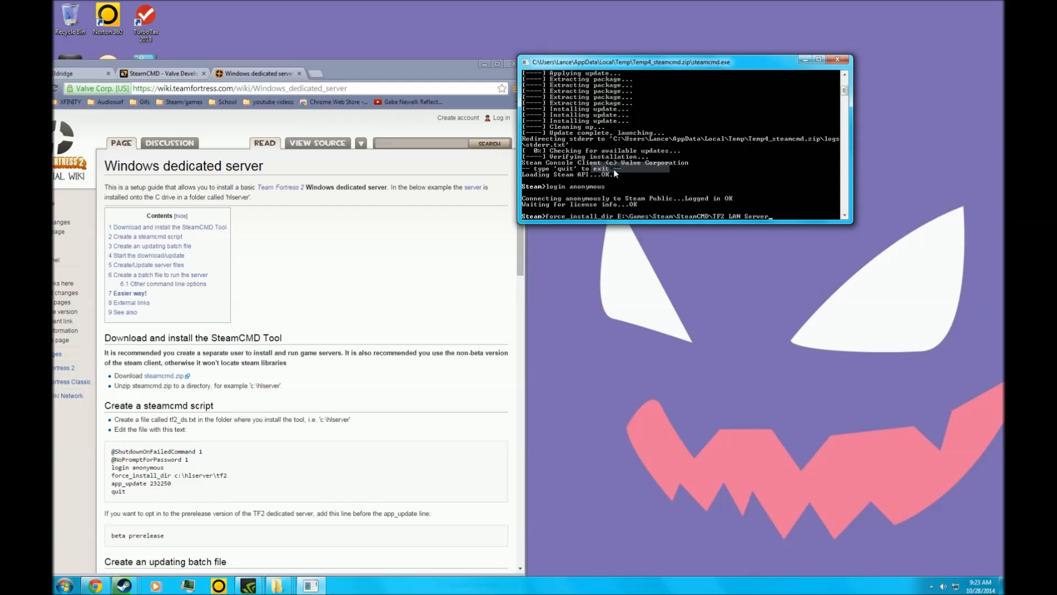
mouse_move(706, 264)
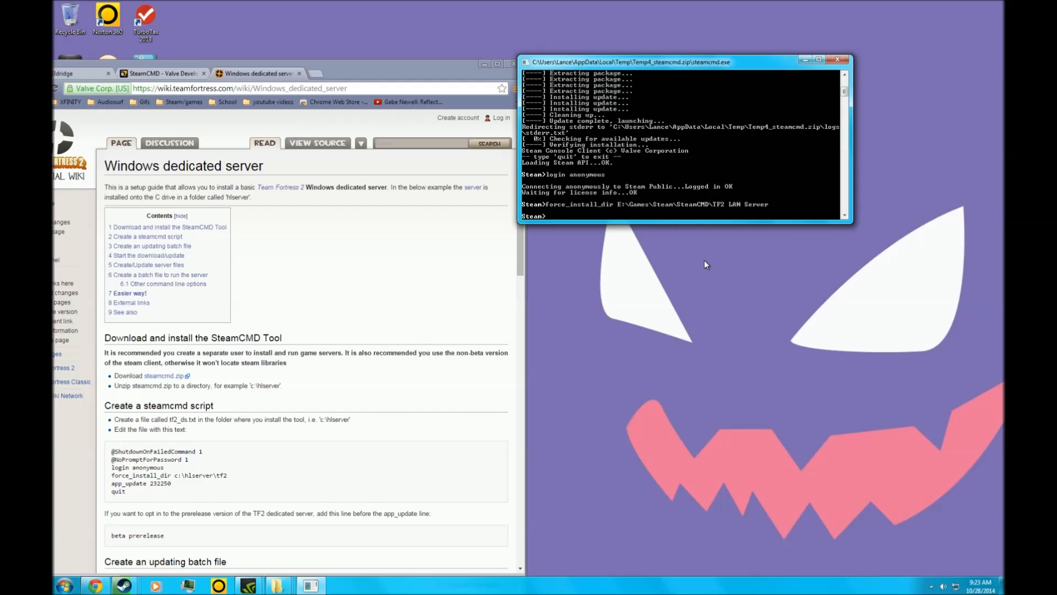
type("F")
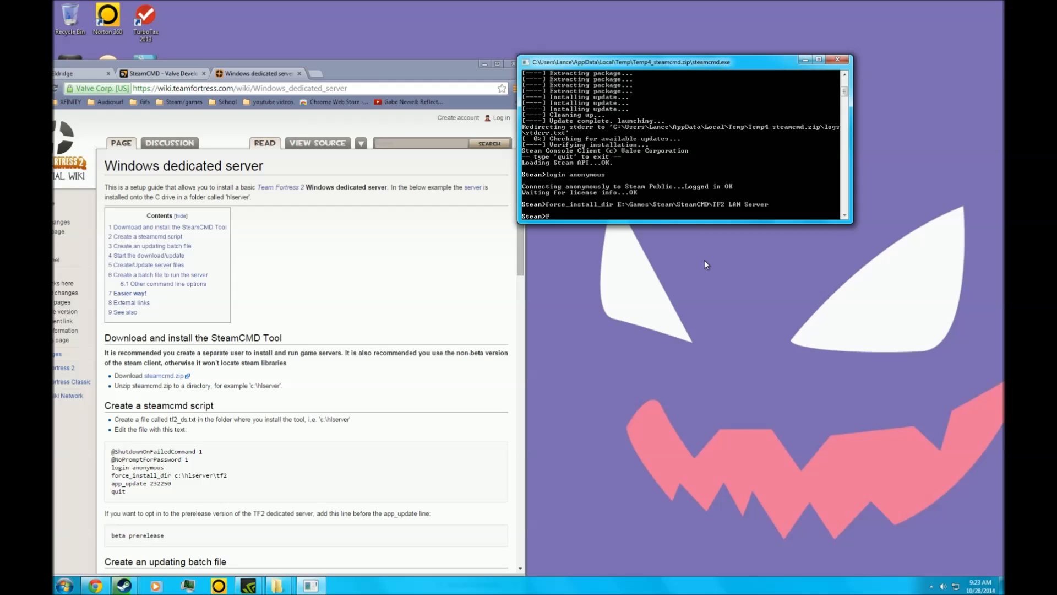
type("orce_install_dir")
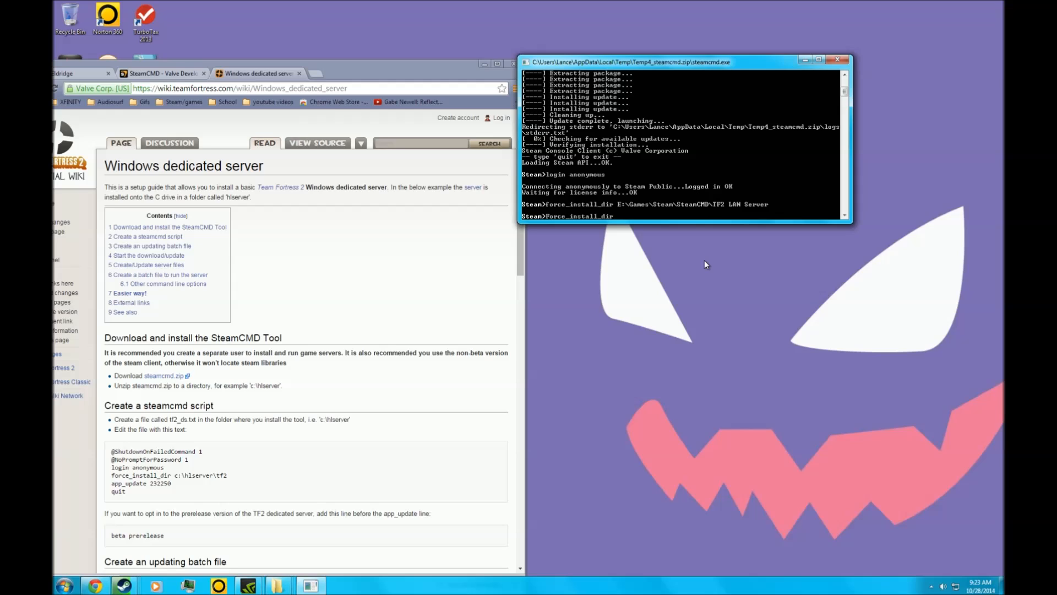
mouse_move(493, 133)
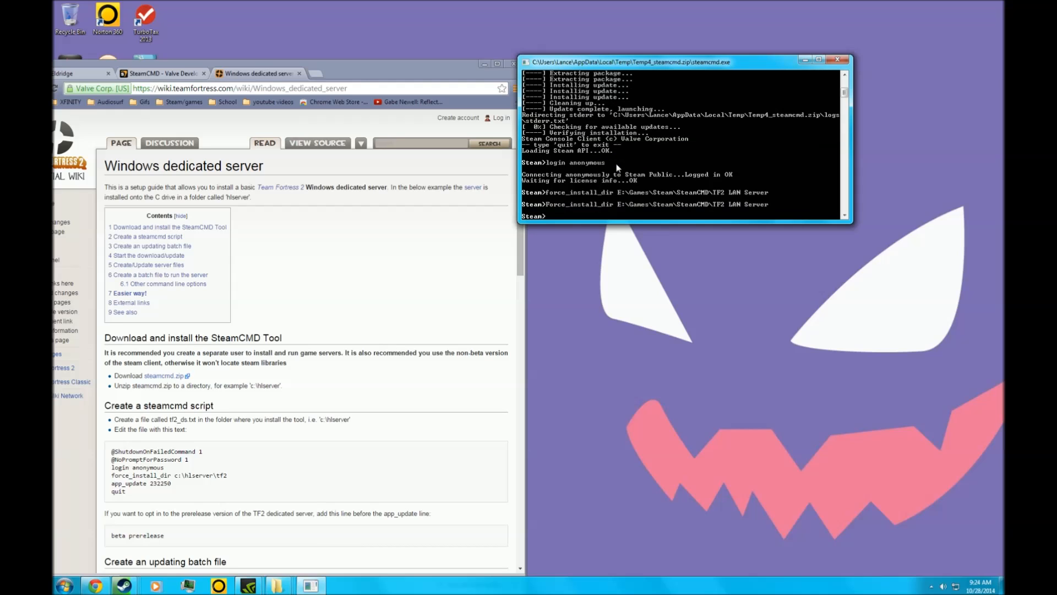
mouse_move(538, 370)
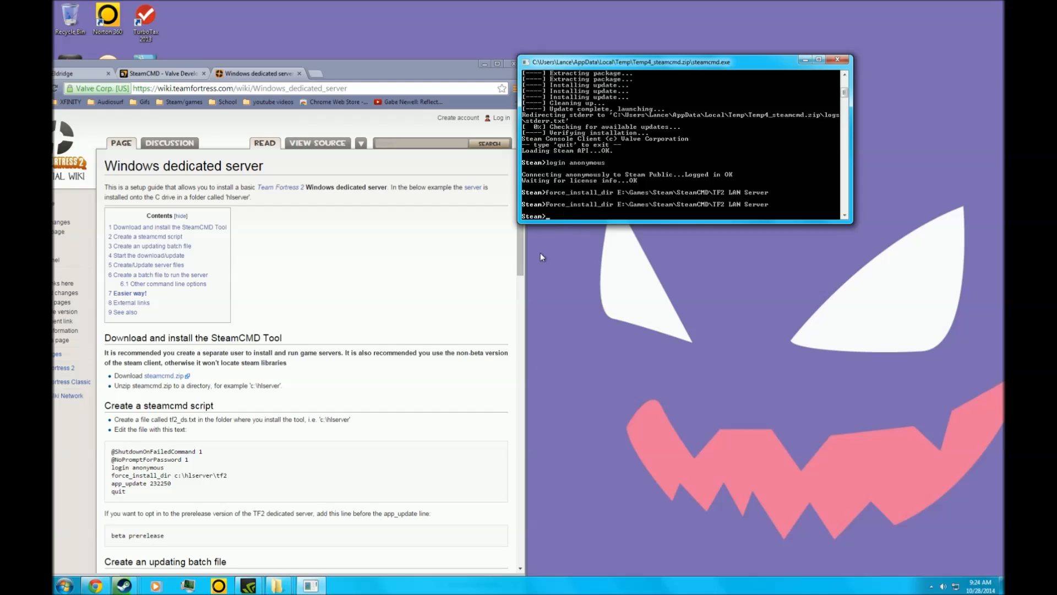
Start typing the app_update 232250 command.
type("app_update")
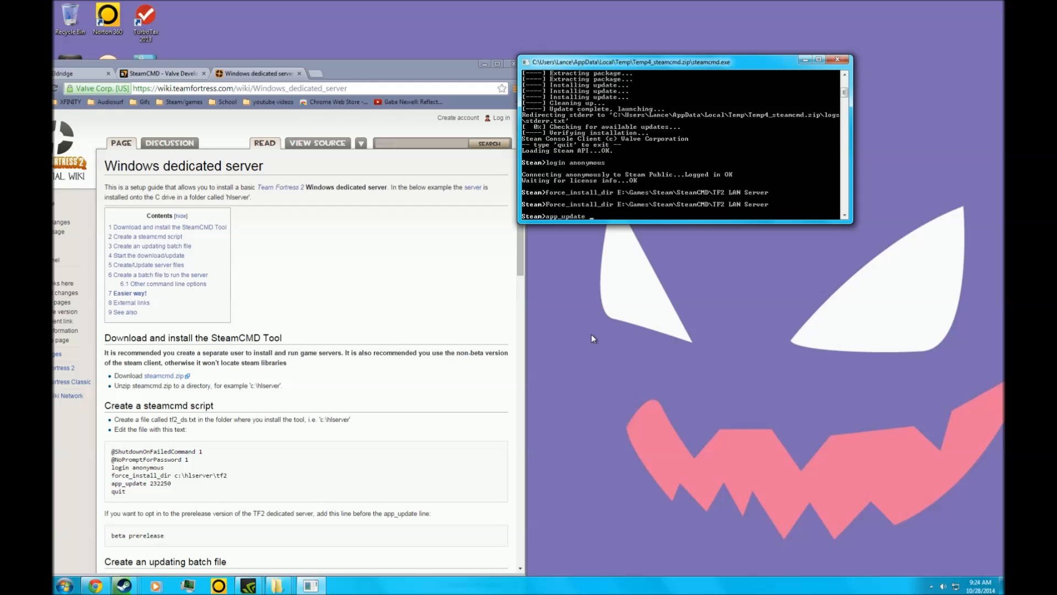
type("23")
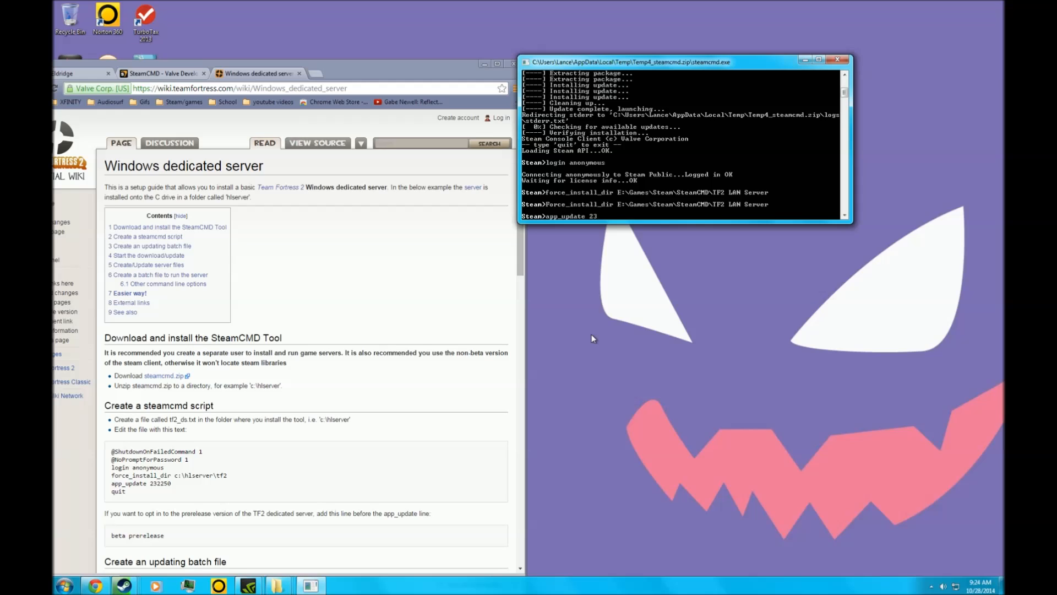
type("25")
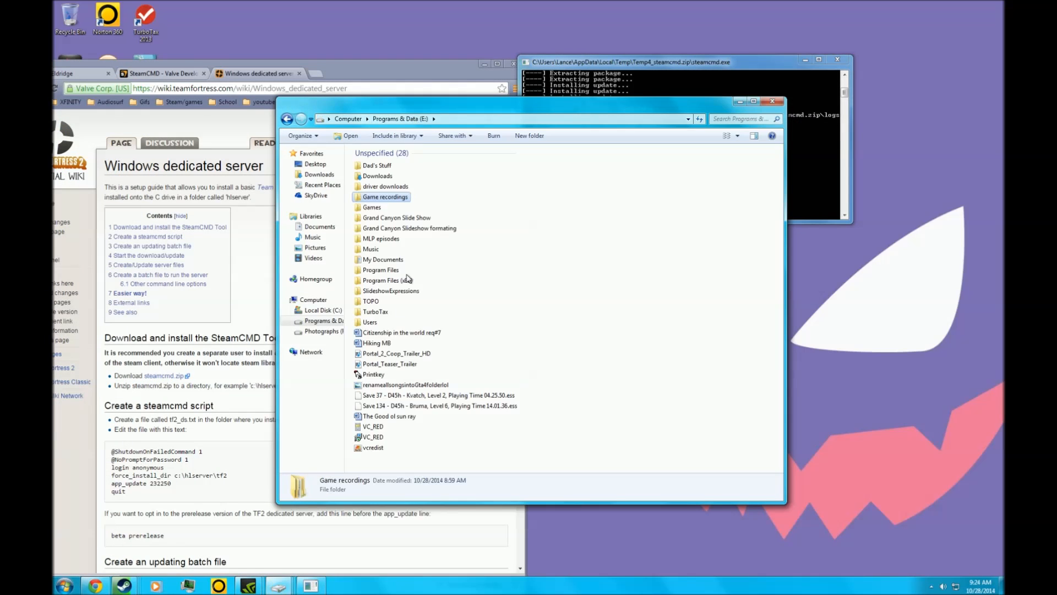
Browse E:\Games\Steam\steamapps subfolders, including sourcesdk_content, then go back.
double_click(372, 207)
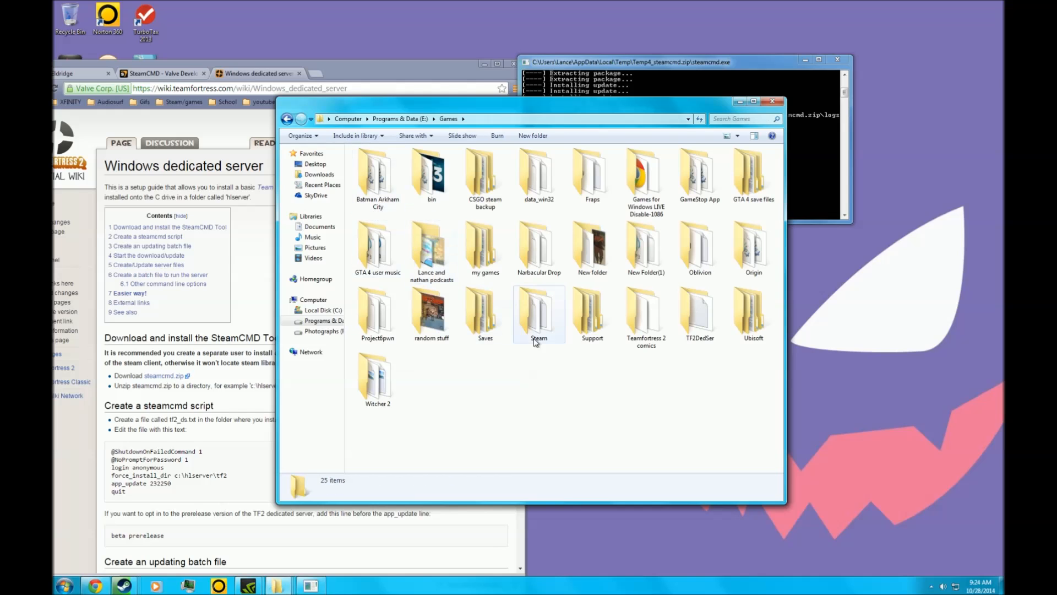
double_click(538, 313)
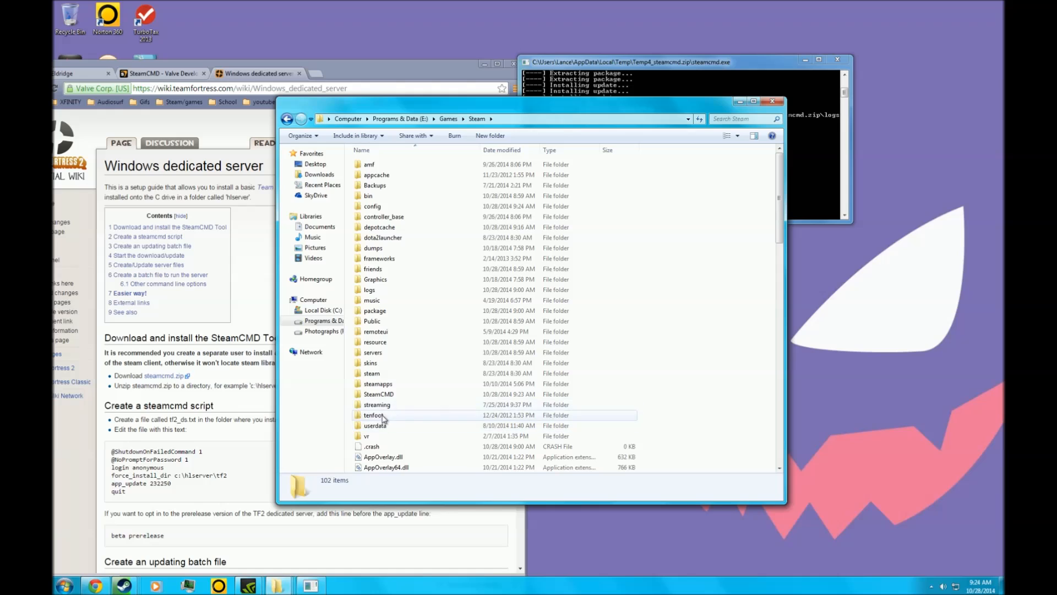
double_click(376, 425)
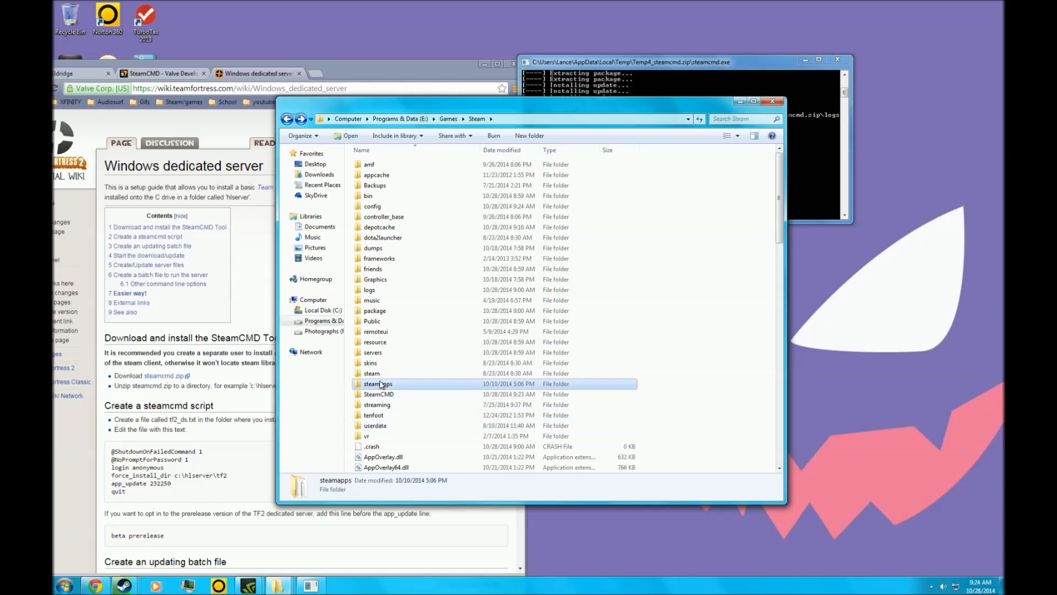
double_click(377, 383)
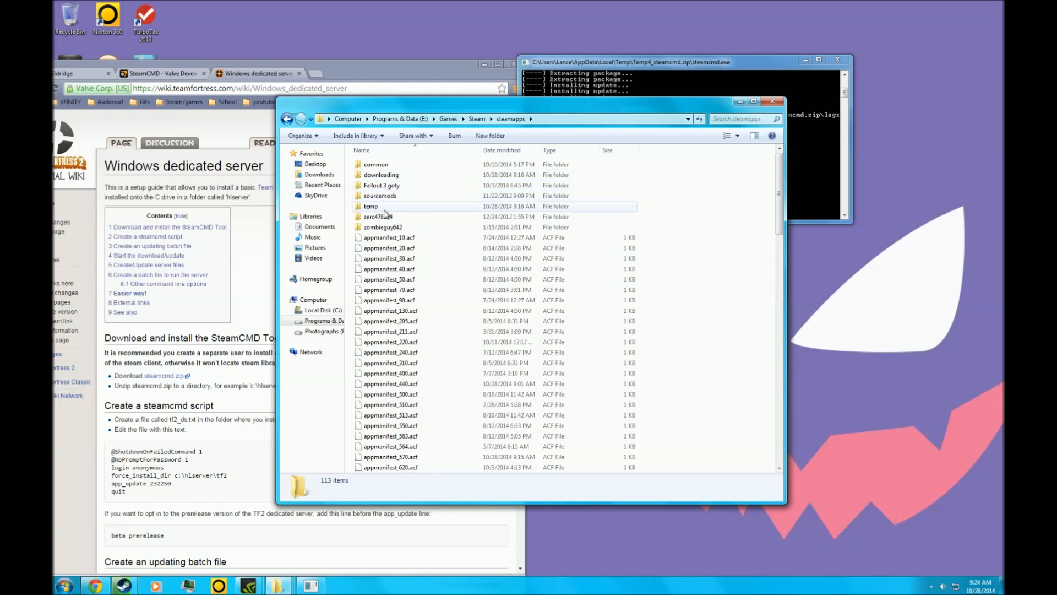
double_click(383, 227)
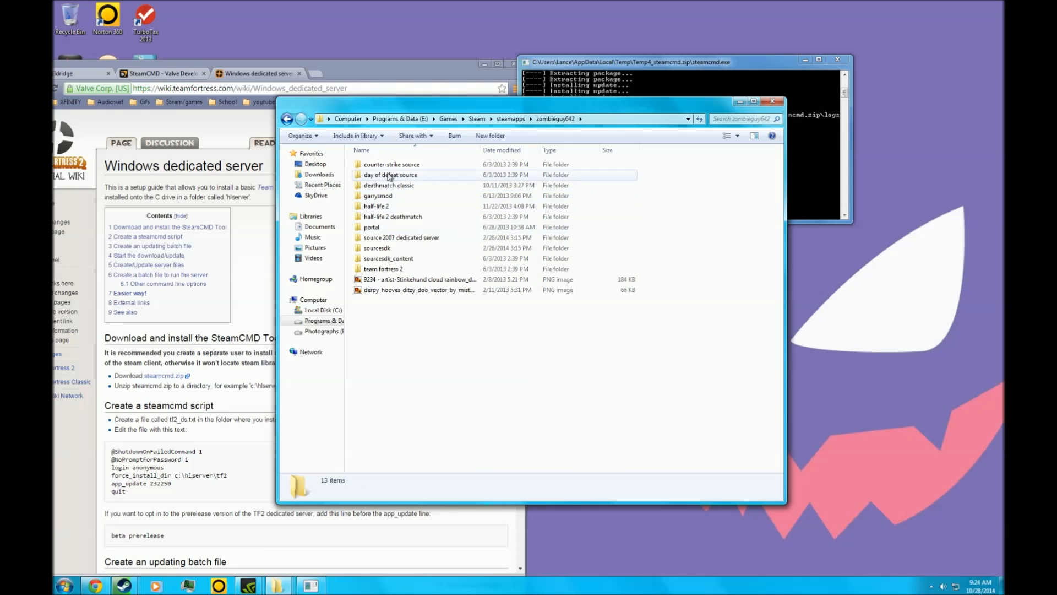
double_click(419, 279)
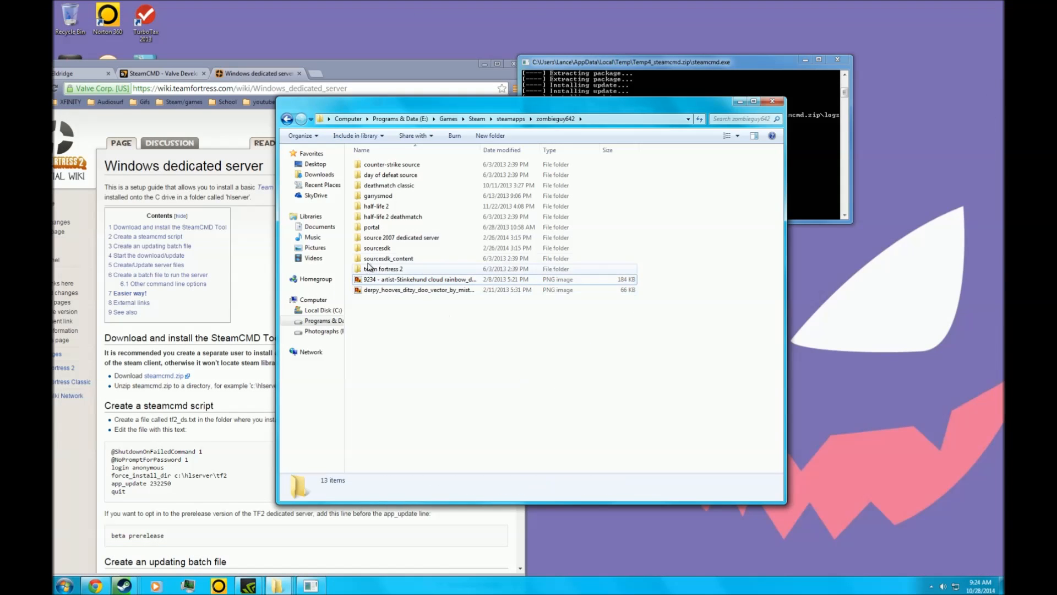
double_click(388, 259)
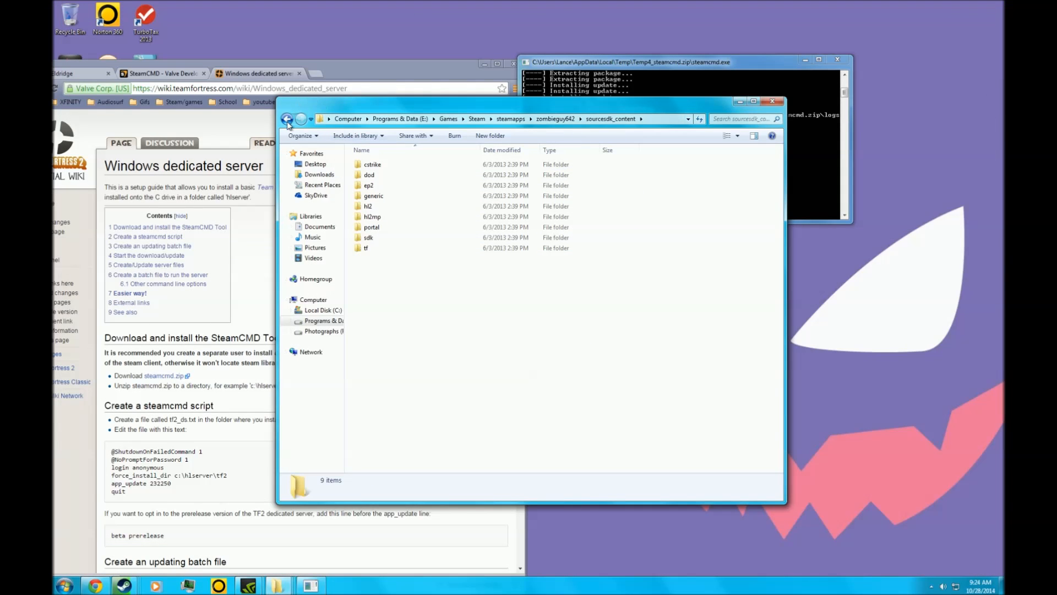
left_click(288, 119)
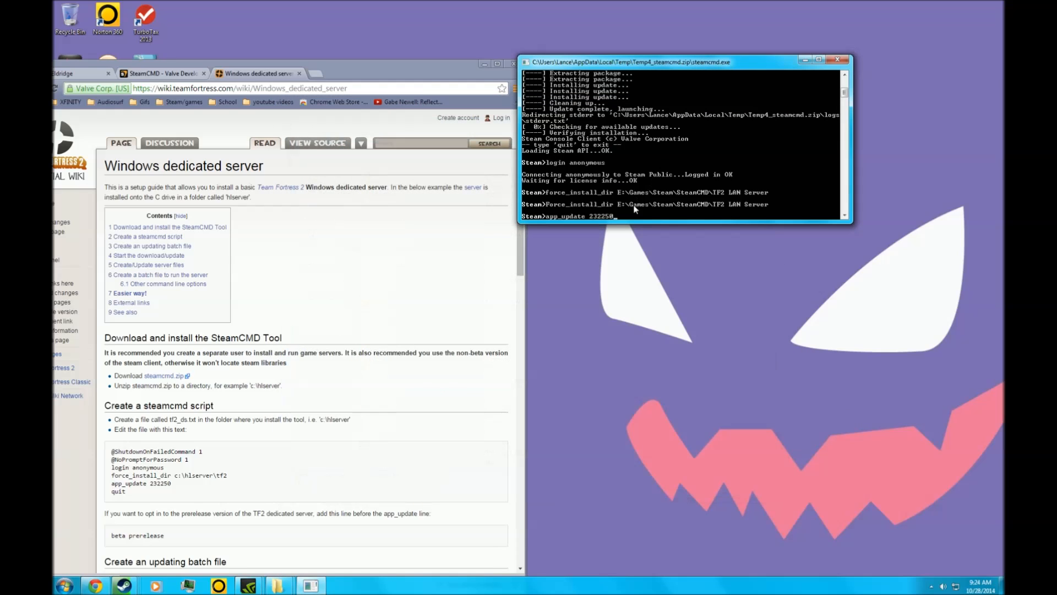
mouse_move(610, 223)
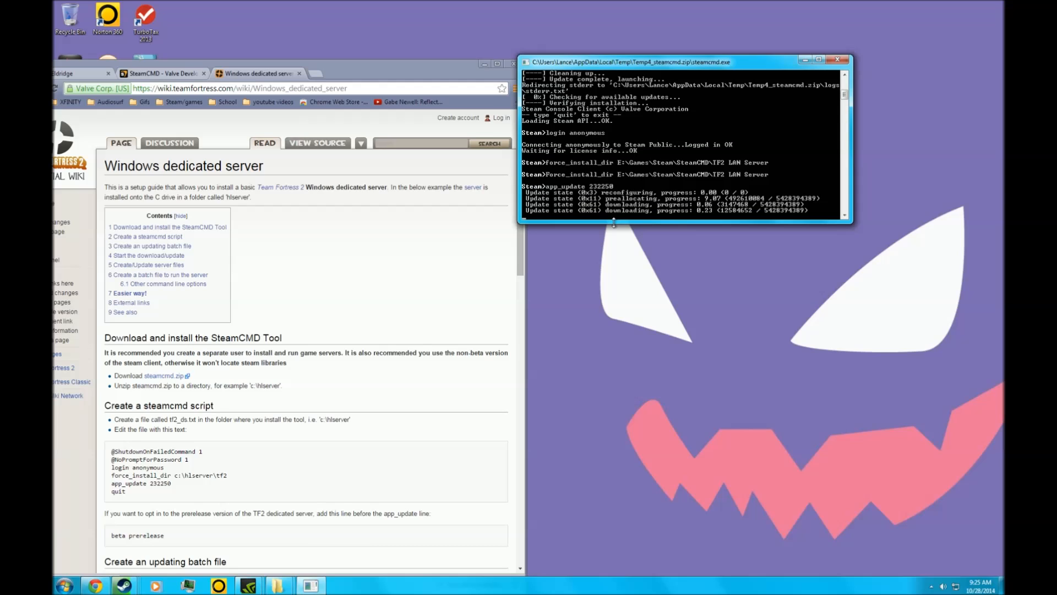
mouse_move(727, 236)
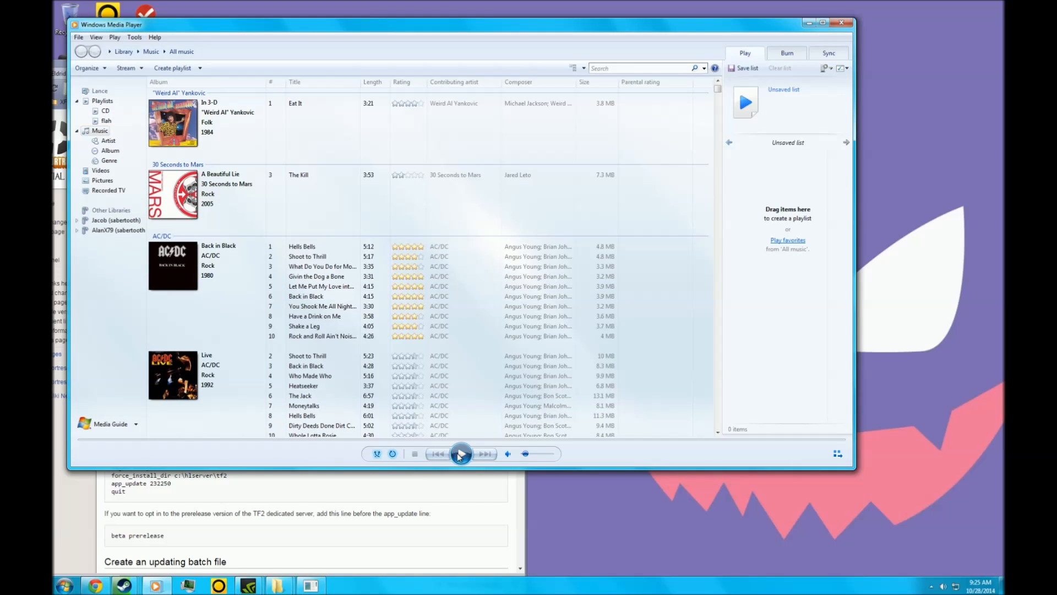
Start Media Player's music library and play the MLG Dynamo track.
left_click(461, 453)
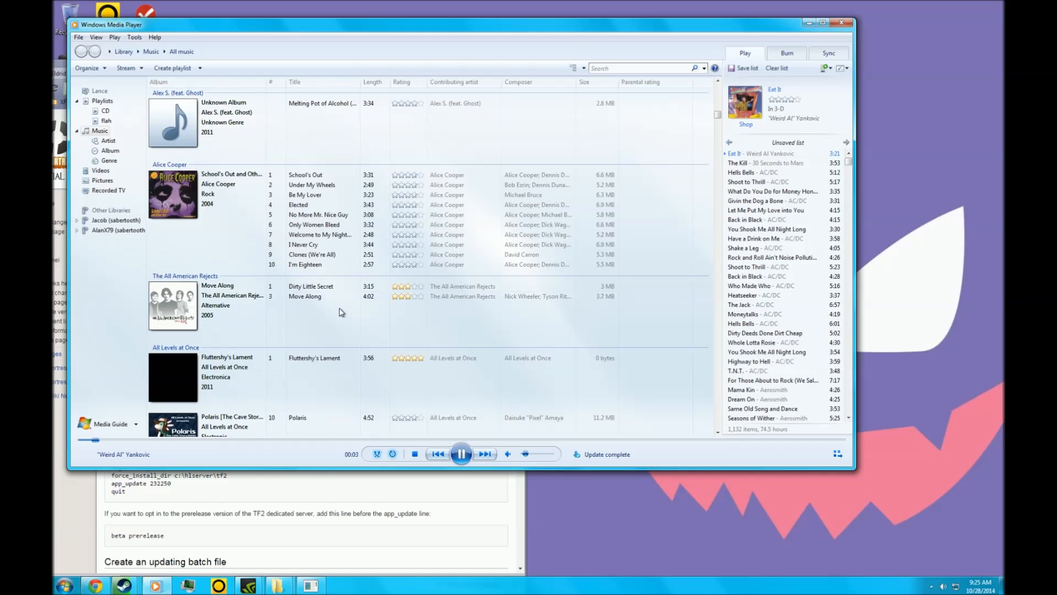
scroll("up", 3)
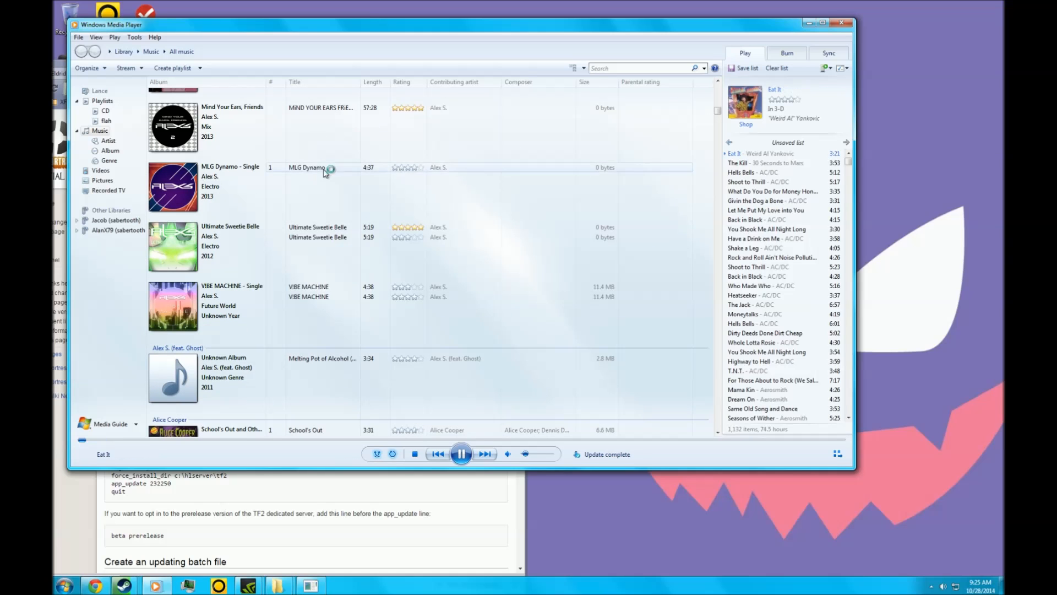
double_click(306, 167)
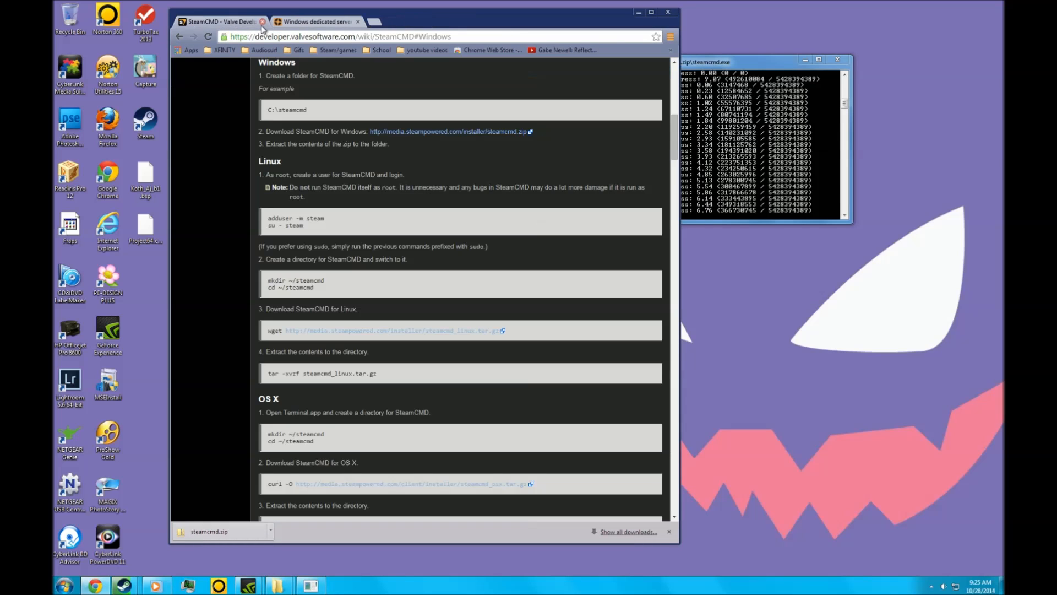
Close the Chrome guide and the Project64 Majora's Mask game while the install completes.
left_click(667, 11)
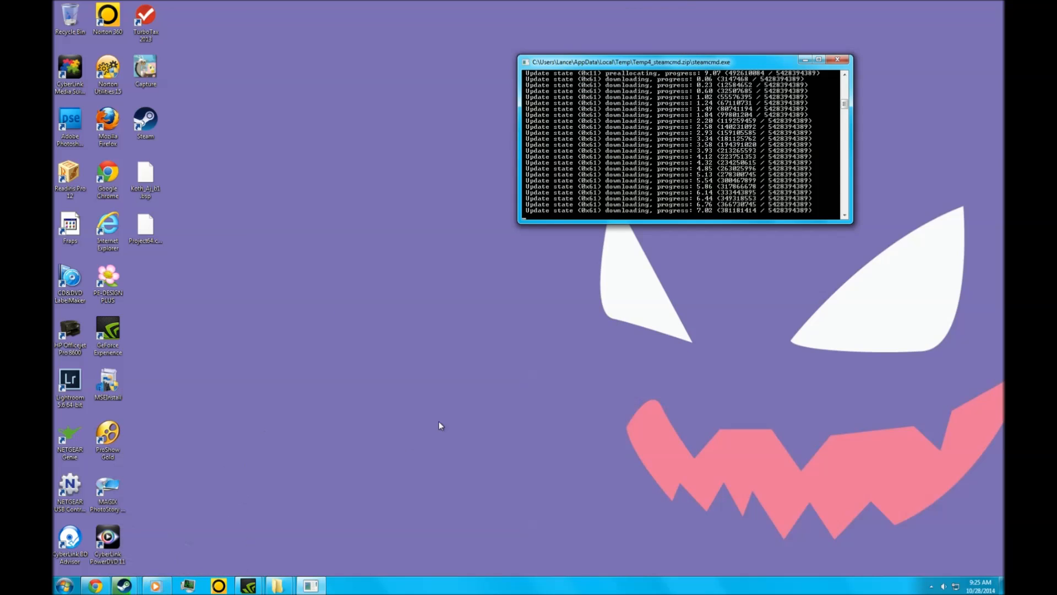
mouse_move(264, 416)
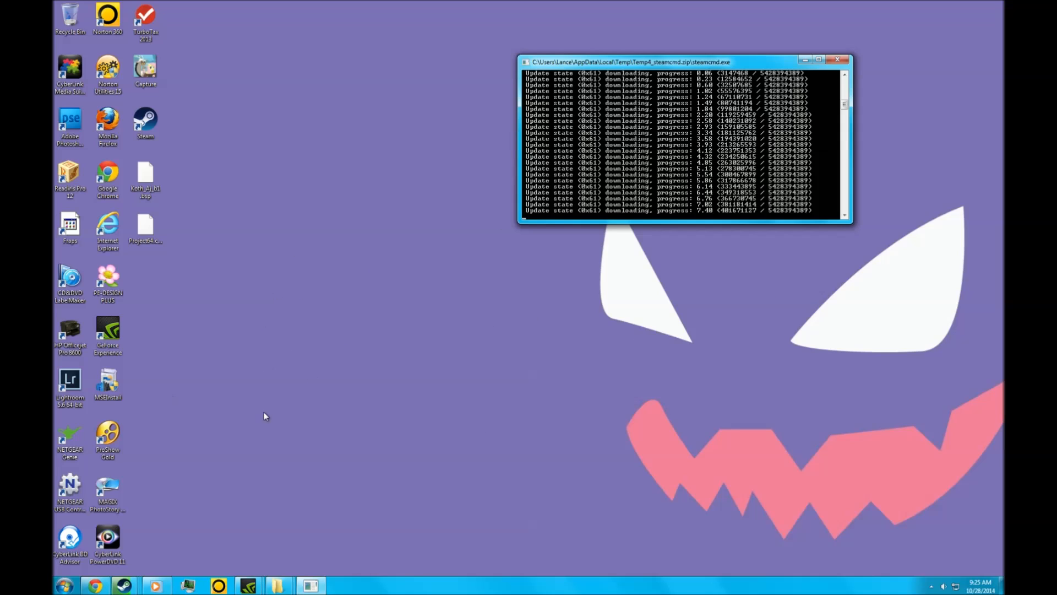
mouse_move(357, 299)
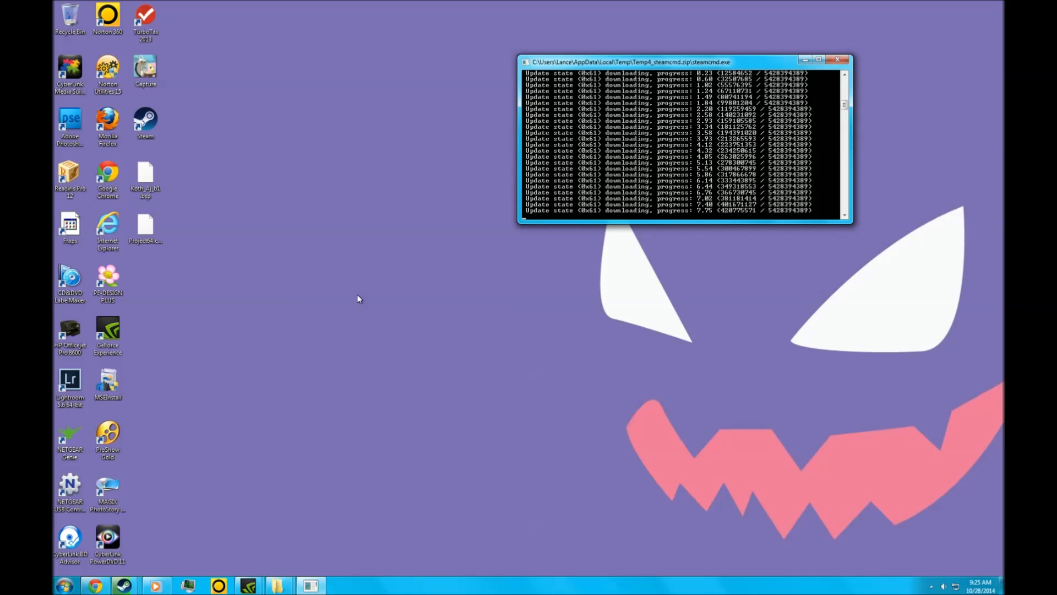
mouse_move(495, 436)
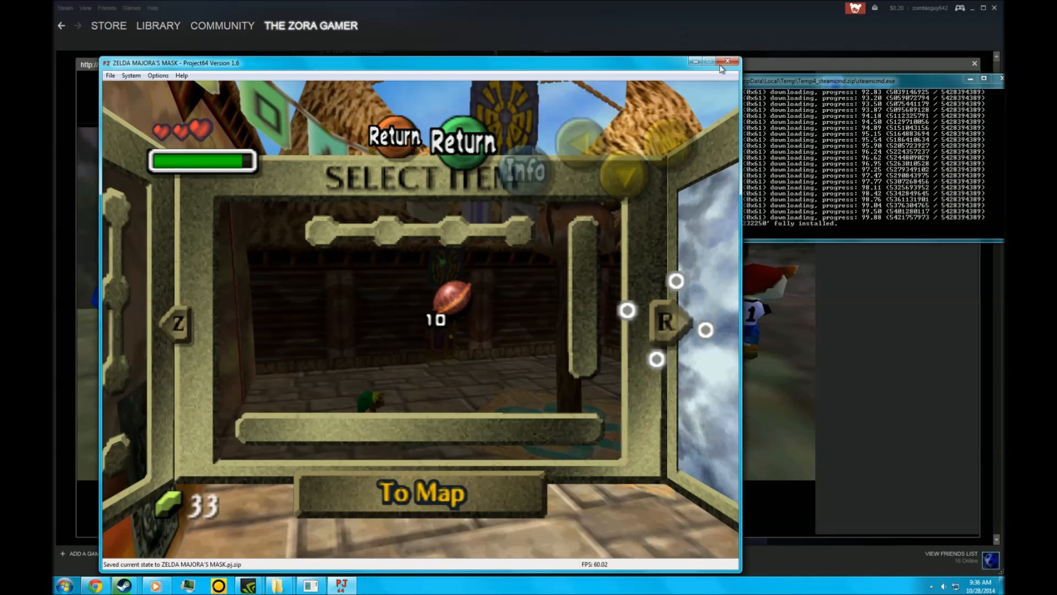
left_click(728, 61)
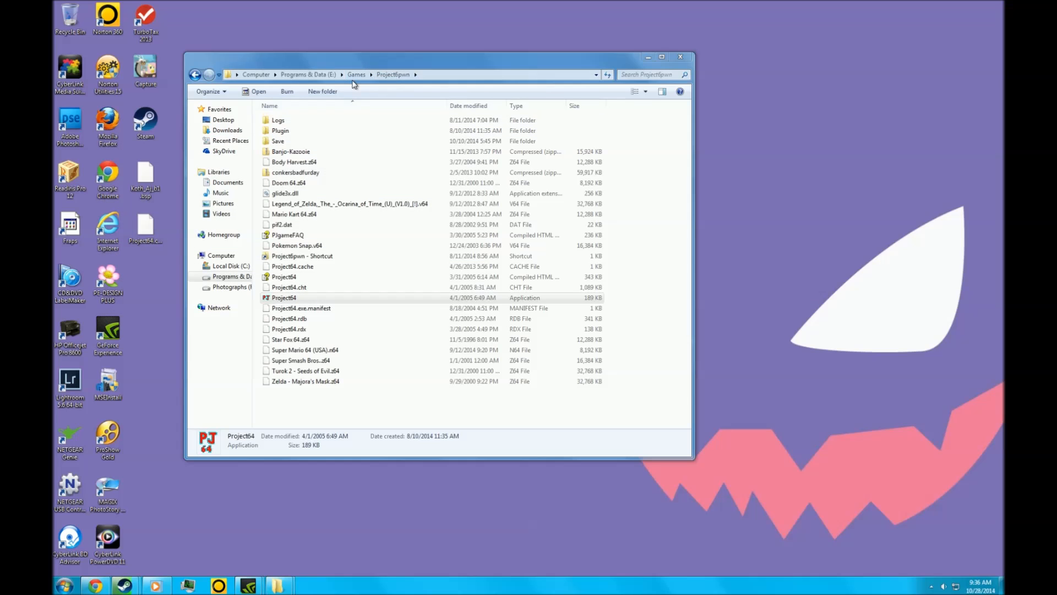
Navigate from Games through Steam and SteamCMD into the tf2 folder and run srcds.
left_click(356, 75)
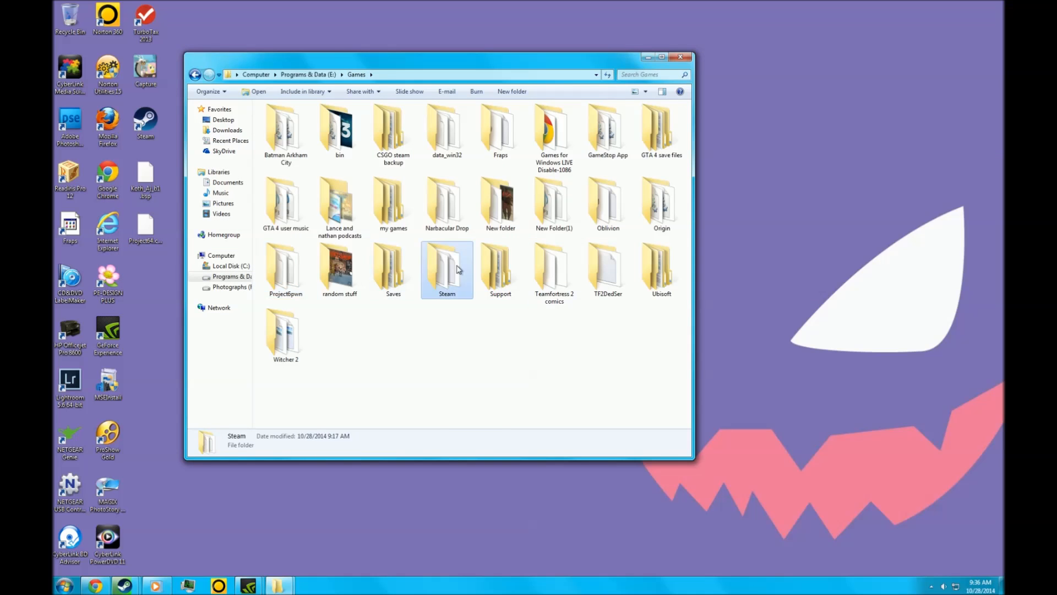
double_click(447, 270)
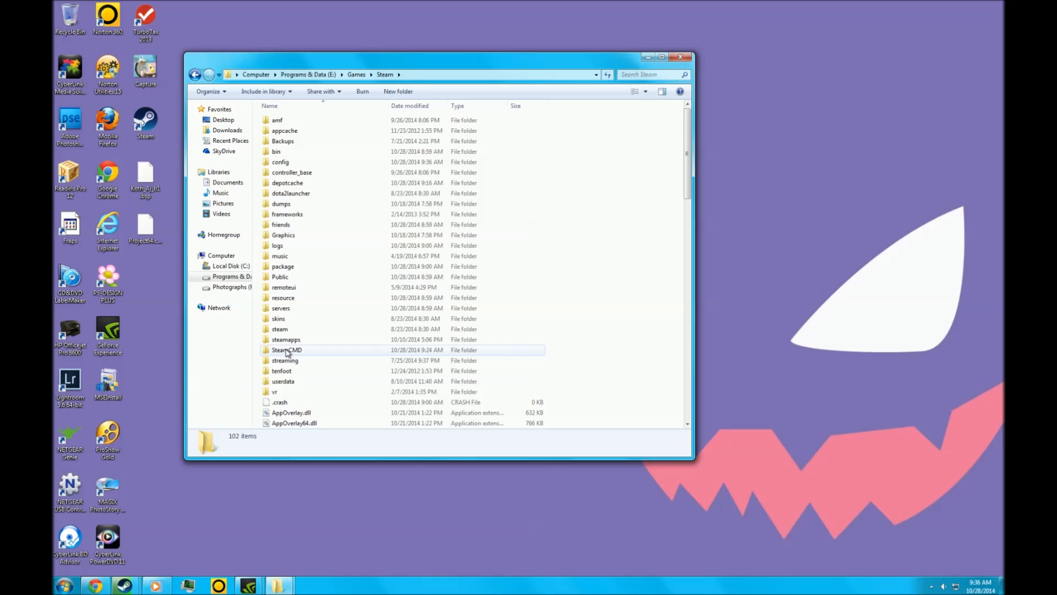
double_click(286, 350)
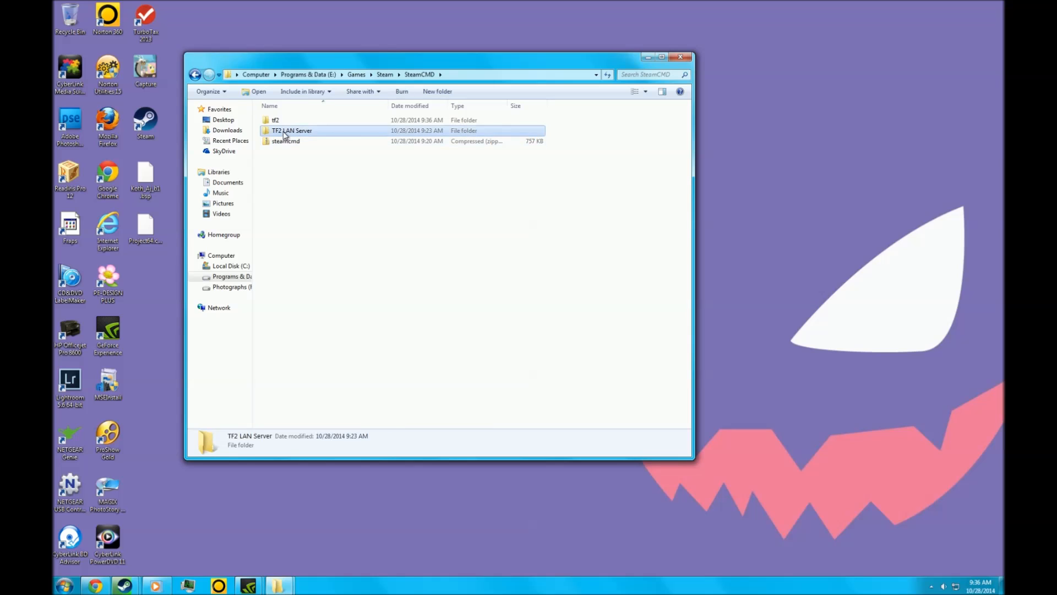
double_click(275, 119)
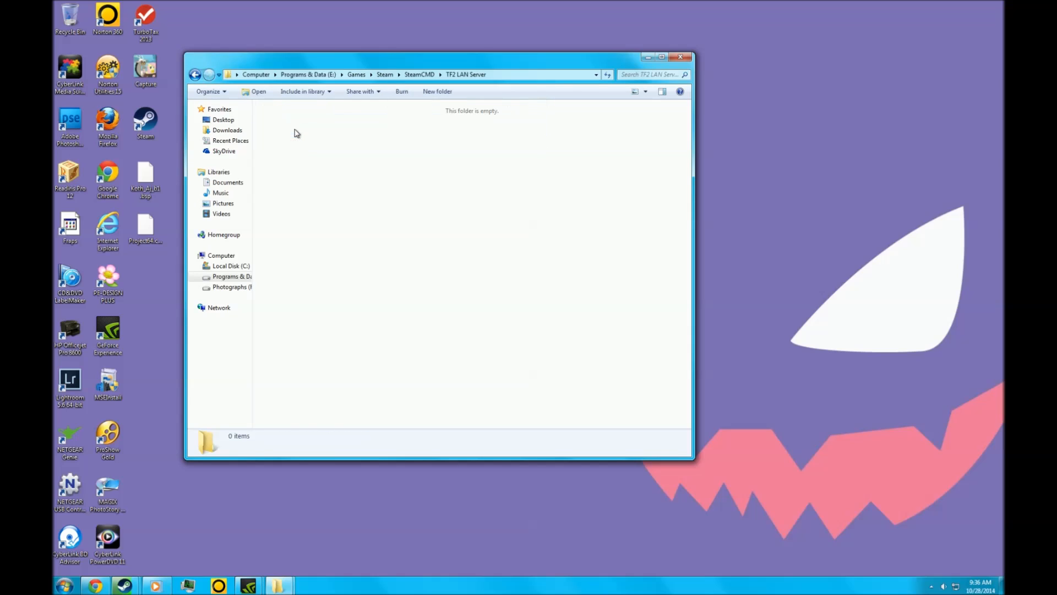
left_click(195, 75)
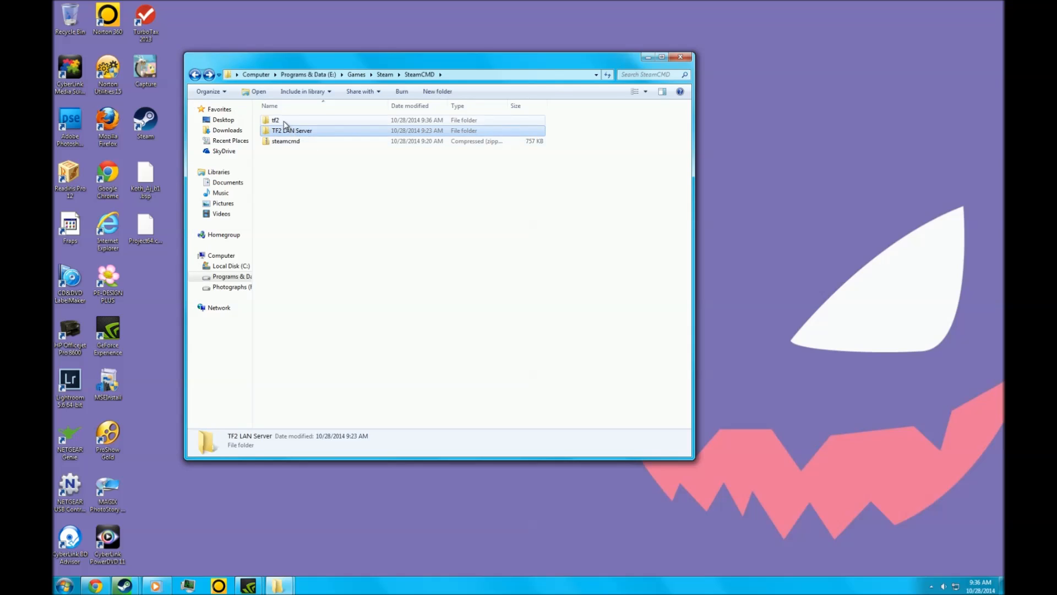
double_click(275, 120)
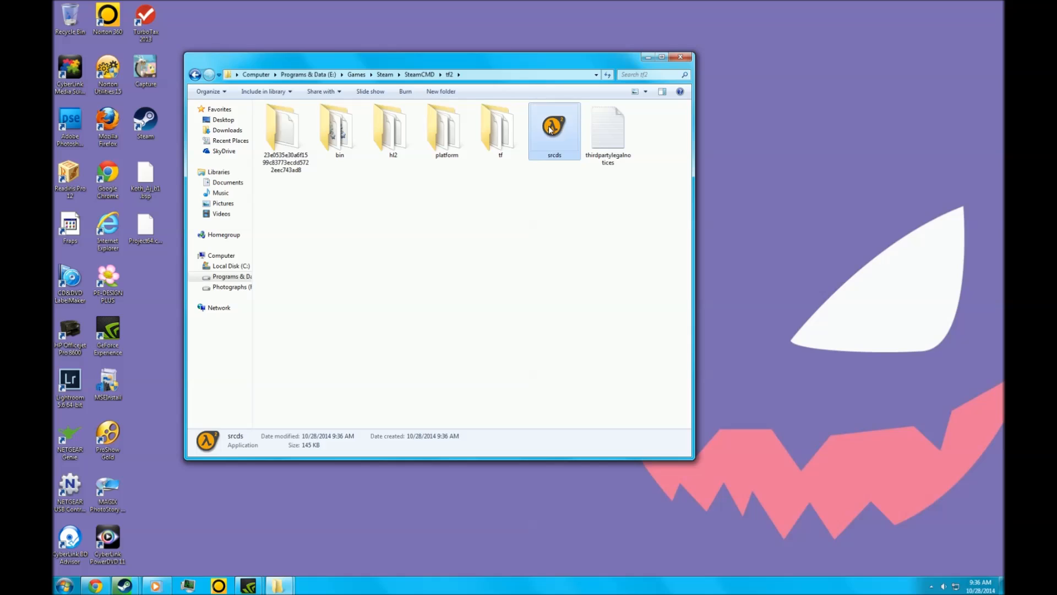
double_click(554, 126)
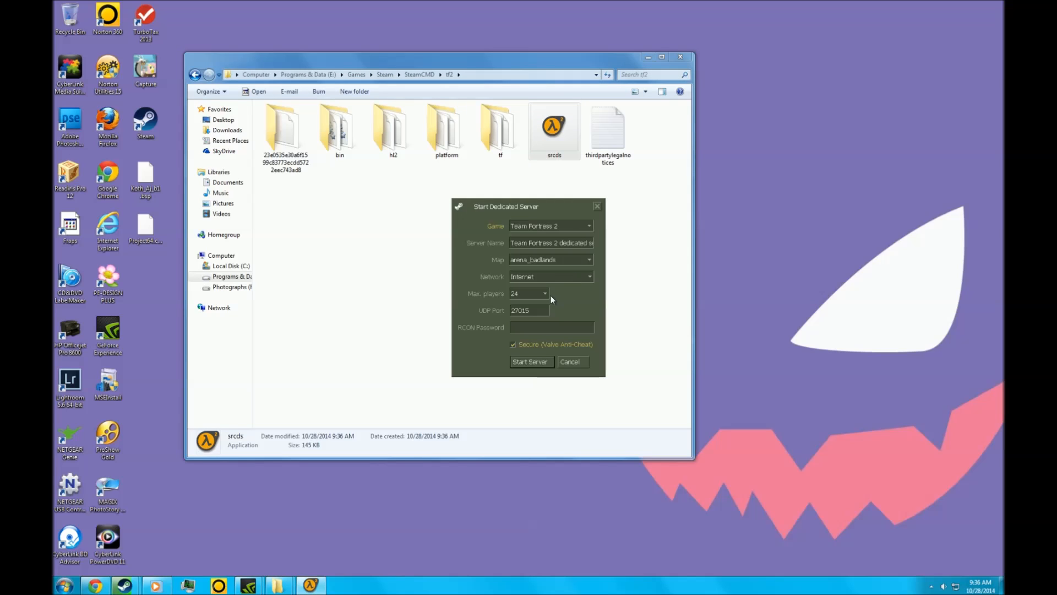
left_click(589, 276)
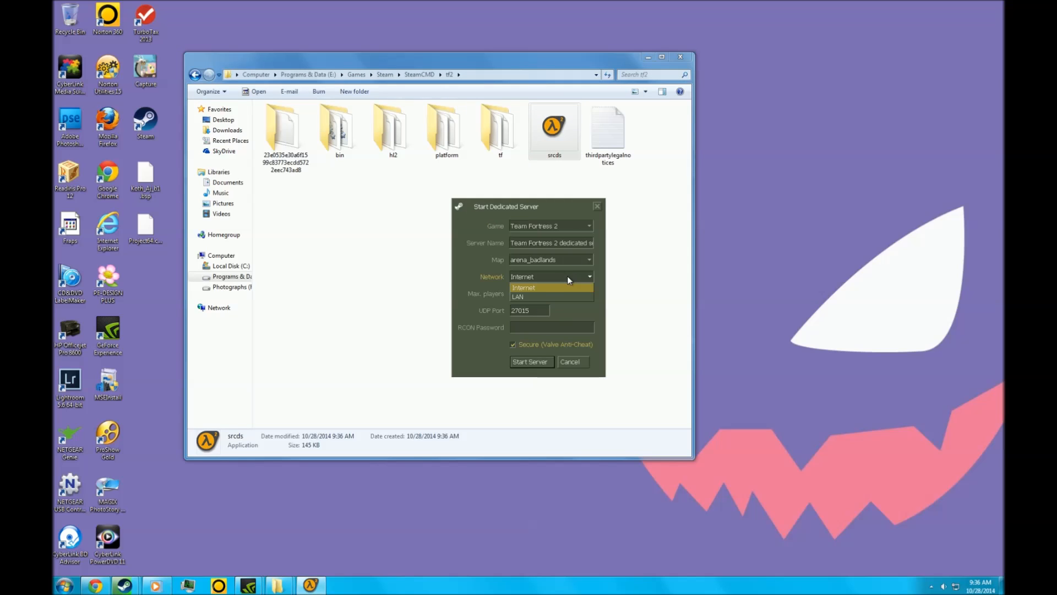
left_click(524, 288)
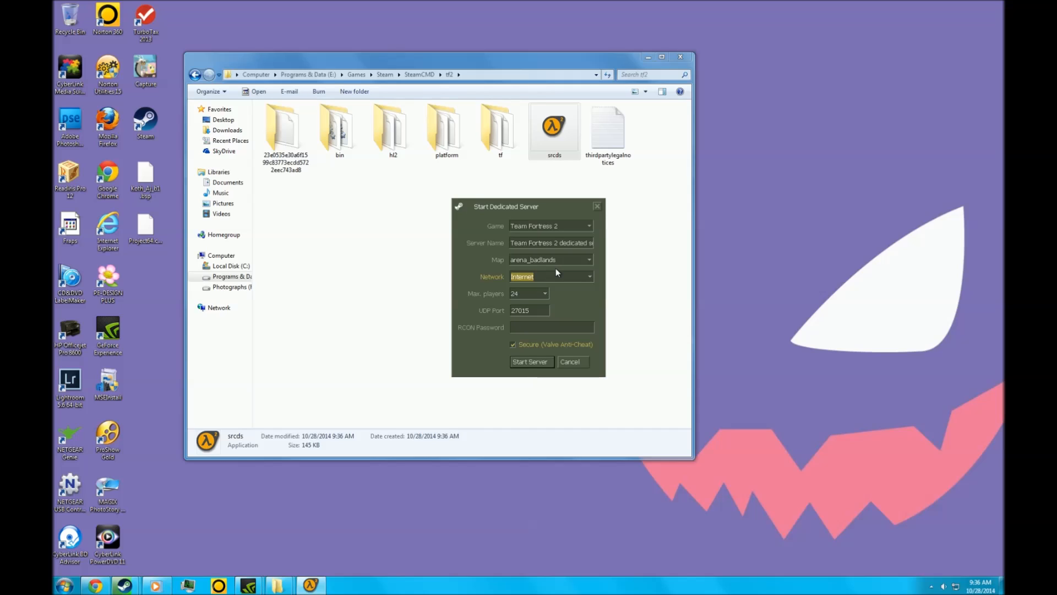
left_click(589, 276)
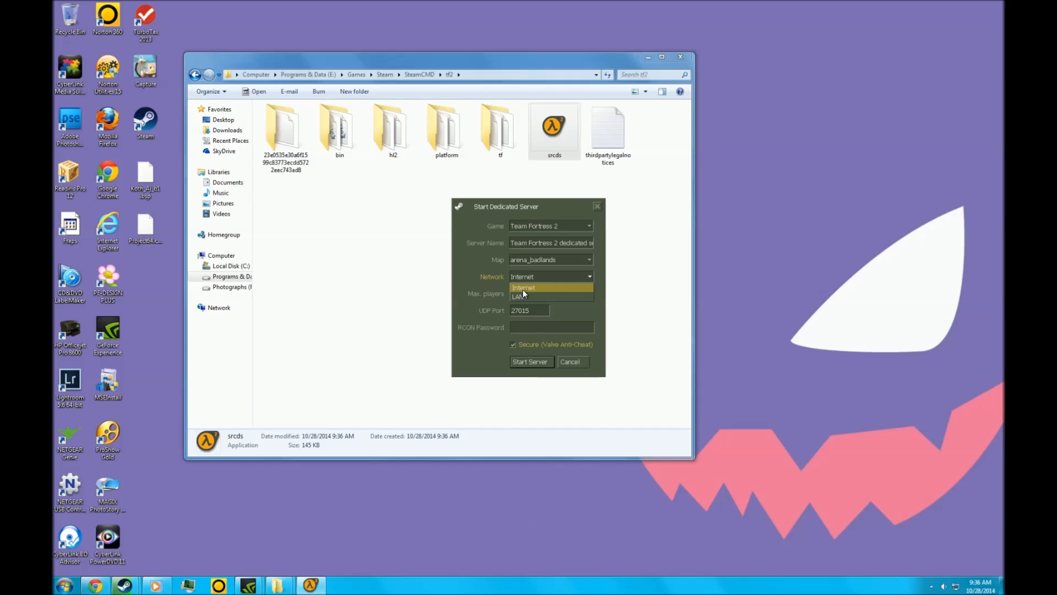
left_click(519, 297)
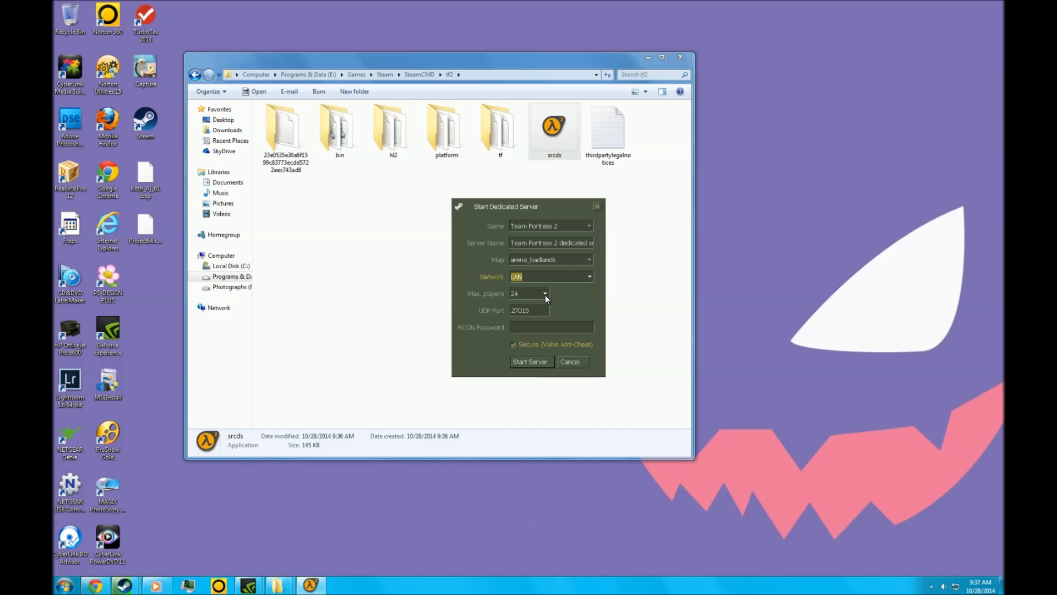
left_click(551, 327)
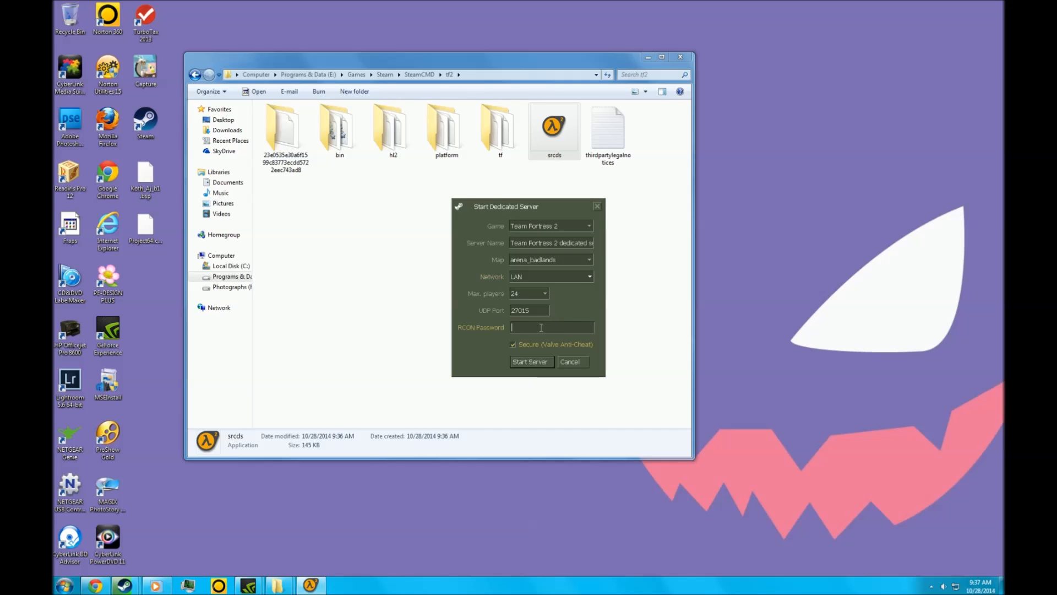
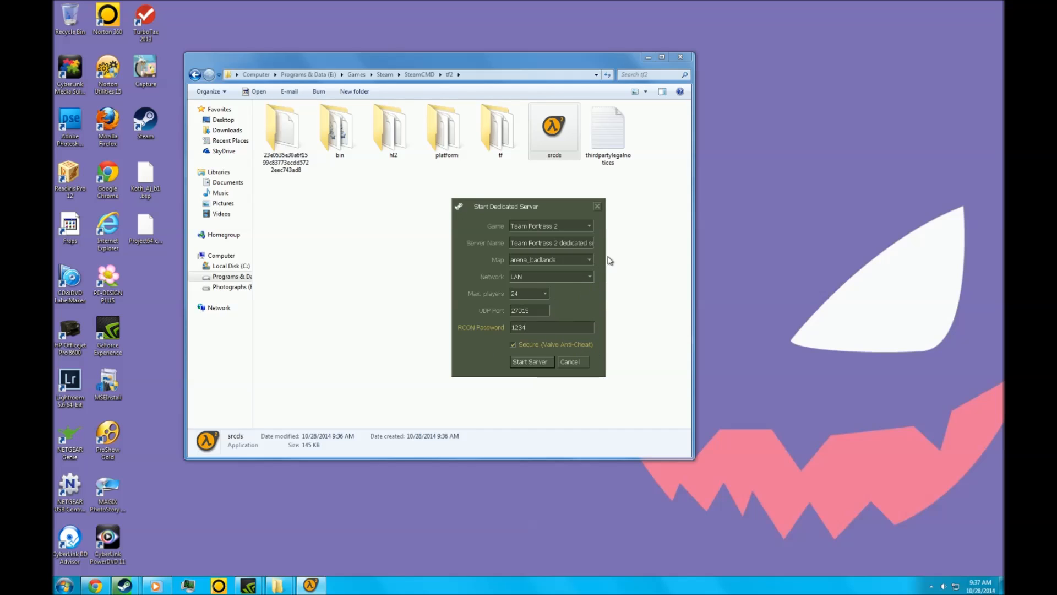
Name the server MrCreeperDash, start it, and minimize the Explorer window.
triple_click(551, 242)
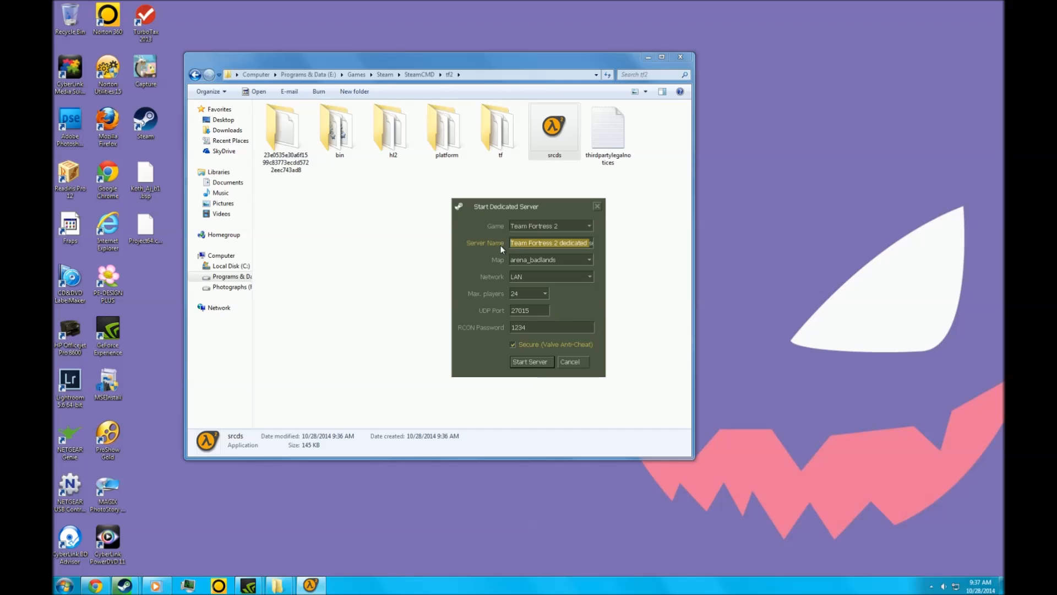
type("M")
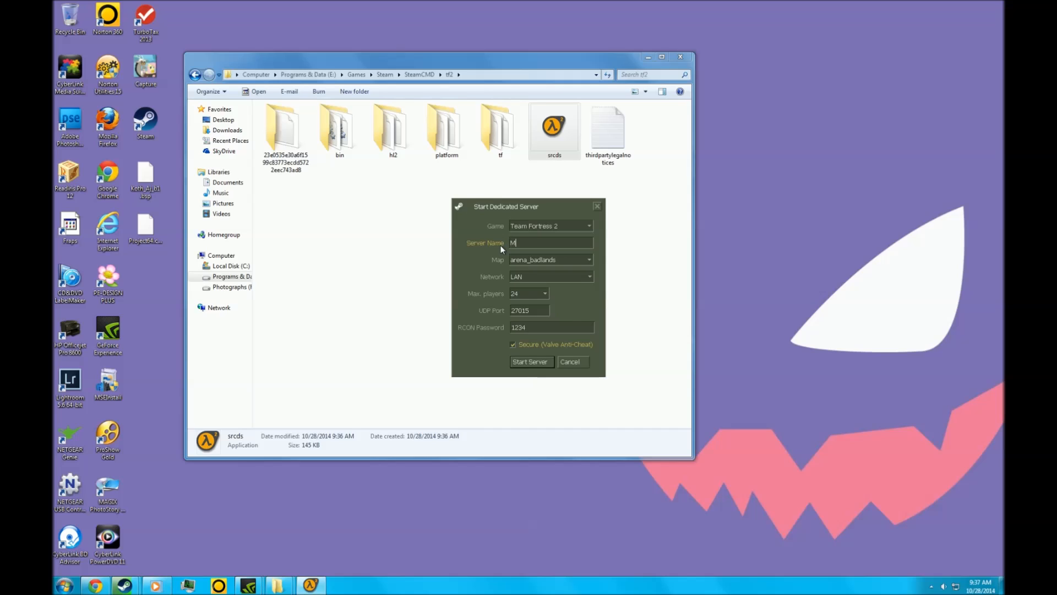
type("rCreeperDash")
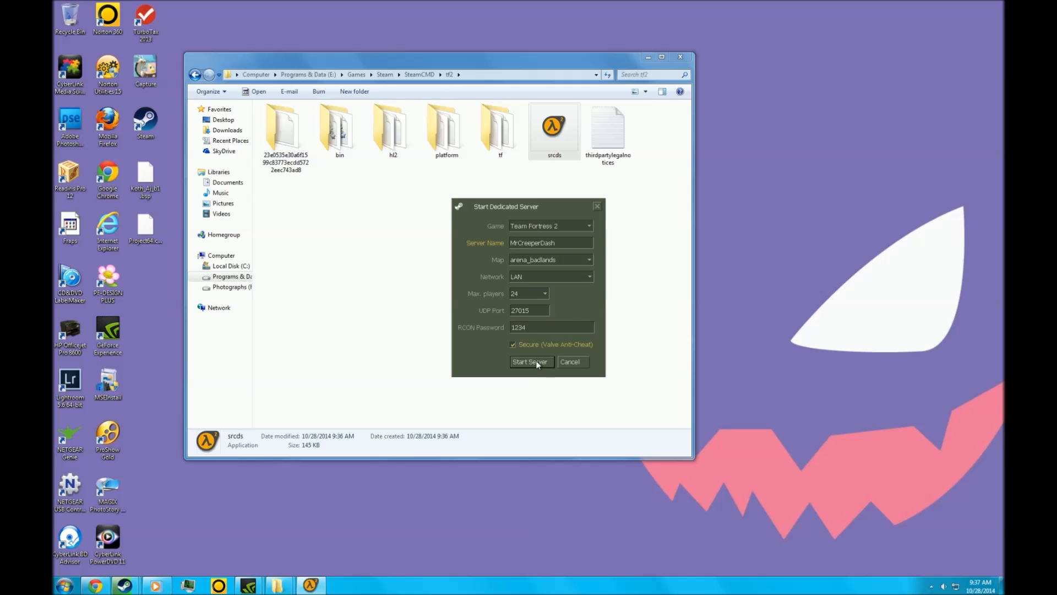
left_click(530, 361)
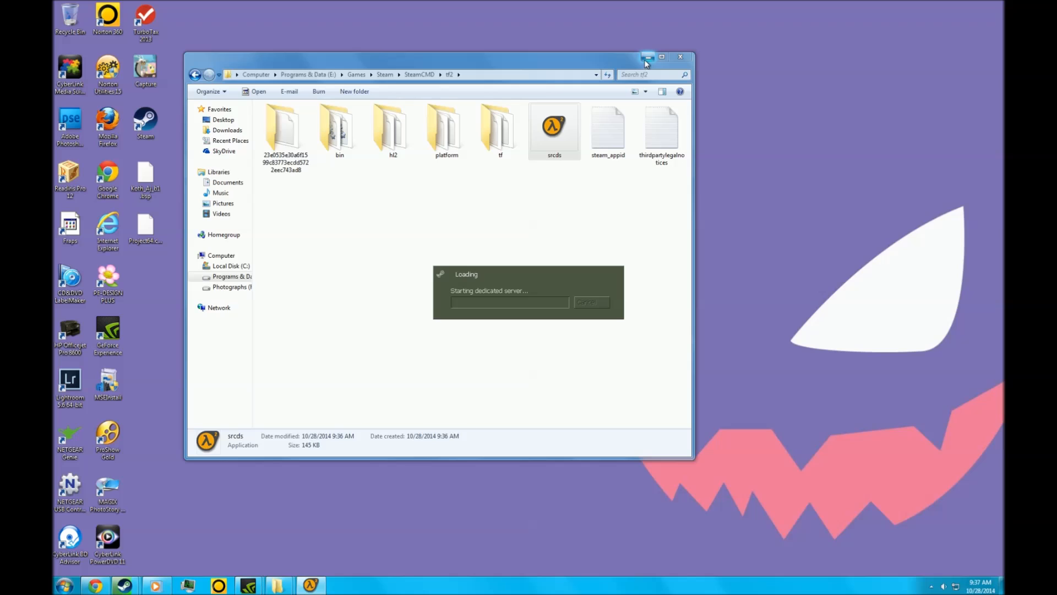
mouse_move(647, 57)
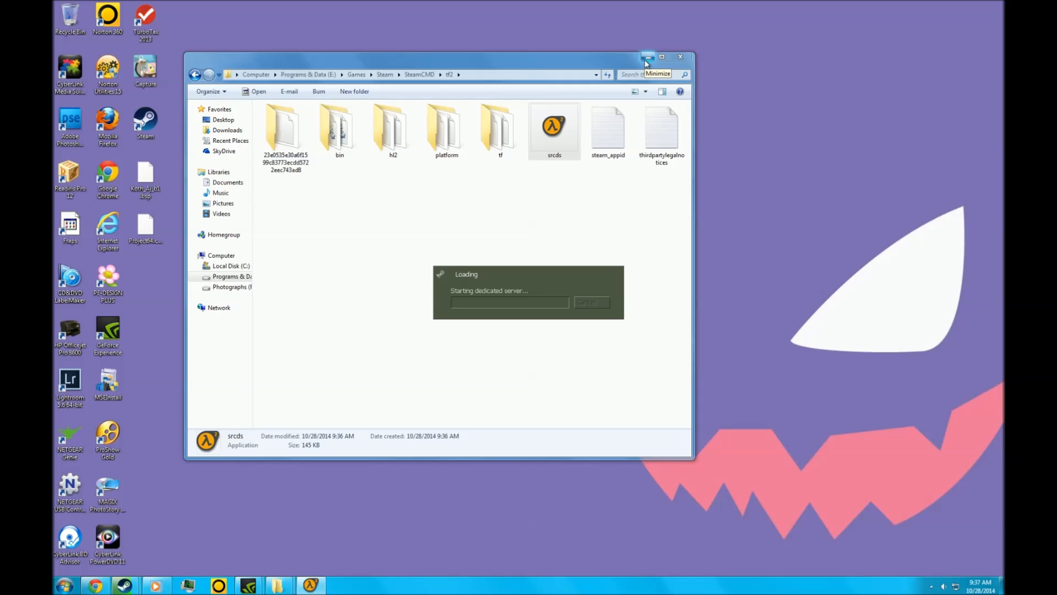
left_click(647, 57)
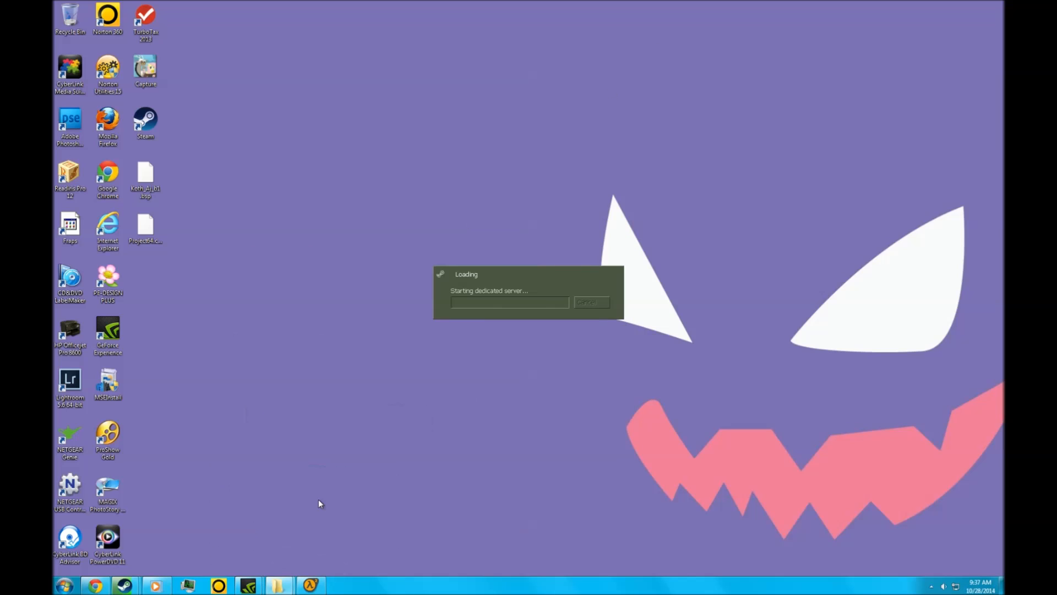
mouse_move(155, 585)
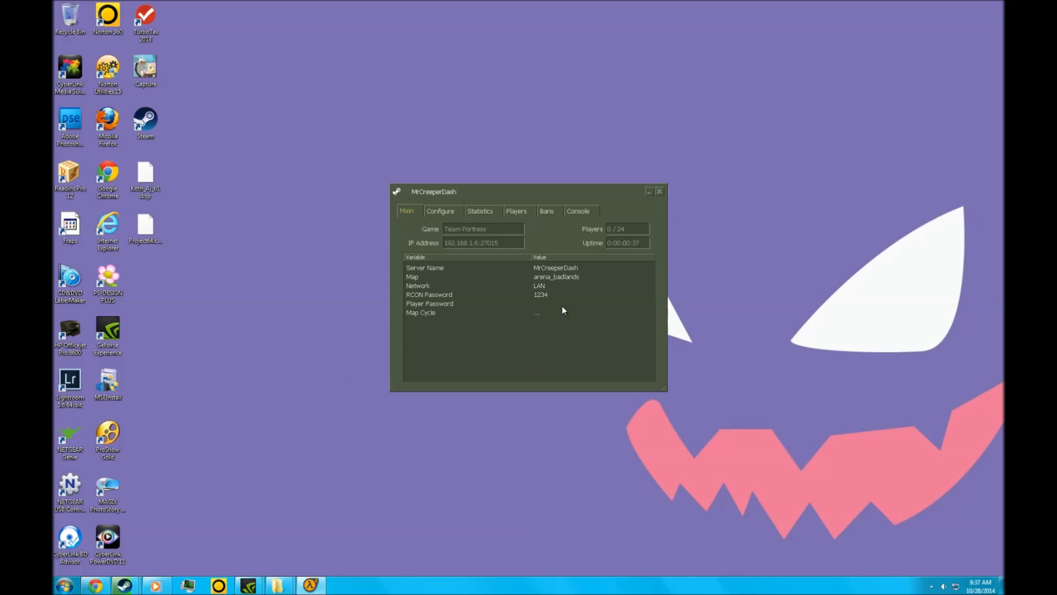
Change the server map to plr_hightower_event and view the Bans list.
left_click(526, 277)
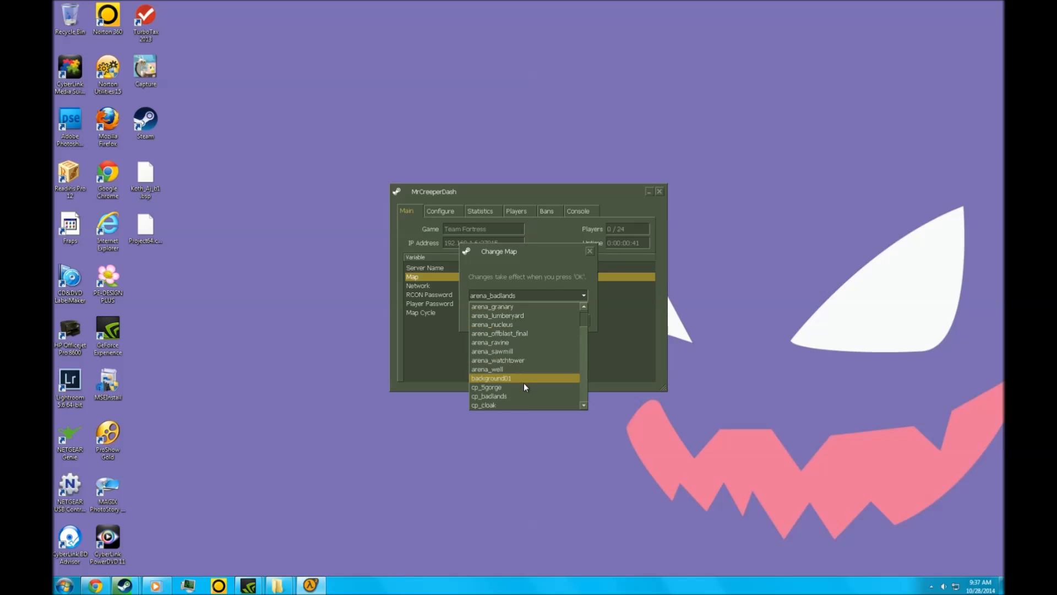
scroll("down", 3)
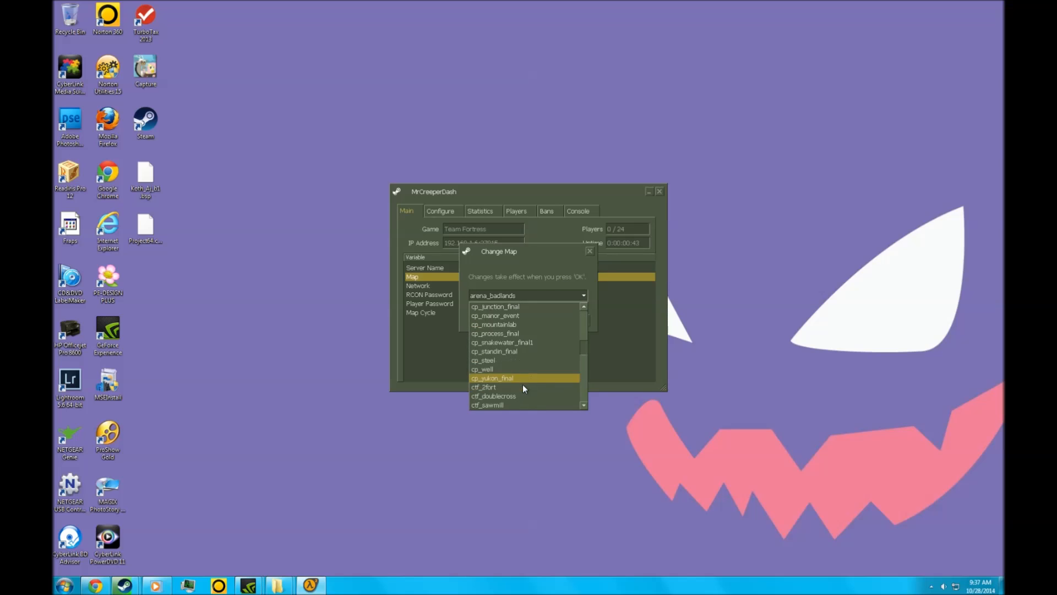
scroll("down", 3)
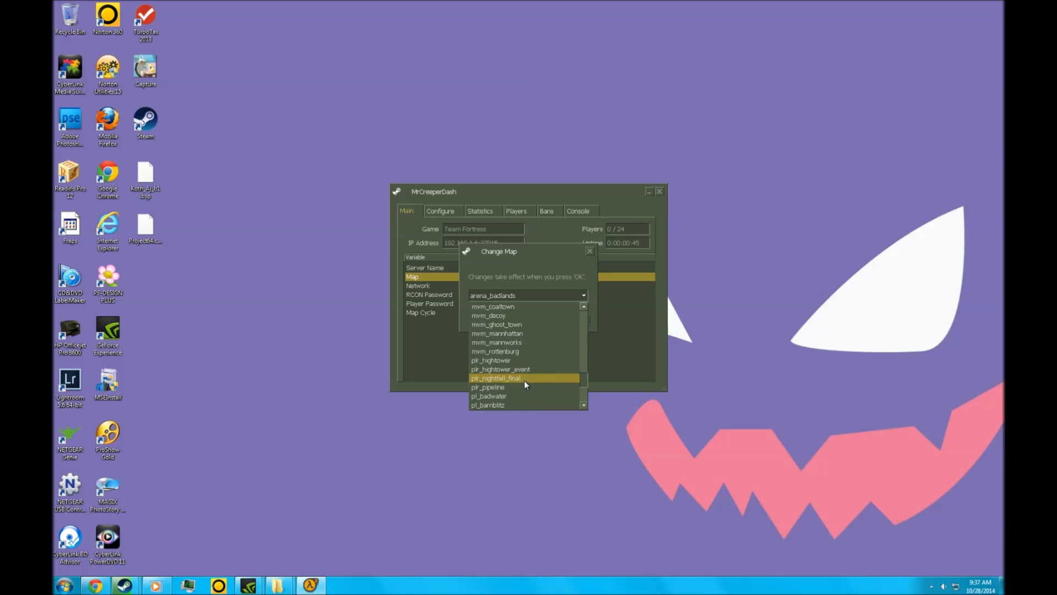
left_click(501, 369)
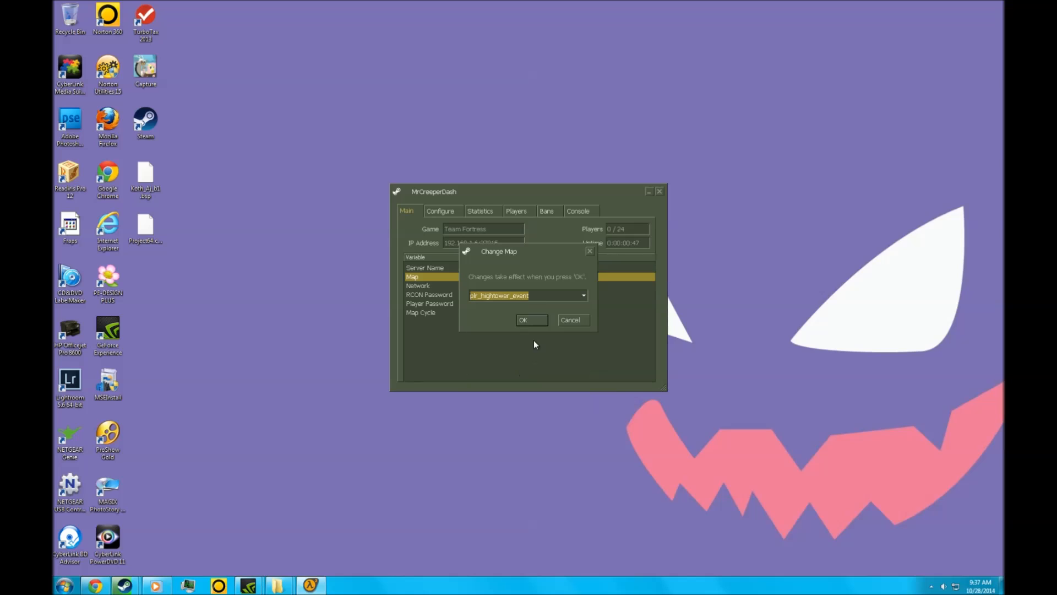
left_click(523, 319)
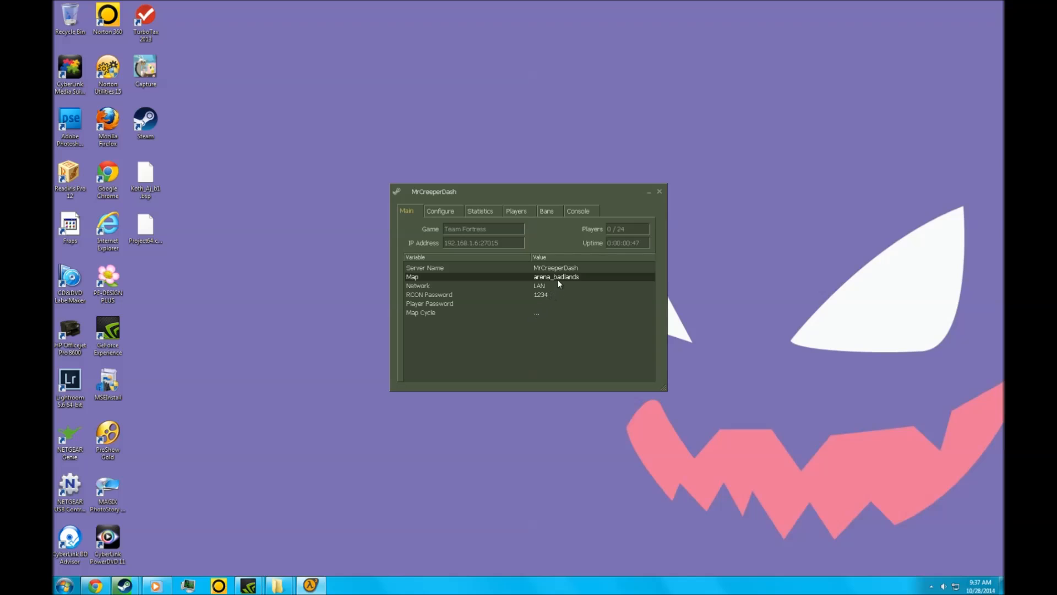
mouse_move(613, 196)
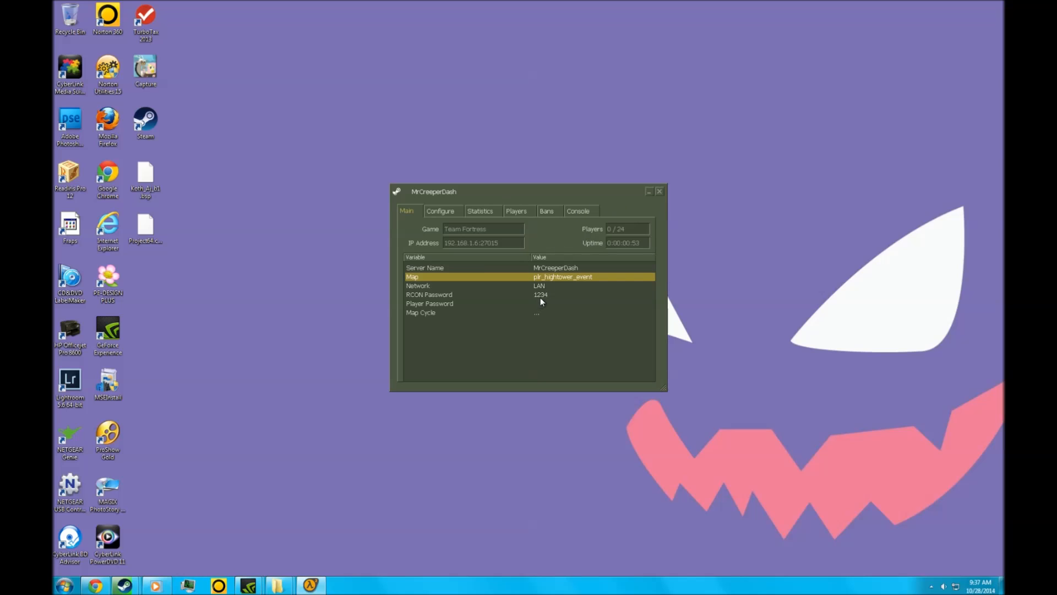
mouse_move(607, 222)
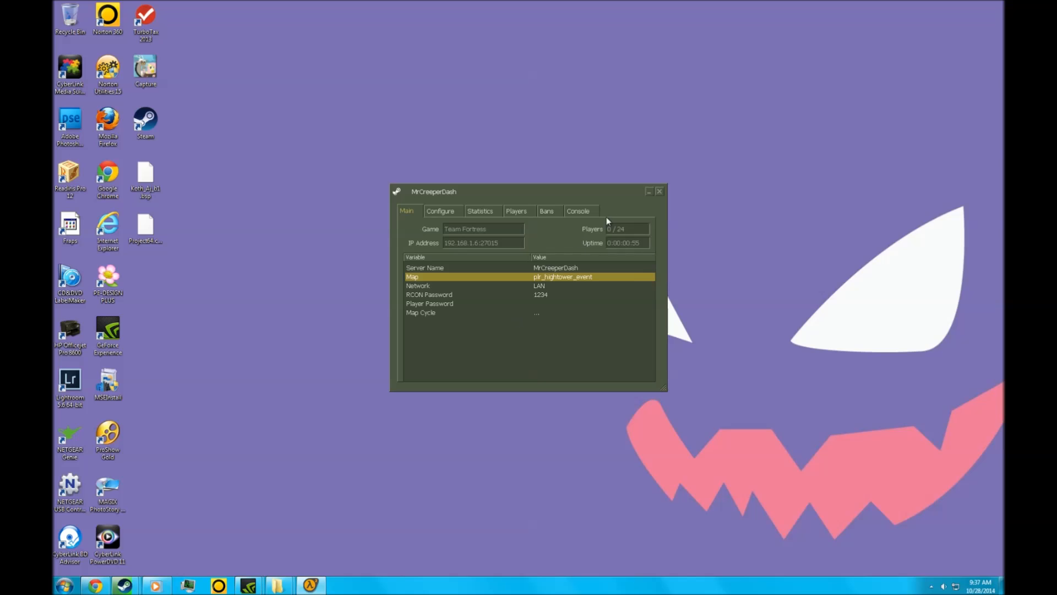
left_click(546, 211)
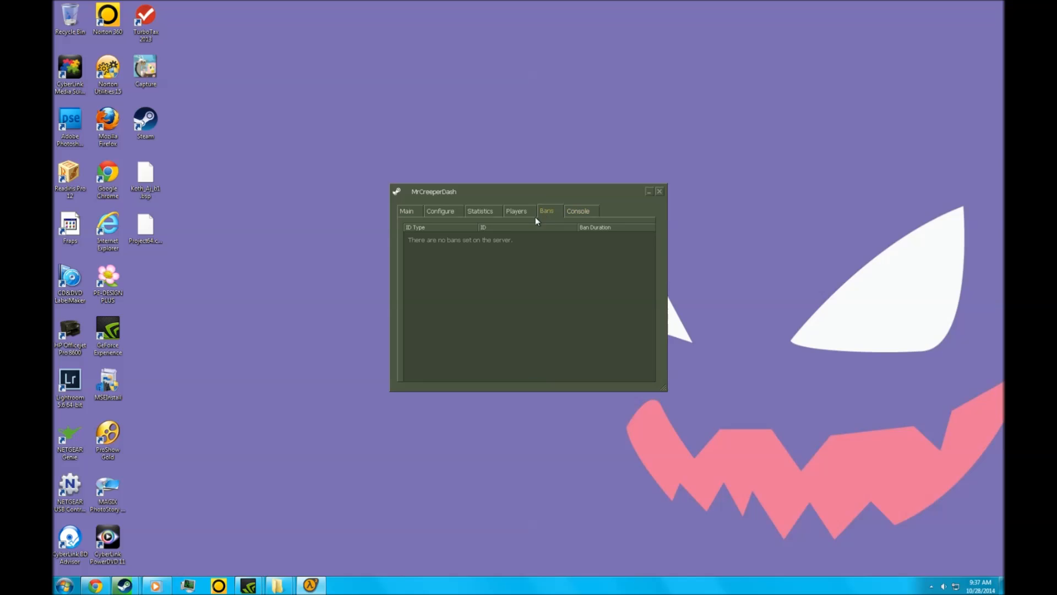
left_click(481, 210)
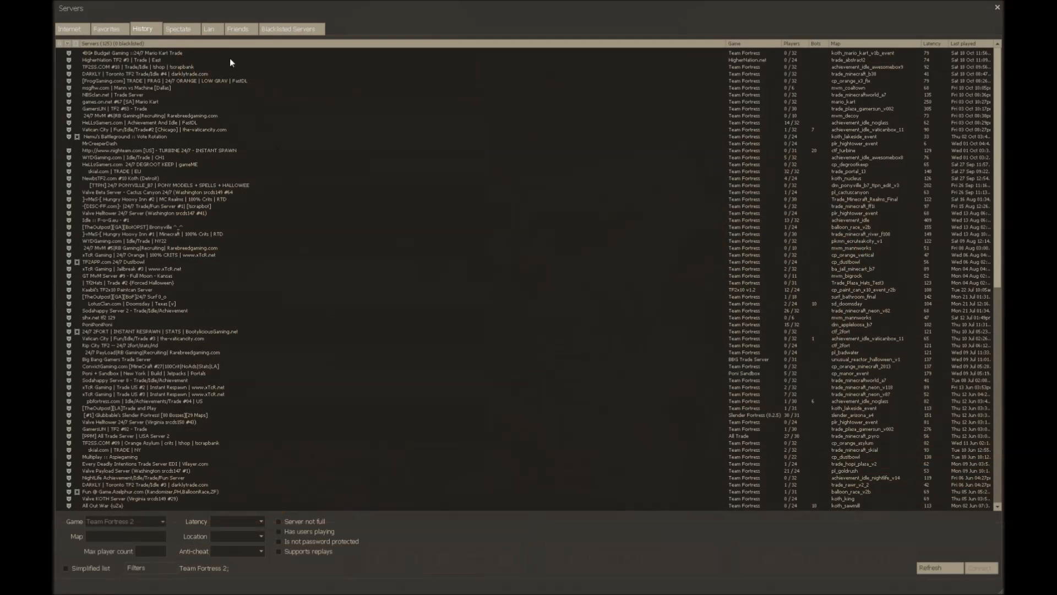
Select MrCreeperDash from the Lan server list and connect to it.
left_click(209, 29)
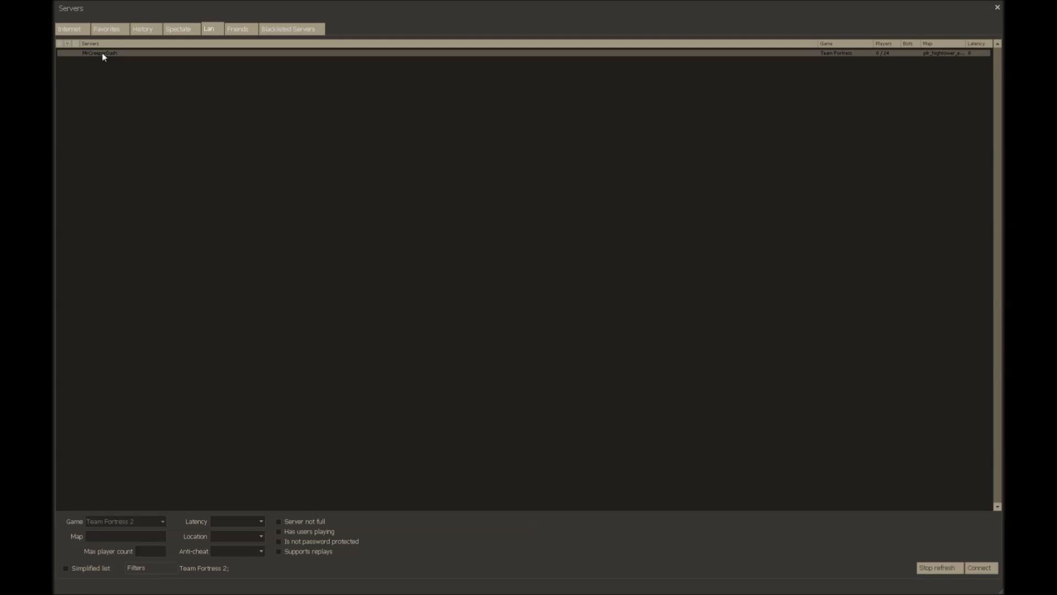
left_click(998, 7)
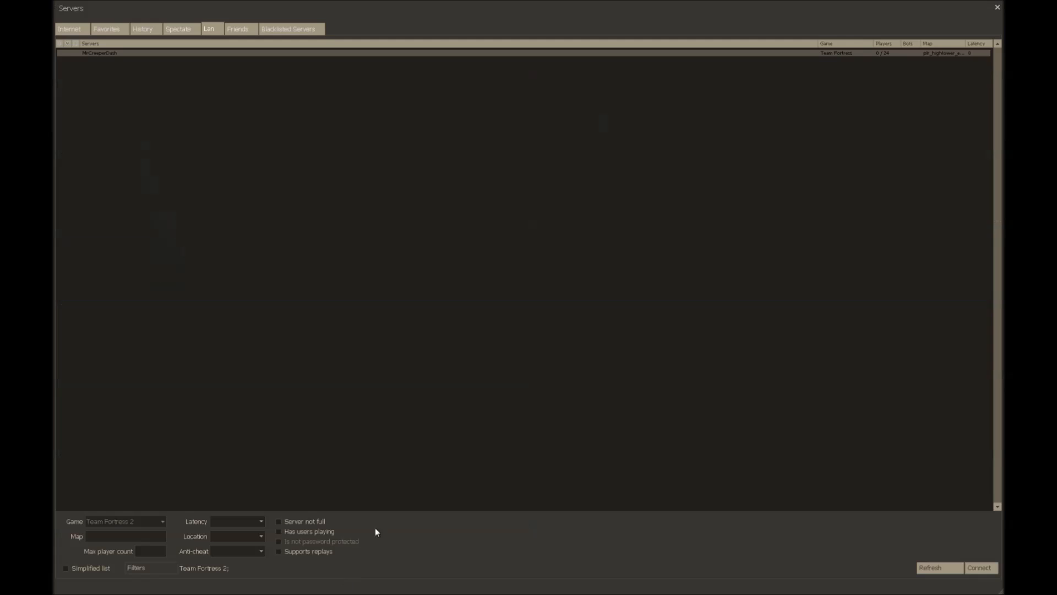
left_click(978, 567)
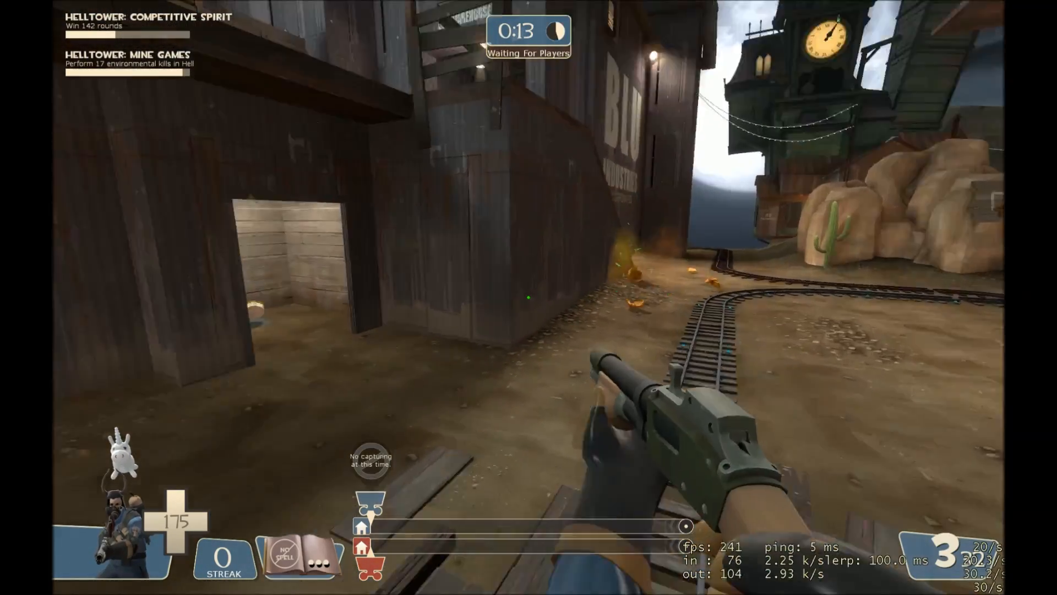
Show and hide the player scoreboard, then bring up the taunt menu.
key("Shift+Tab")
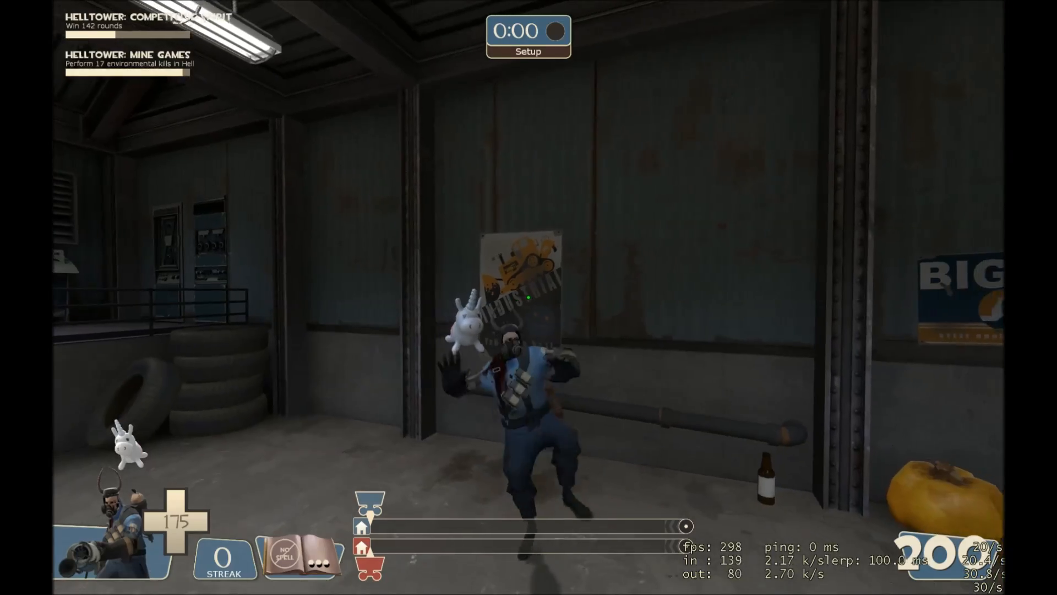
key("tab")
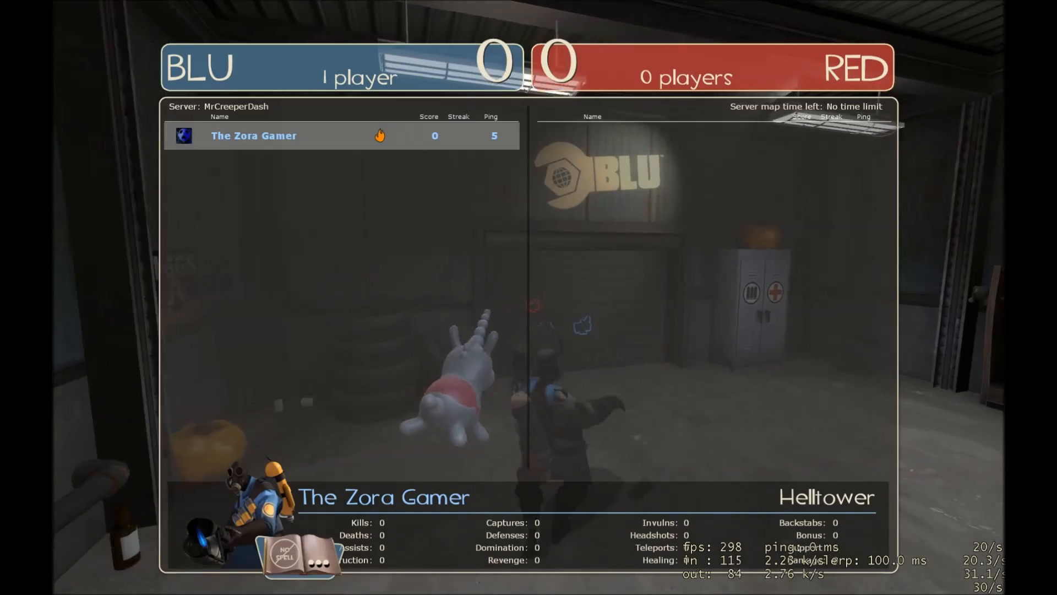
key("tab")
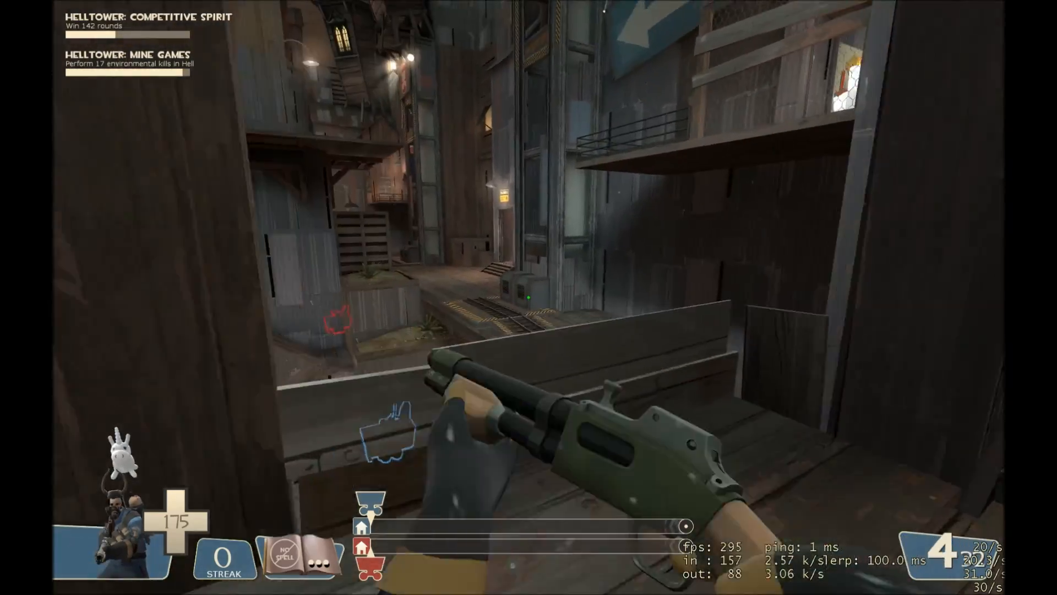
mouse_move(528, 298)
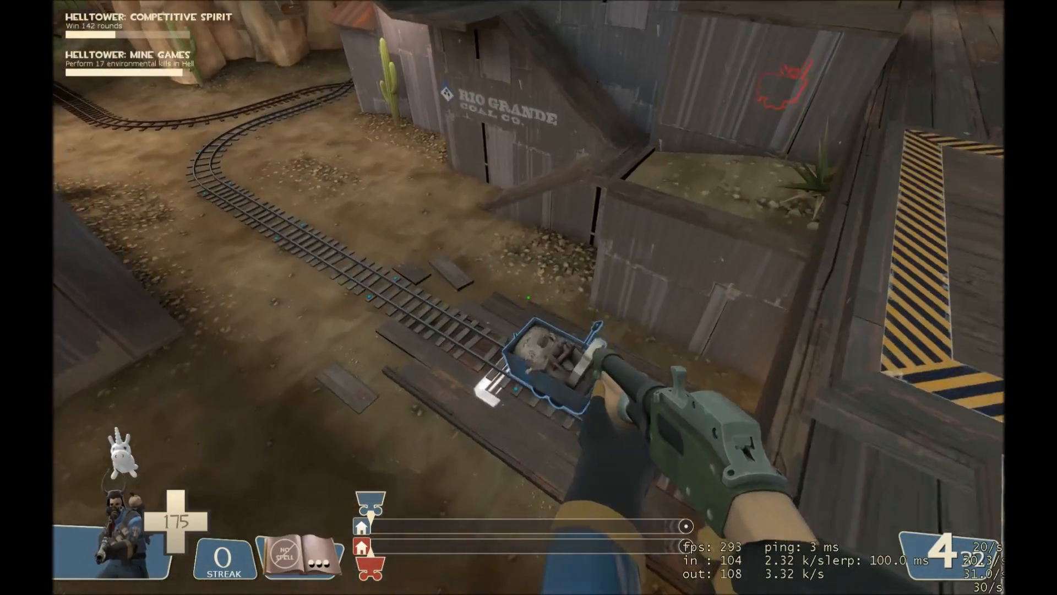
key("g")
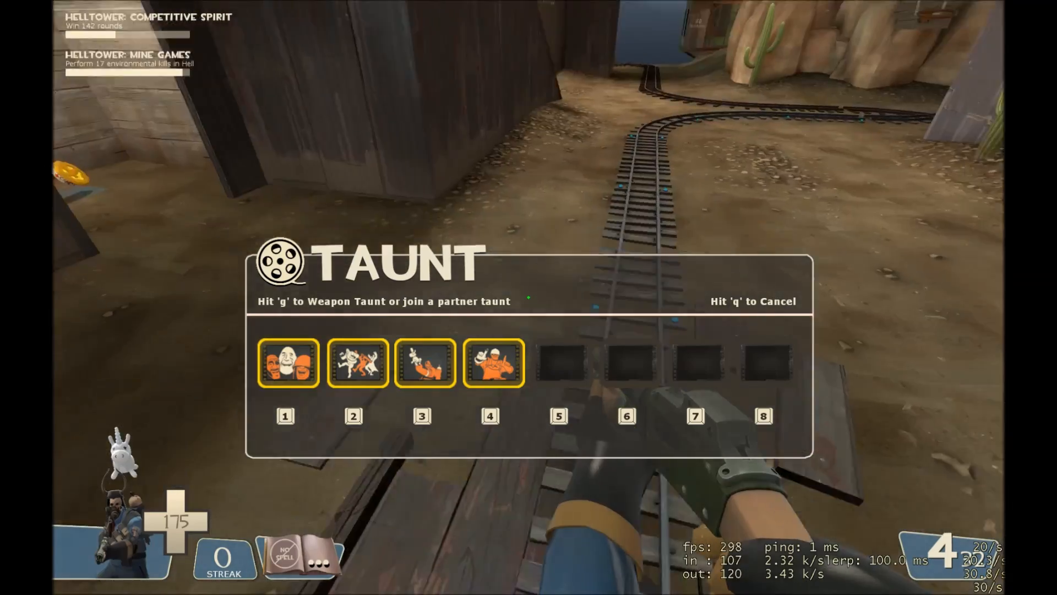